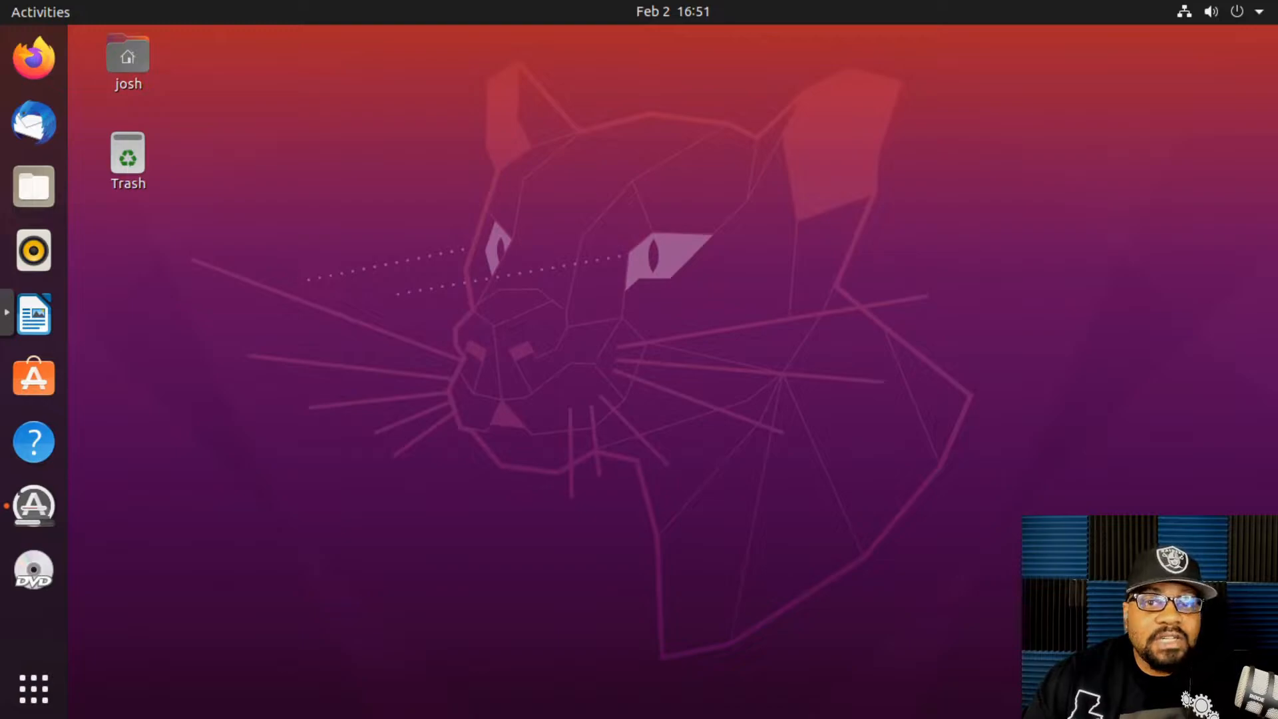
mouse_move(799, 354)
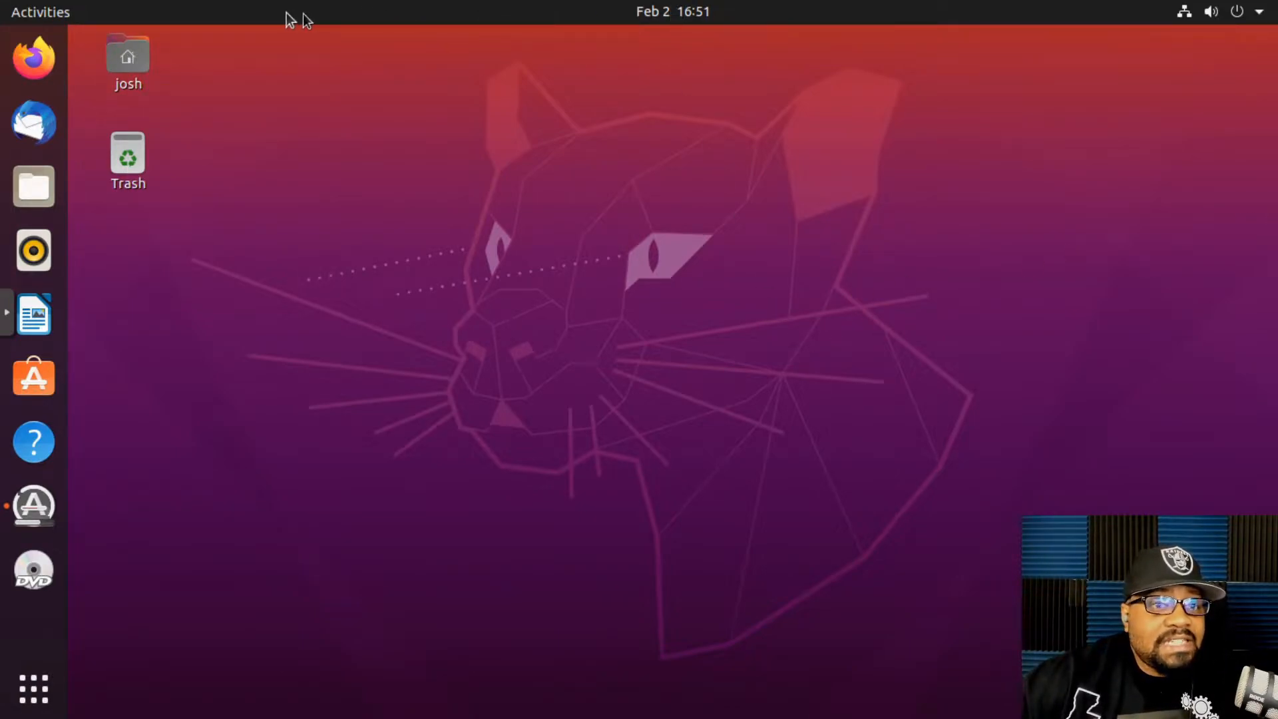
mouse_move(1213, 16)
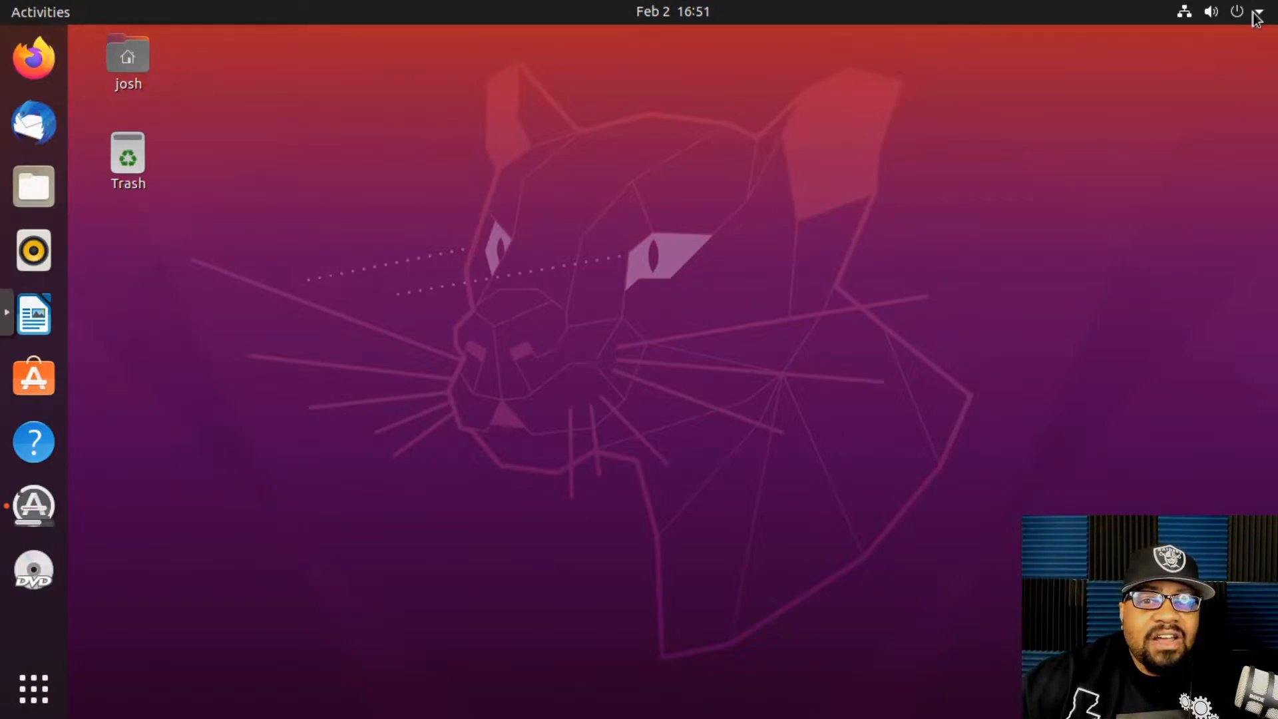
Check the system menu and the notifications calendar, then return to the desktop
click(1260, 12)
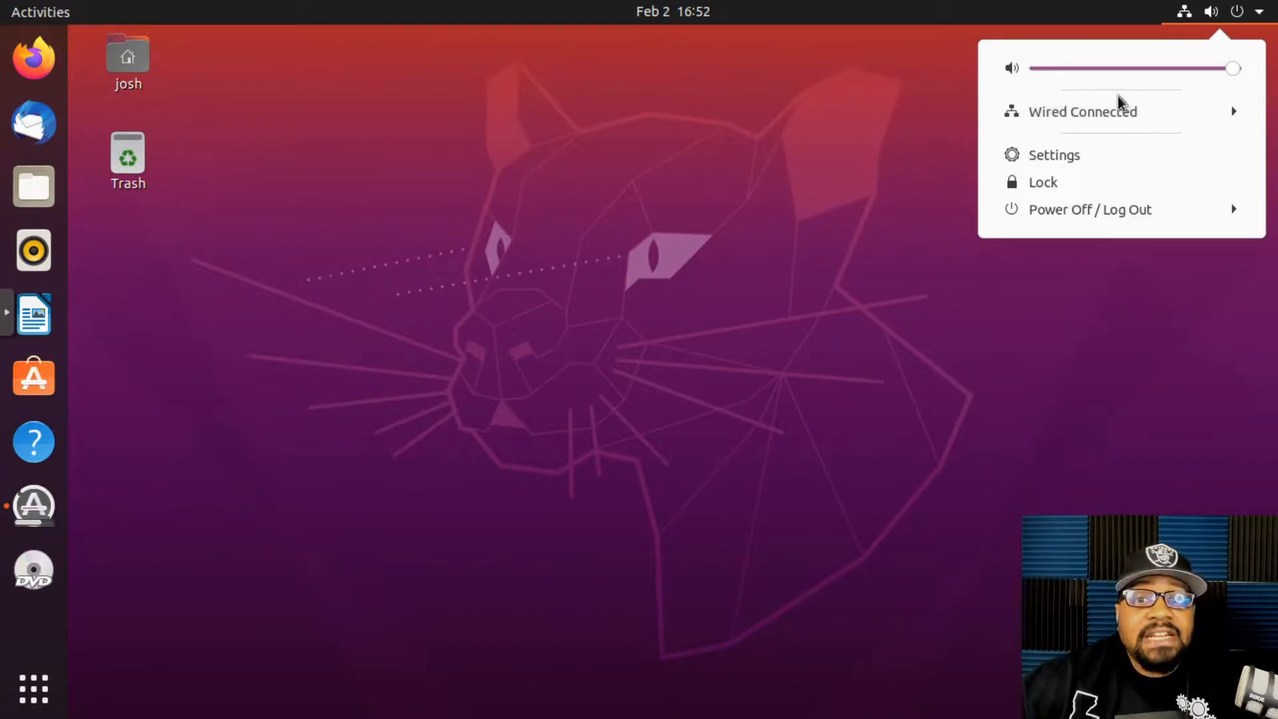
mouse_move(1195, 37)
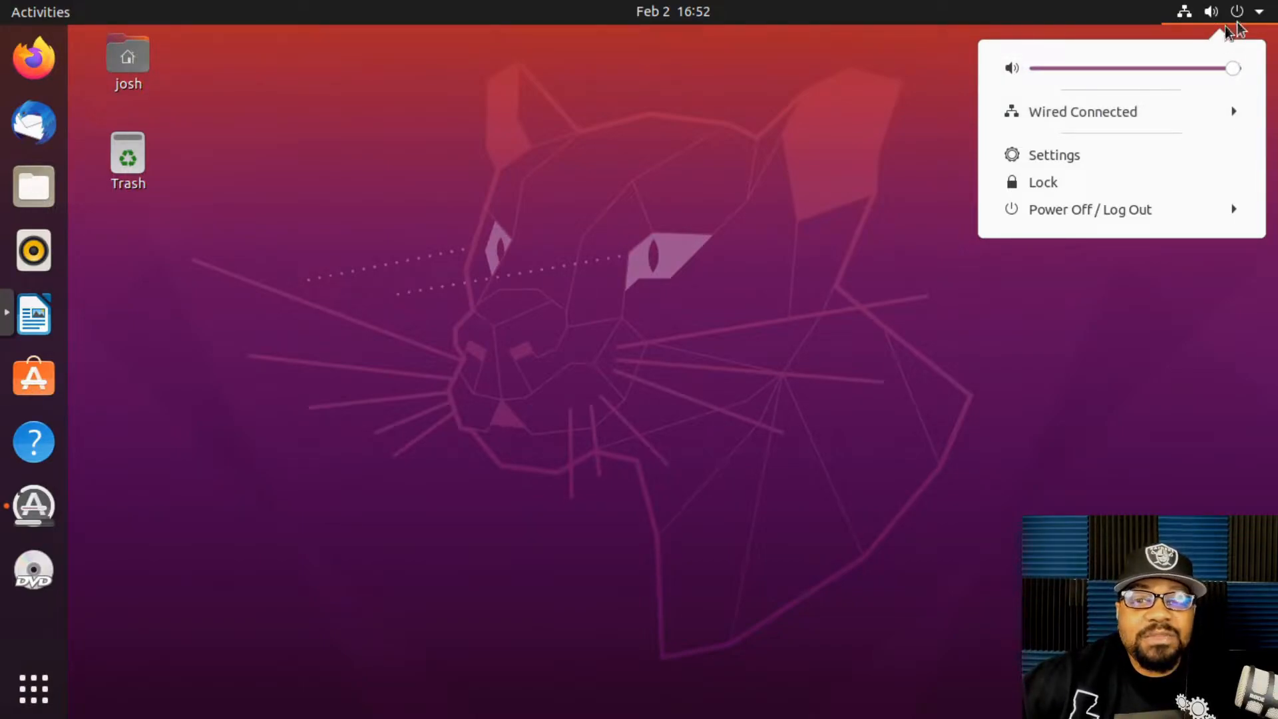
mouse_move(919, 36)
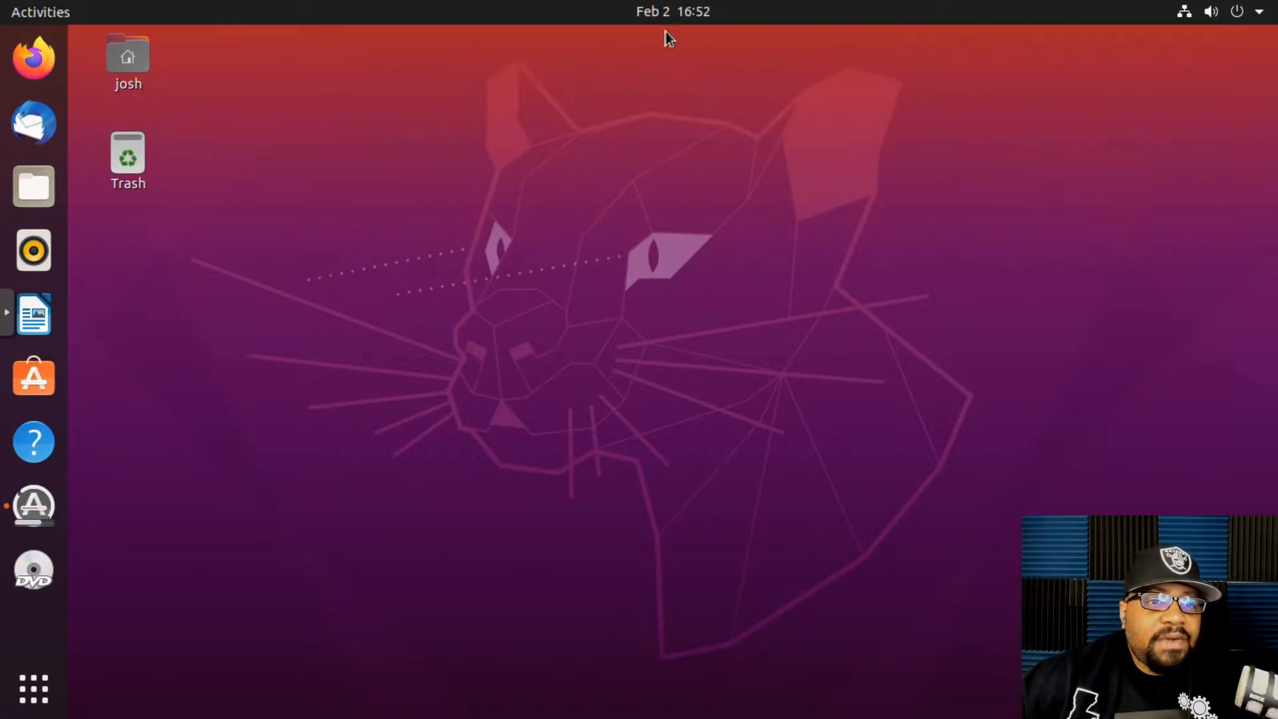
click(672, 12)
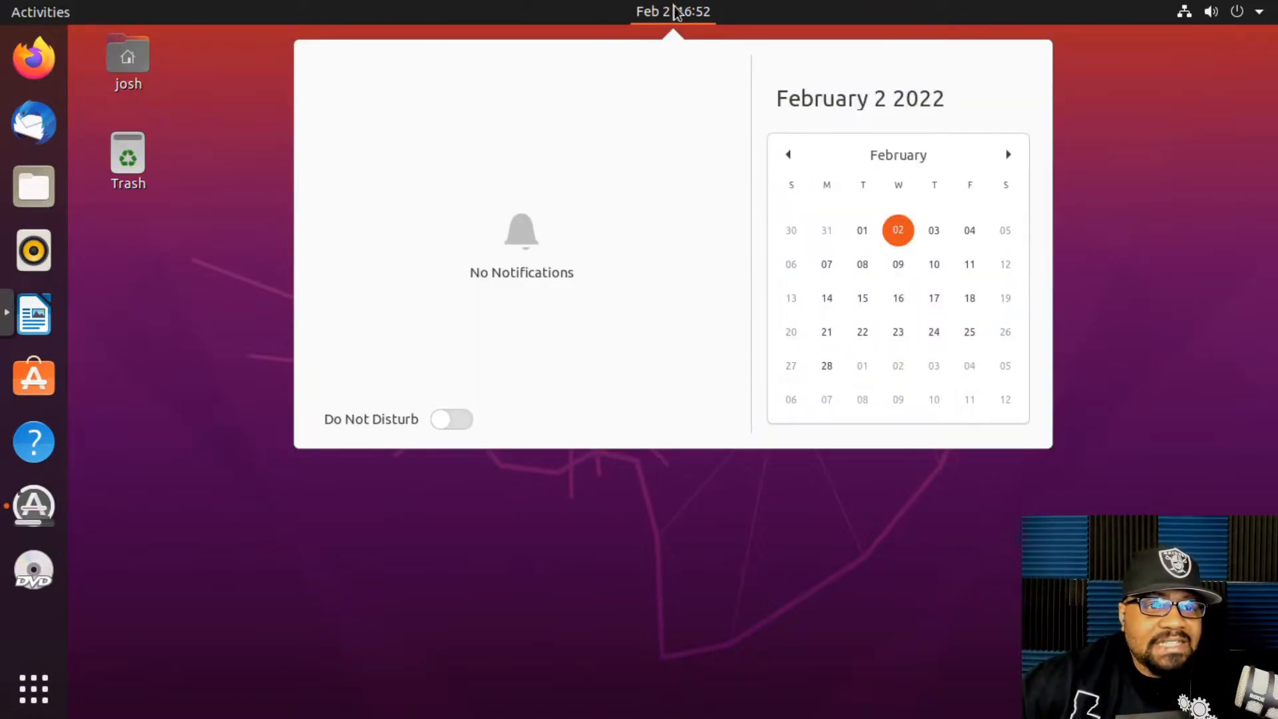
mouse_move(669, 131)
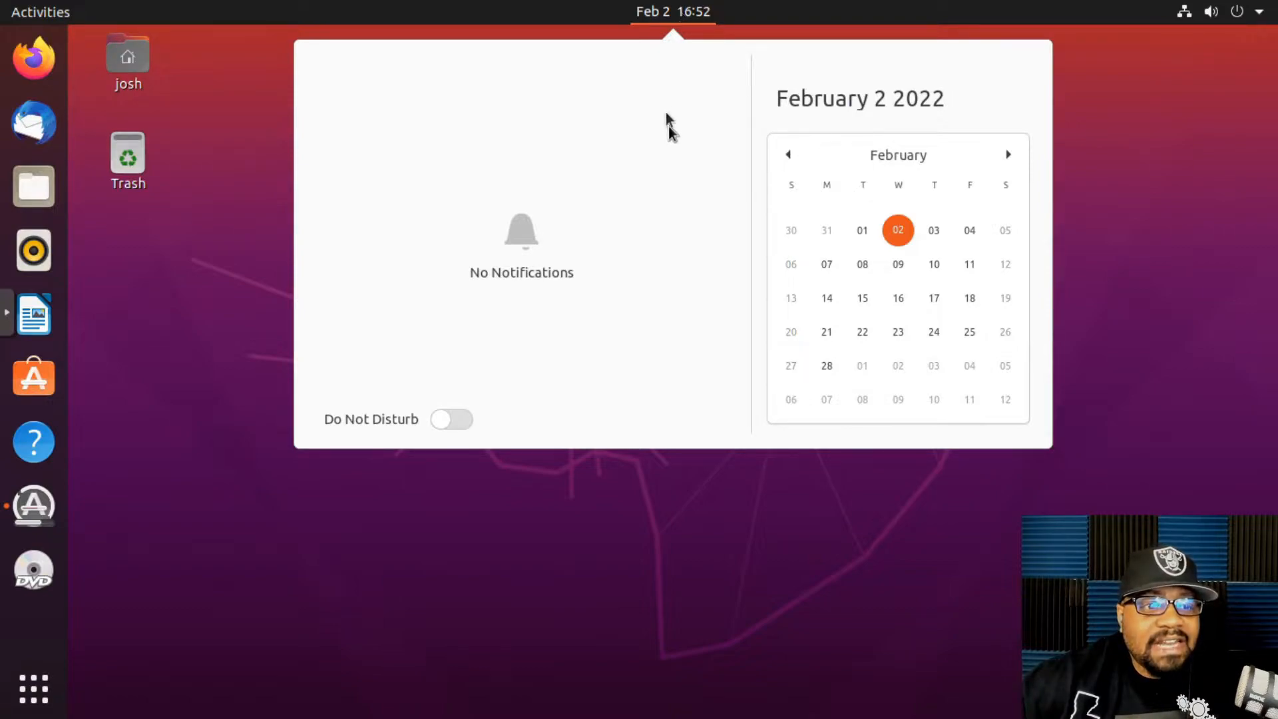
mouse_move(595, 199)
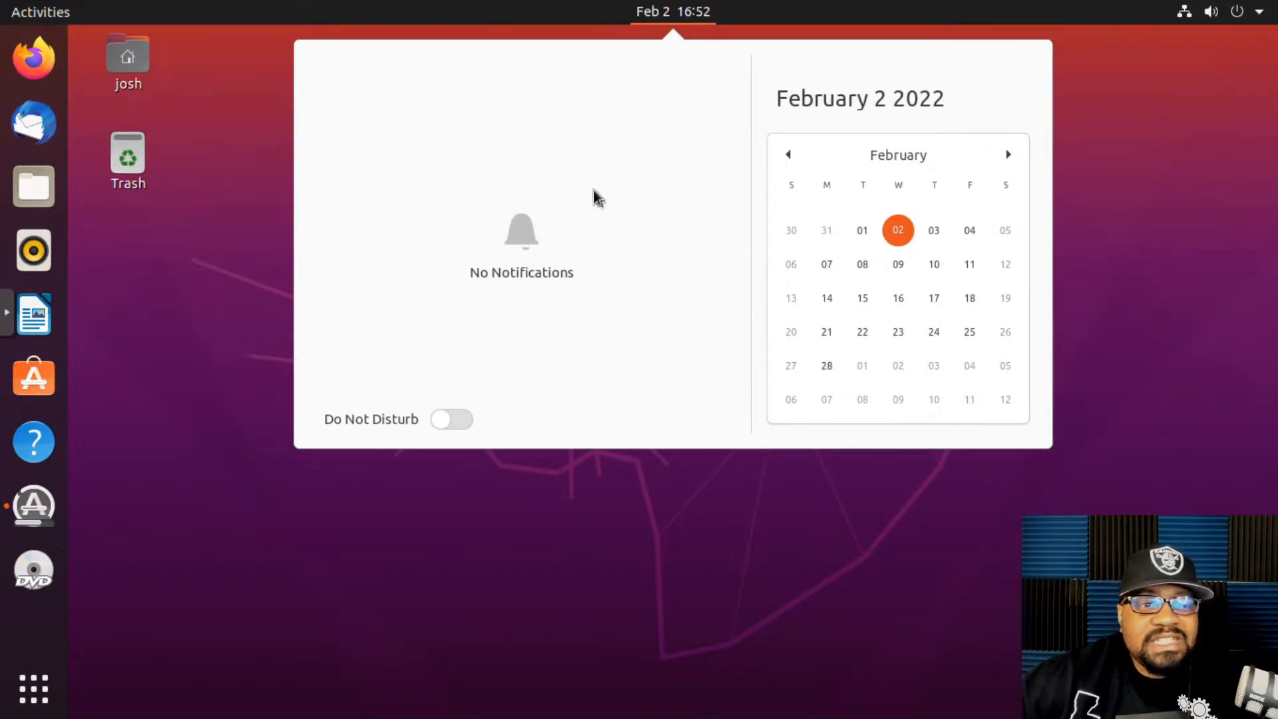
mouse_move(522, 224)
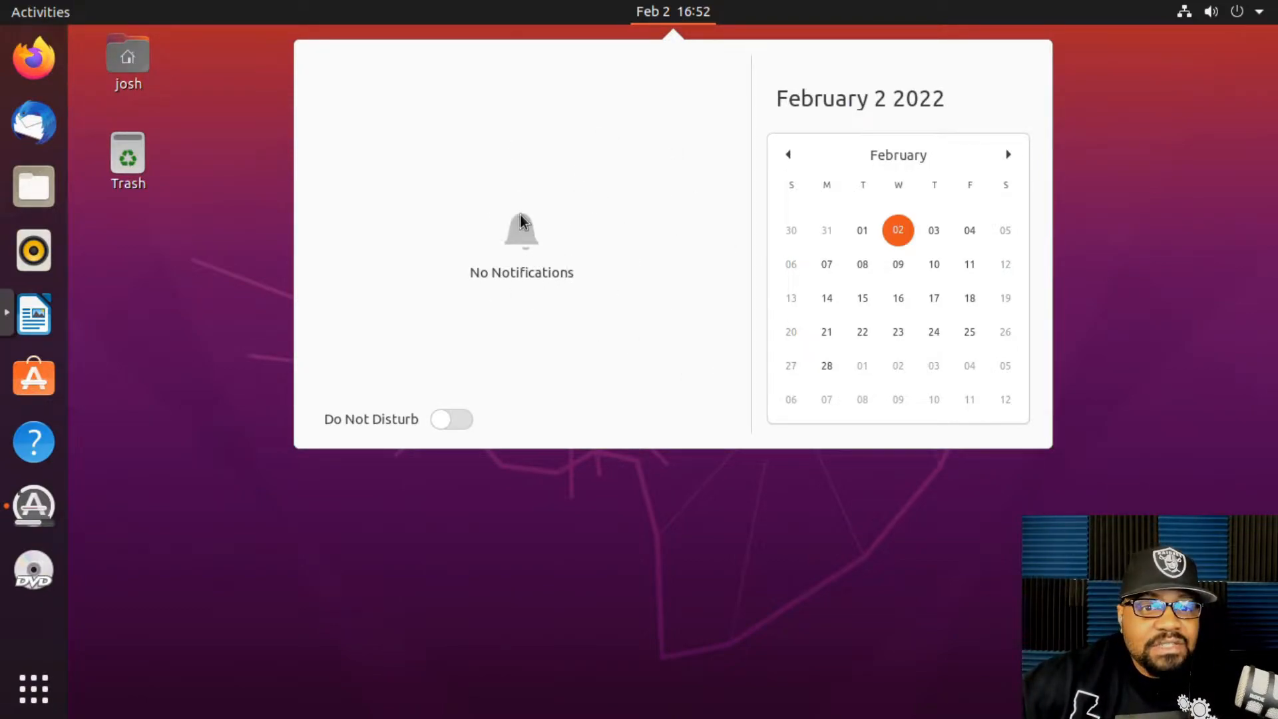
mouse_move(472, 223)
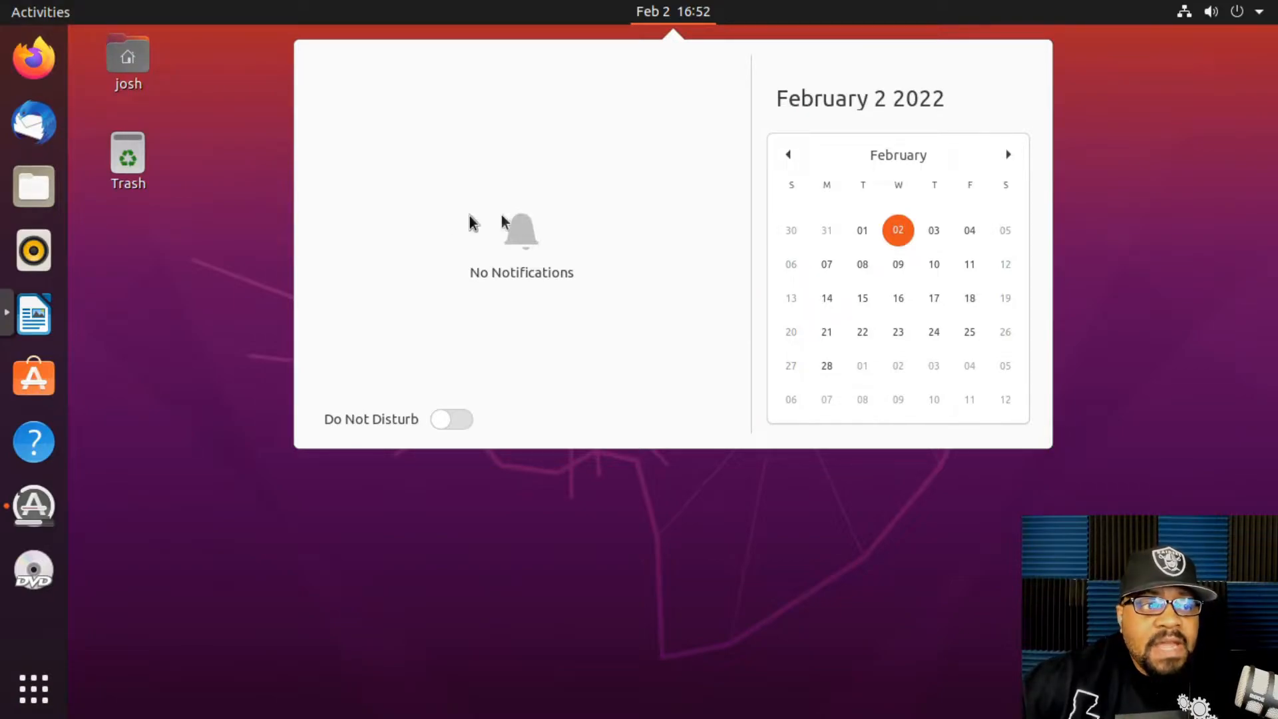
click(672, 12)
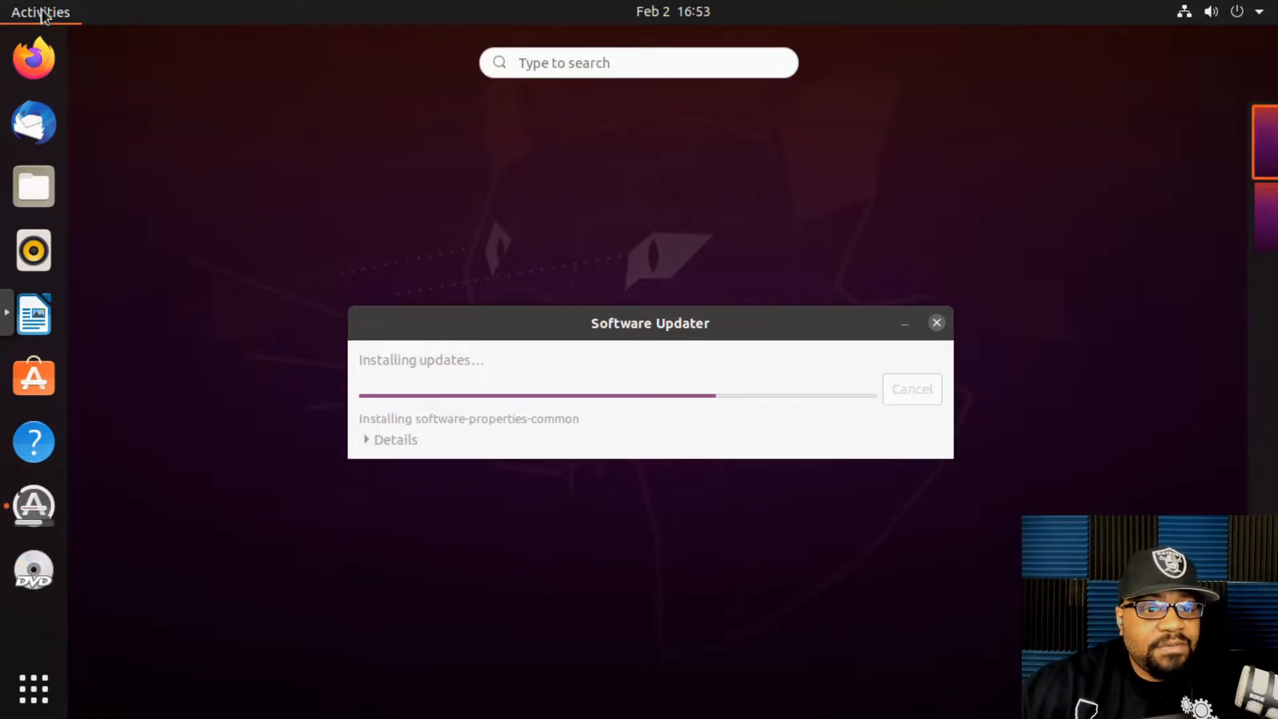
click(936, 322)
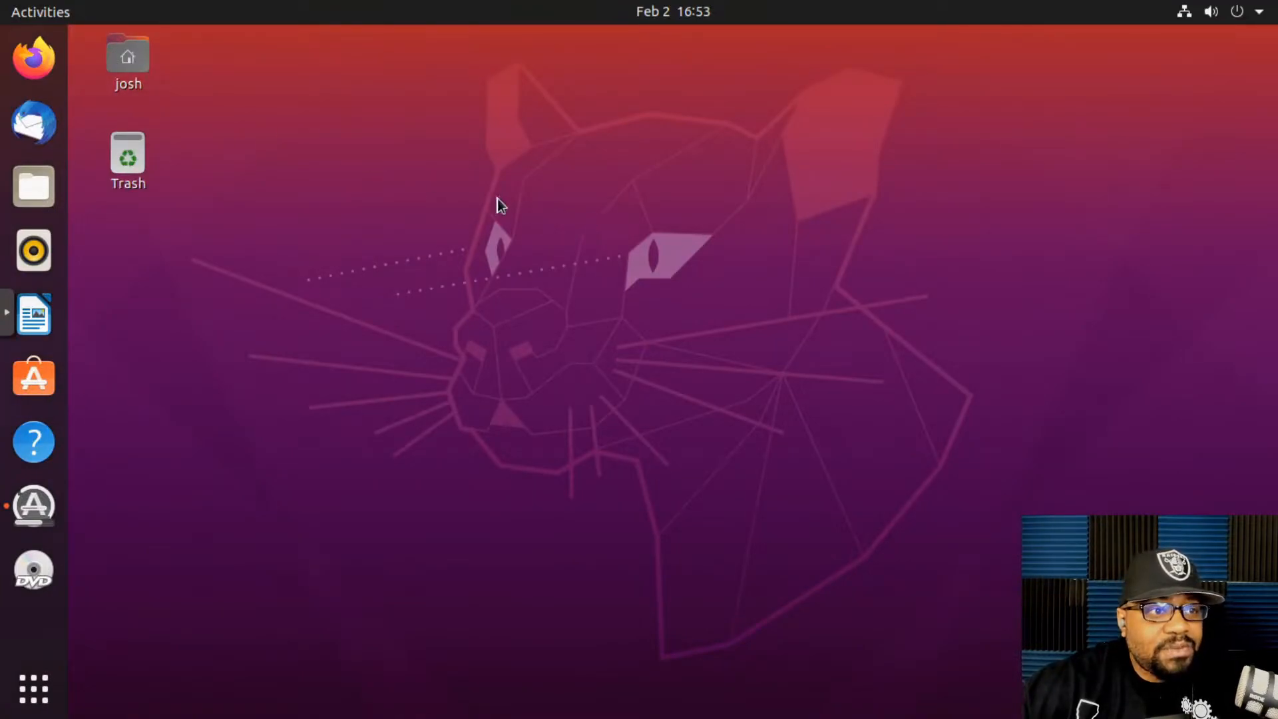
Open the home folder from the desktop, visit the empty Documents folder and go back to Home
click(128, 61)
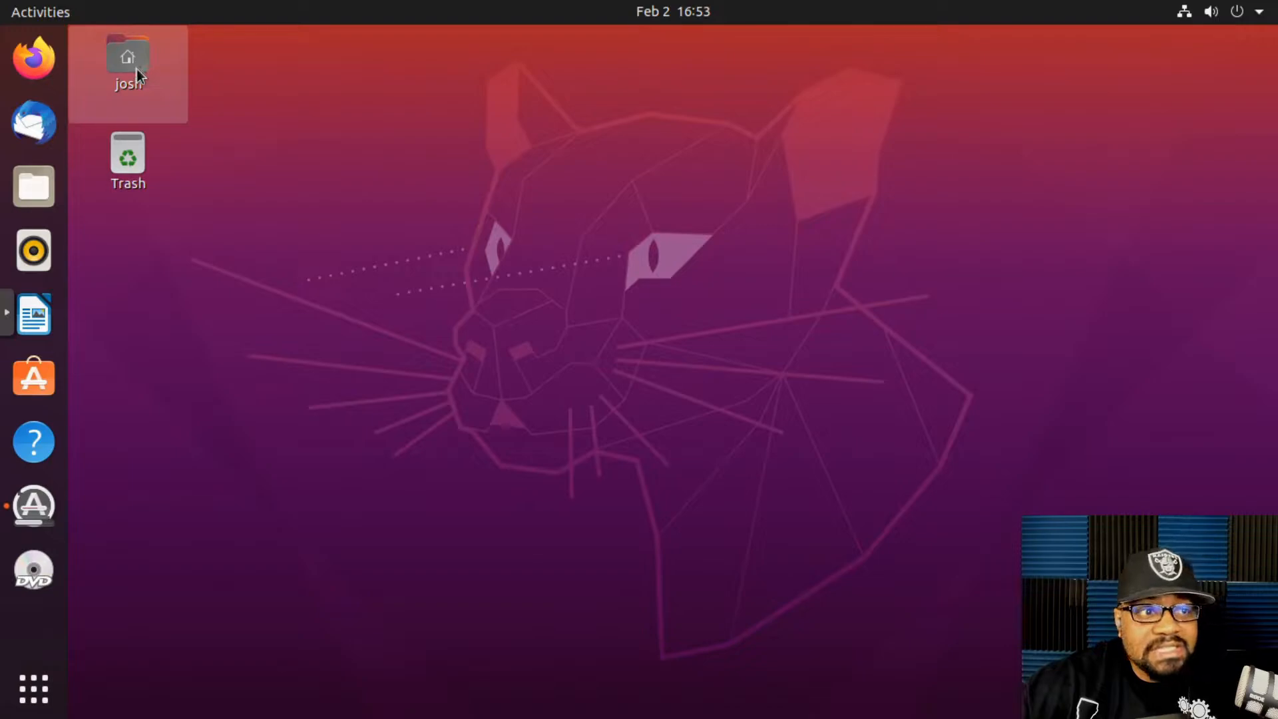
double_click(127, 56)
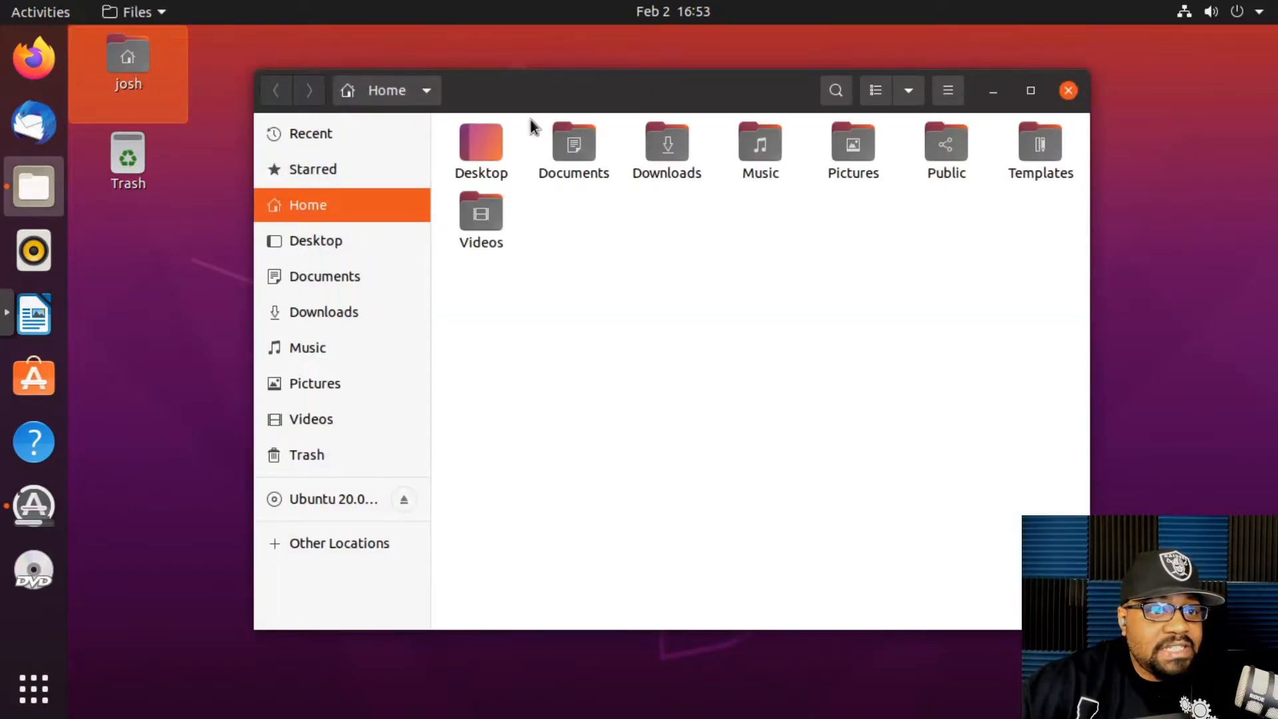
mouse_move(764, 431)
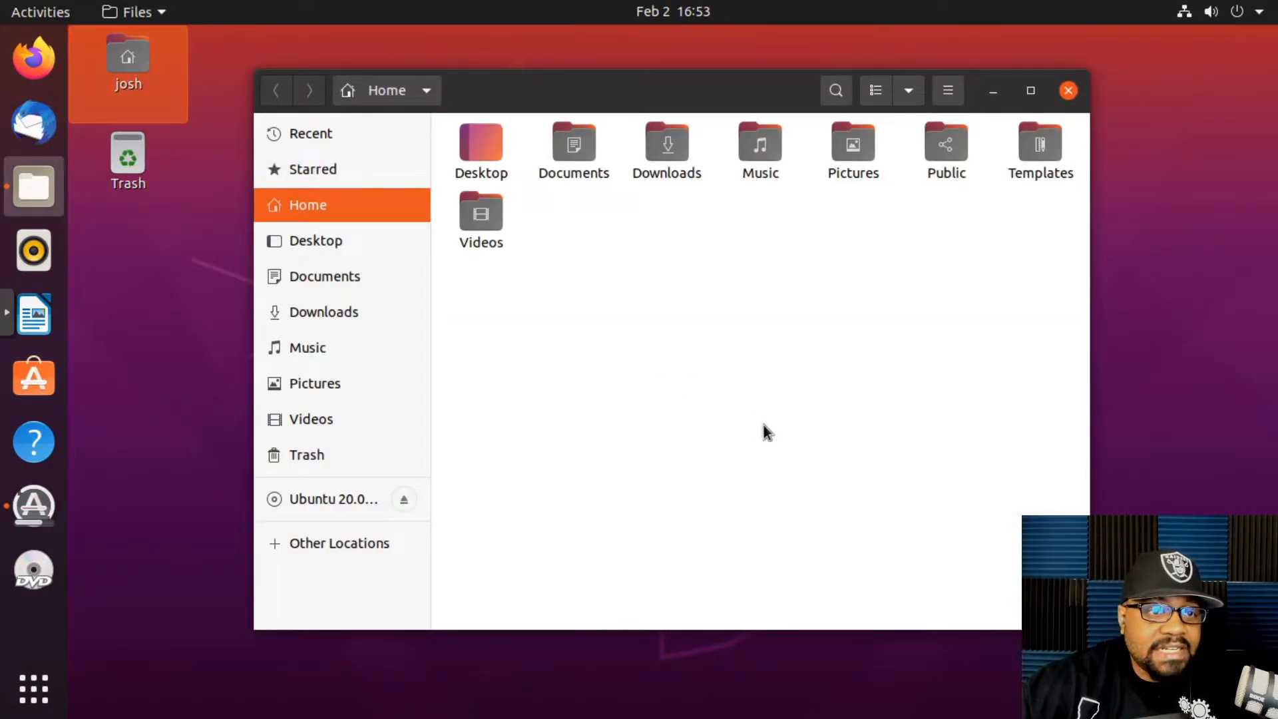
mouse_move(751, 391)
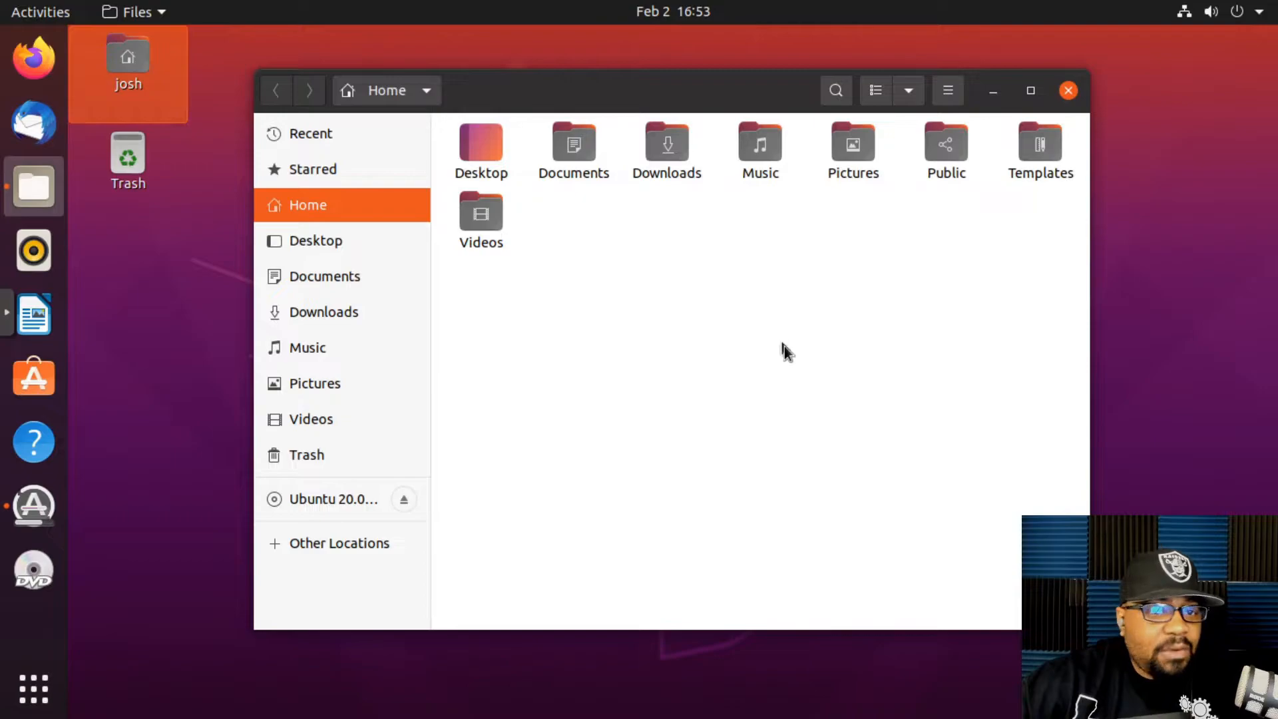
mouse_move(721, 260)
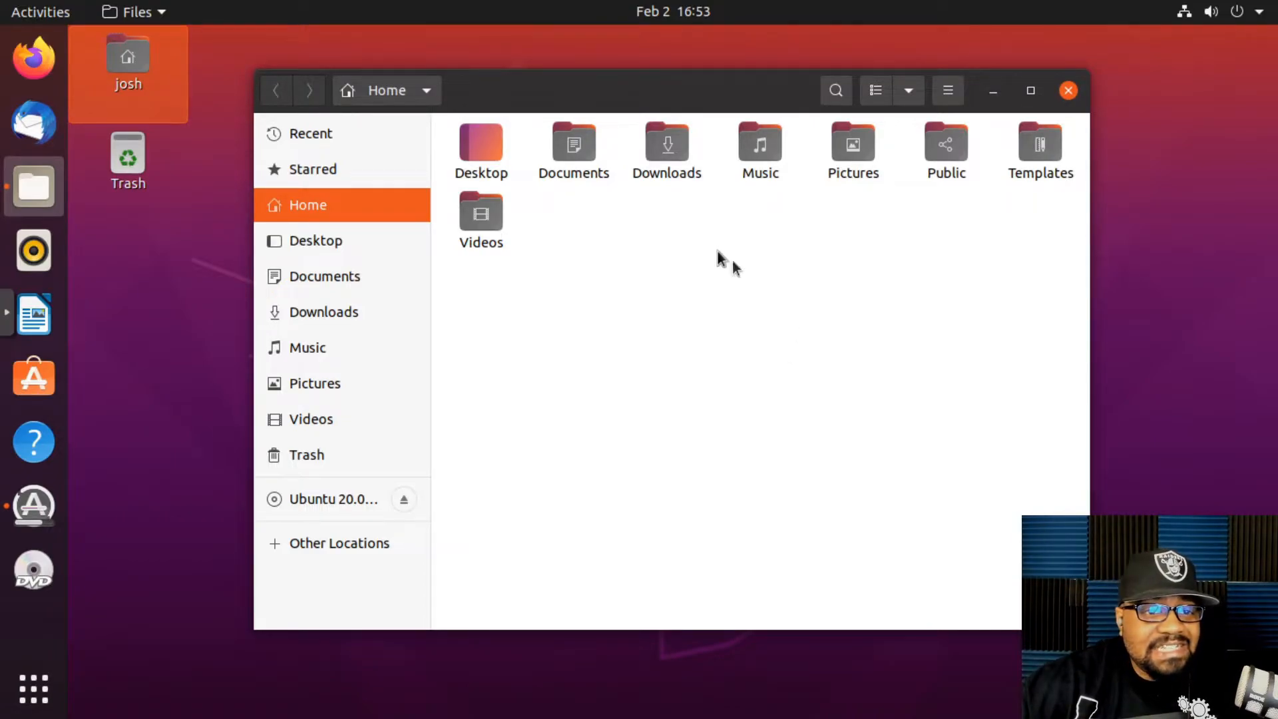
mouse_move(574, 147)
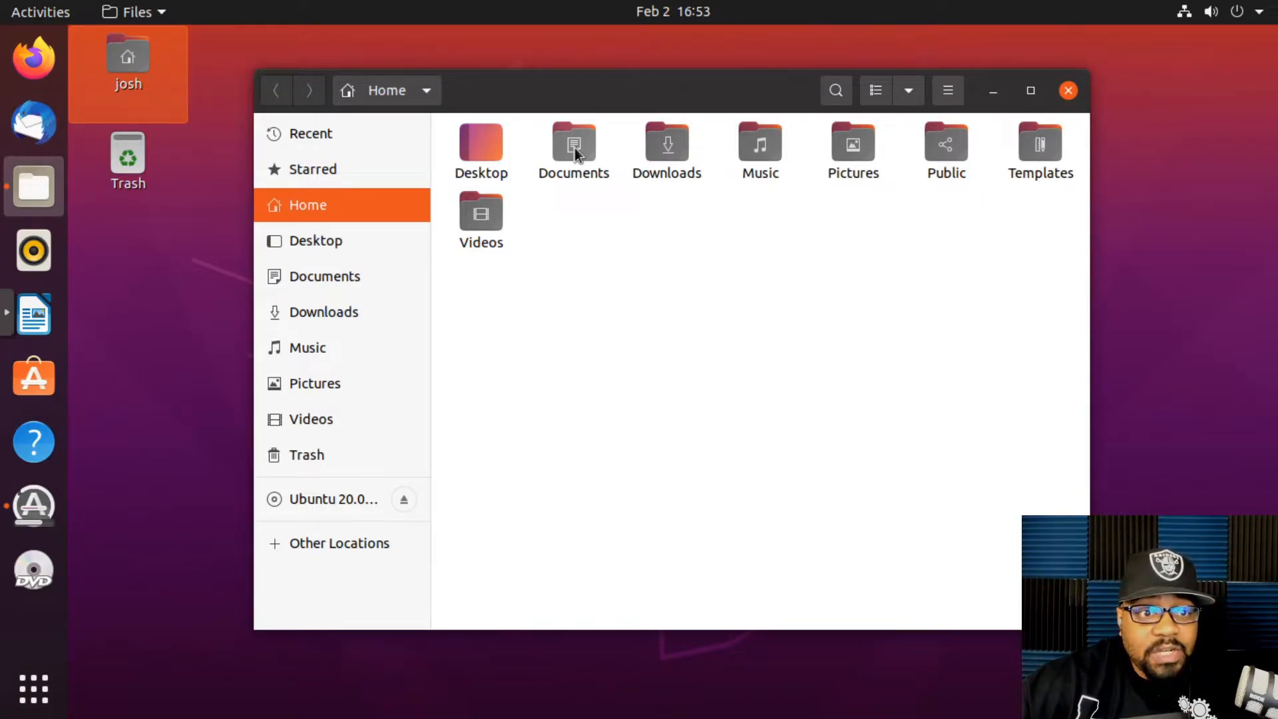
mouse_move(863, 342)
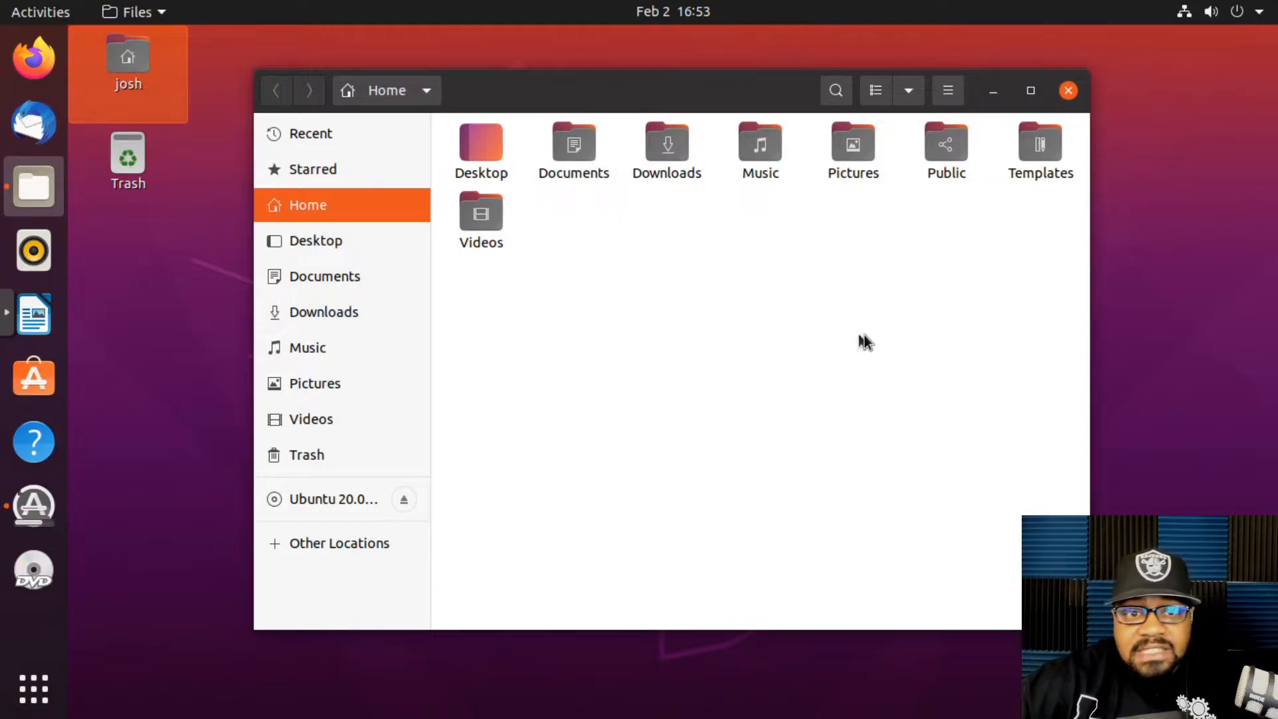
mouse_move(915, 352)
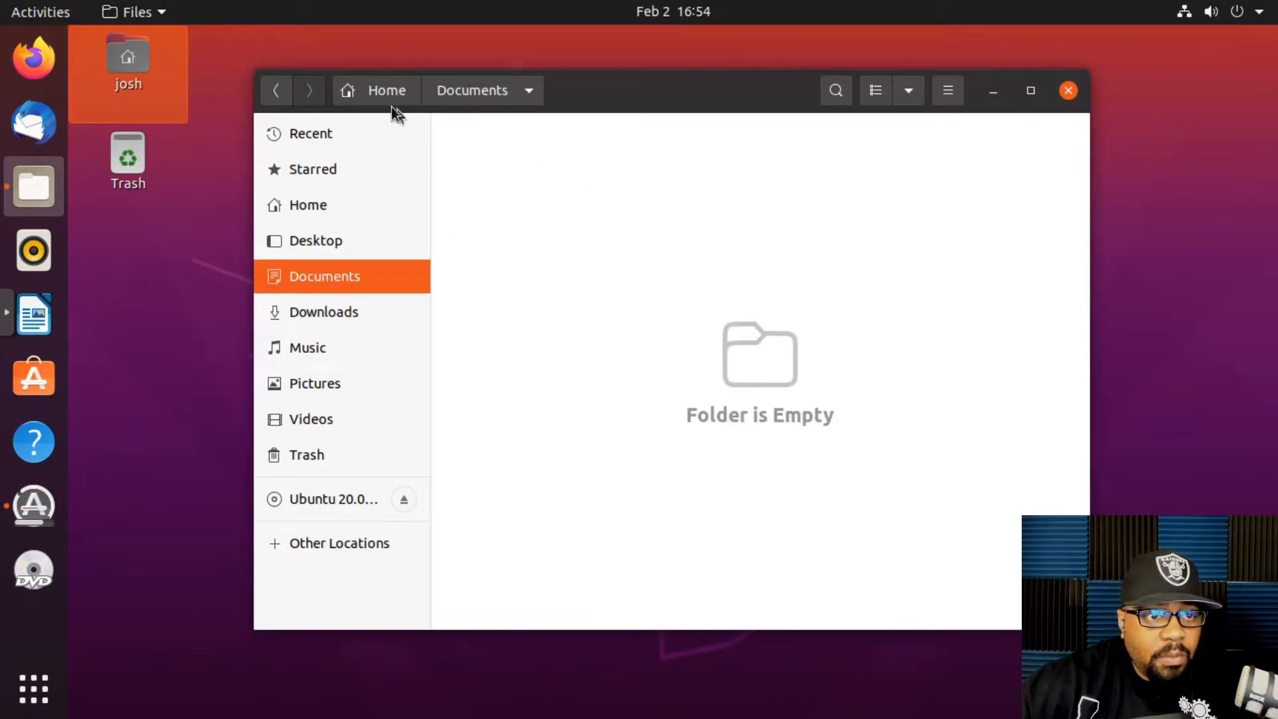
click(275, 90)
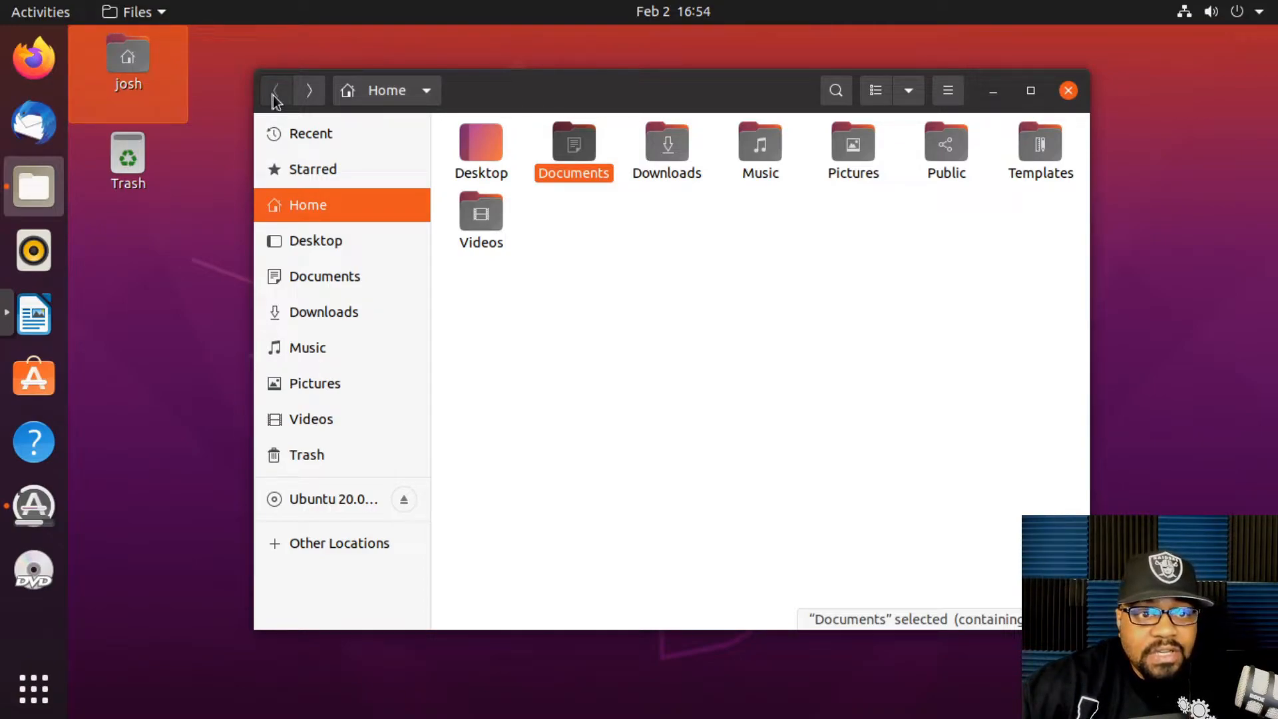
mouse_move(661, 454)
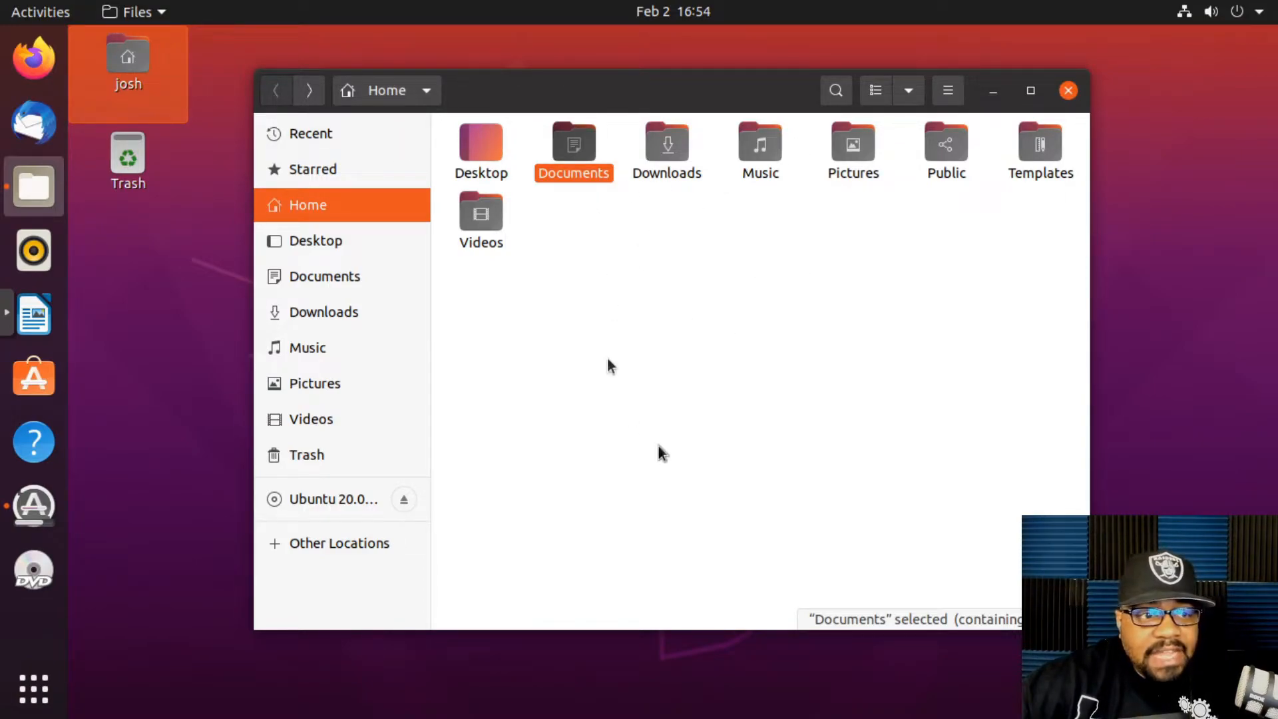
mouse_move(795, 331)
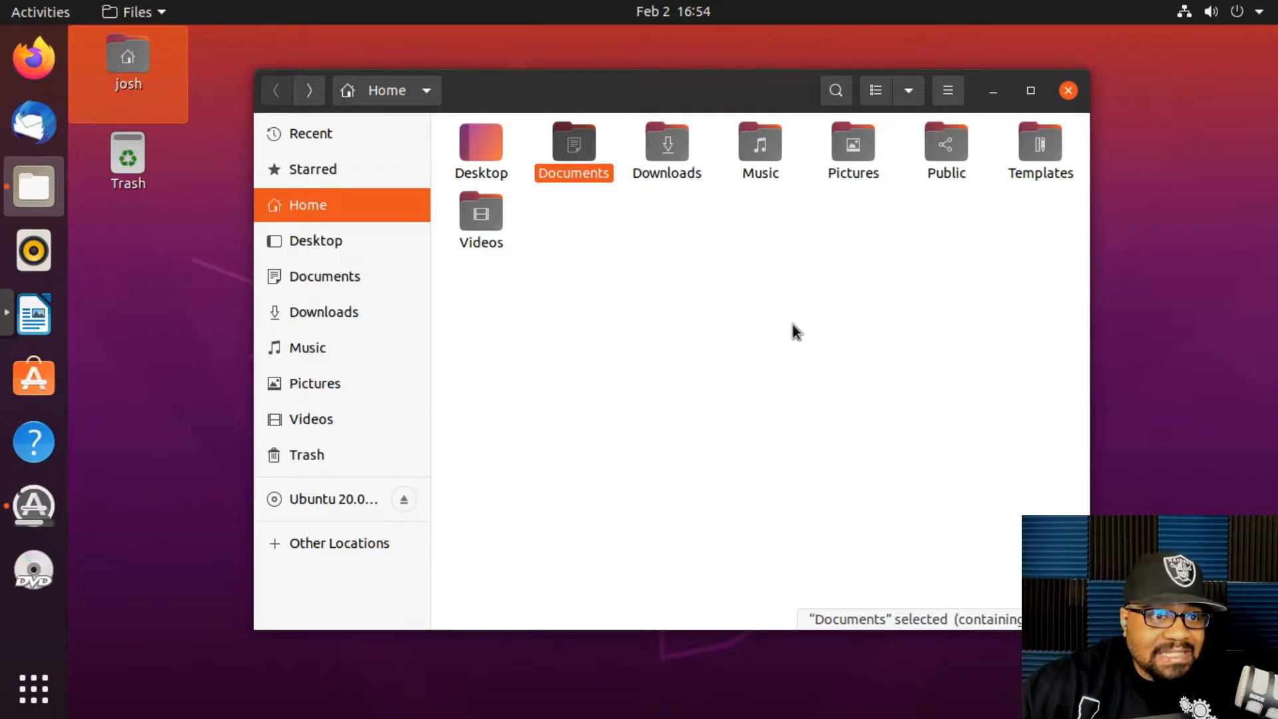
mouse_move(1068, 91)
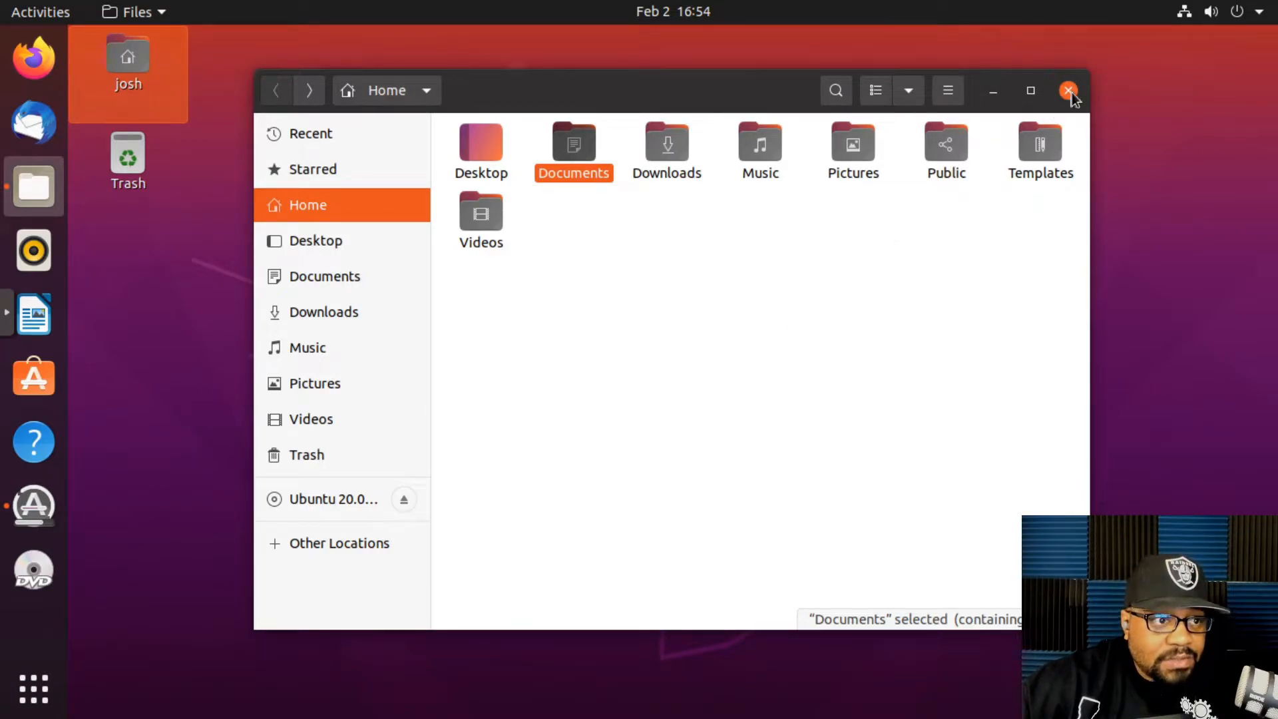
Close the home folder window, open the empty Trash from the desktop and close it
click(1068, 90)
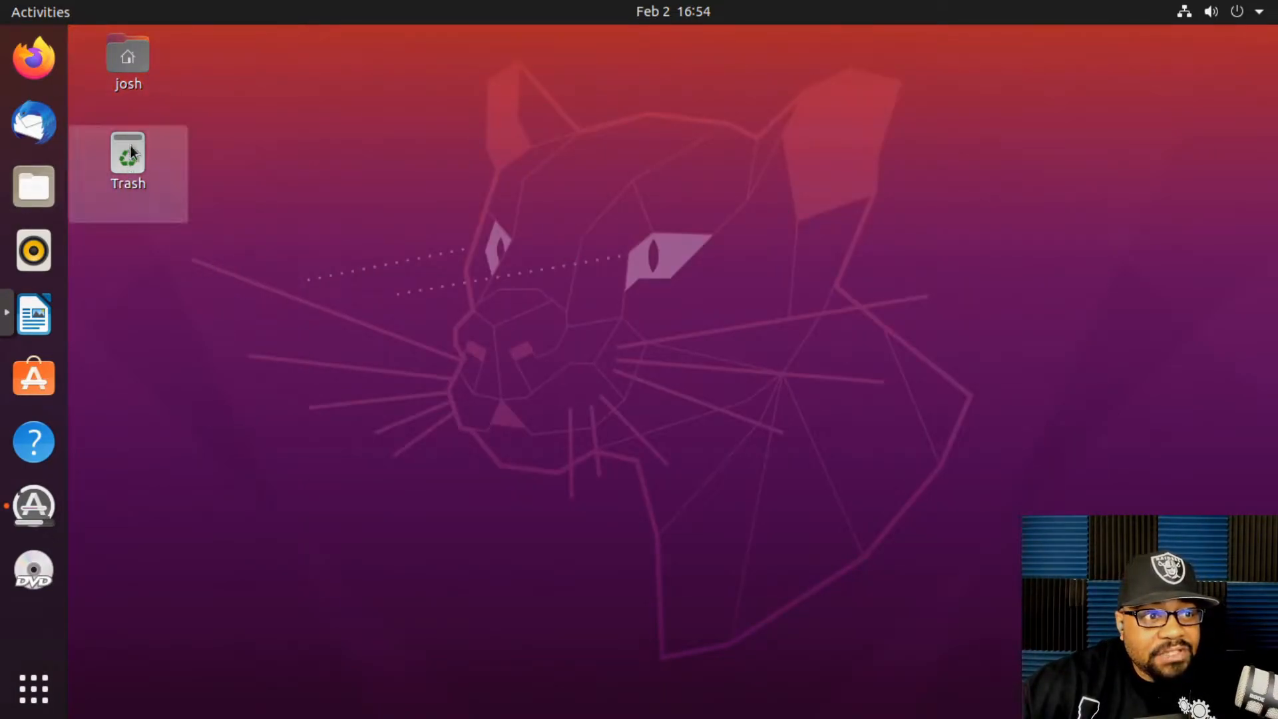
double_click(128, 155)
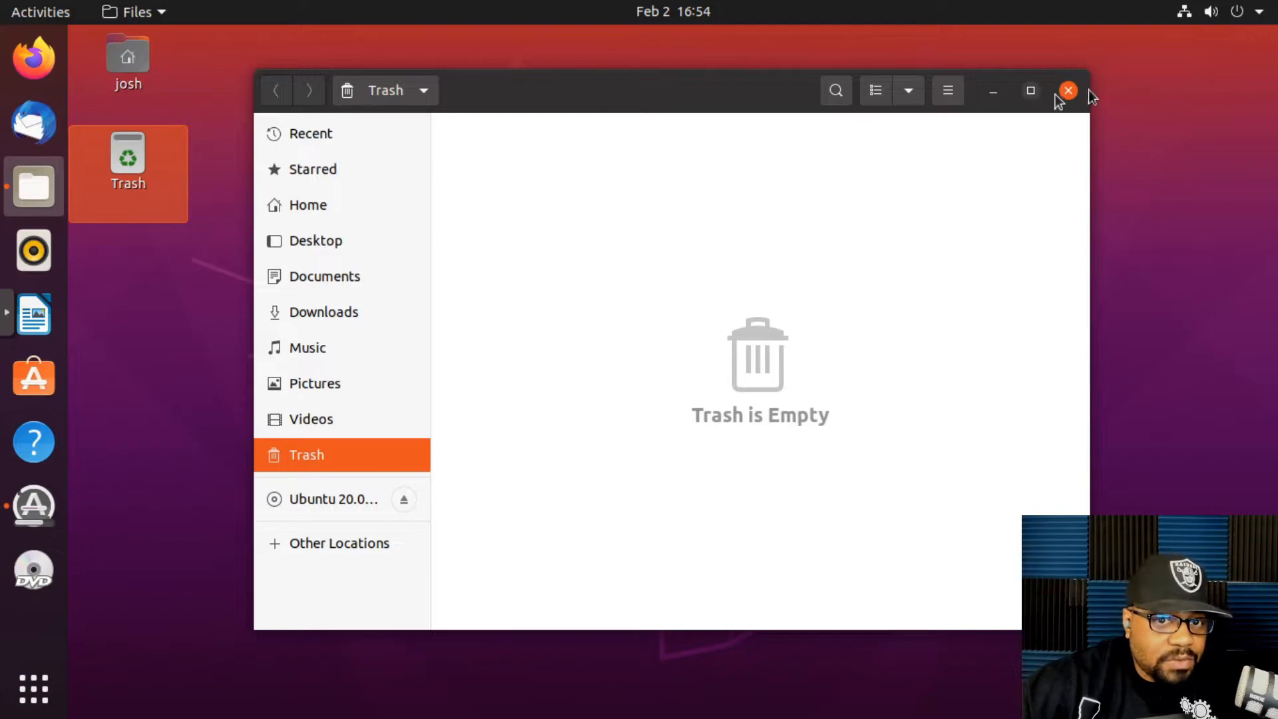
mouse_move(556, 375)
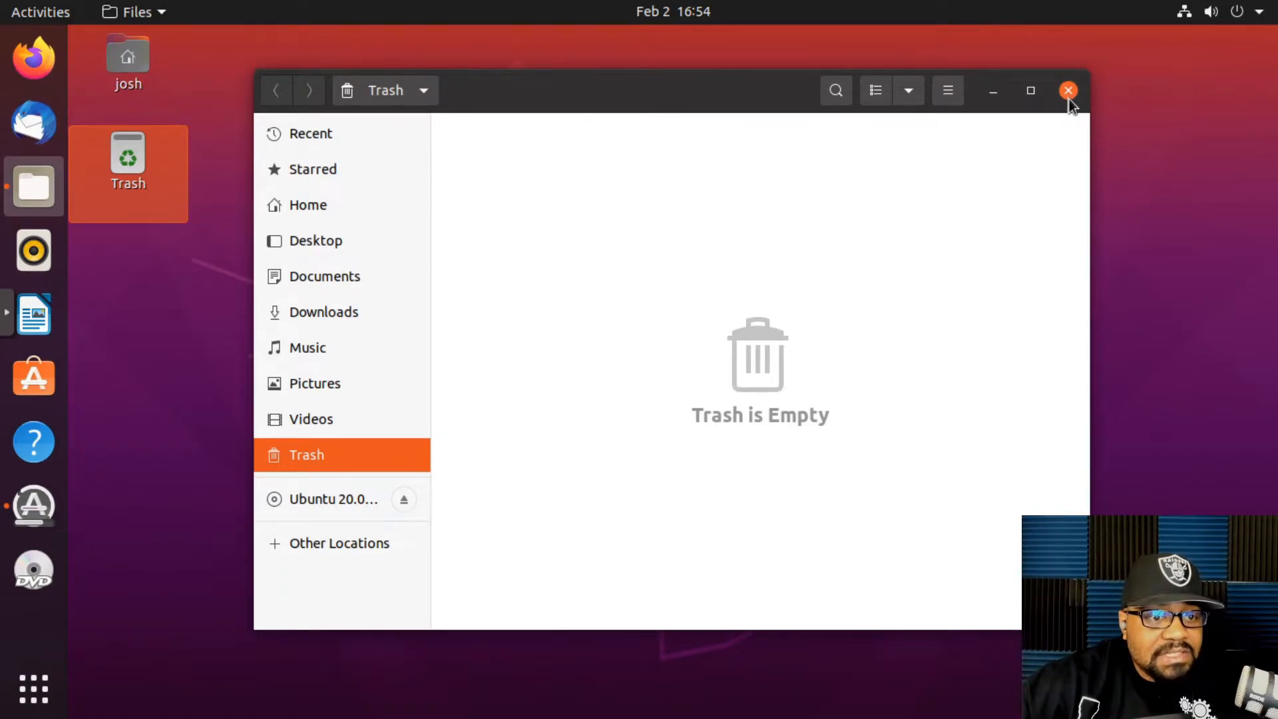
click(1068, 89)
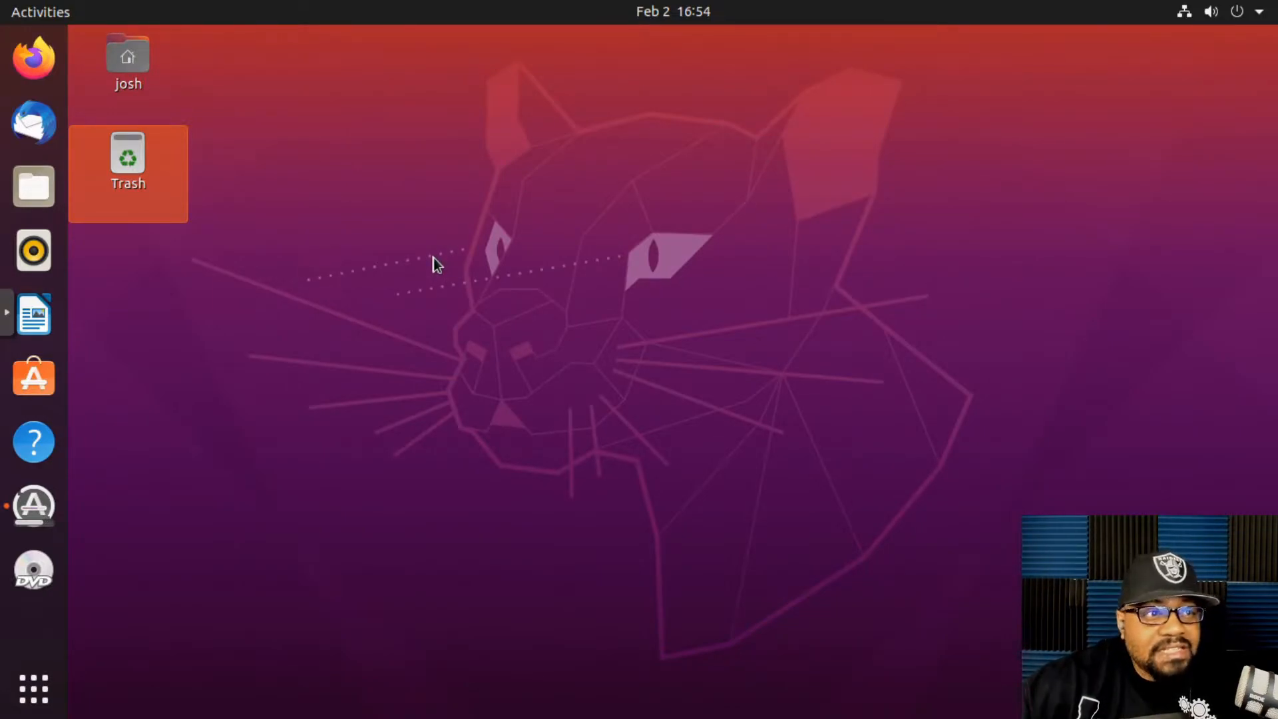
mouse_move(390, 239)
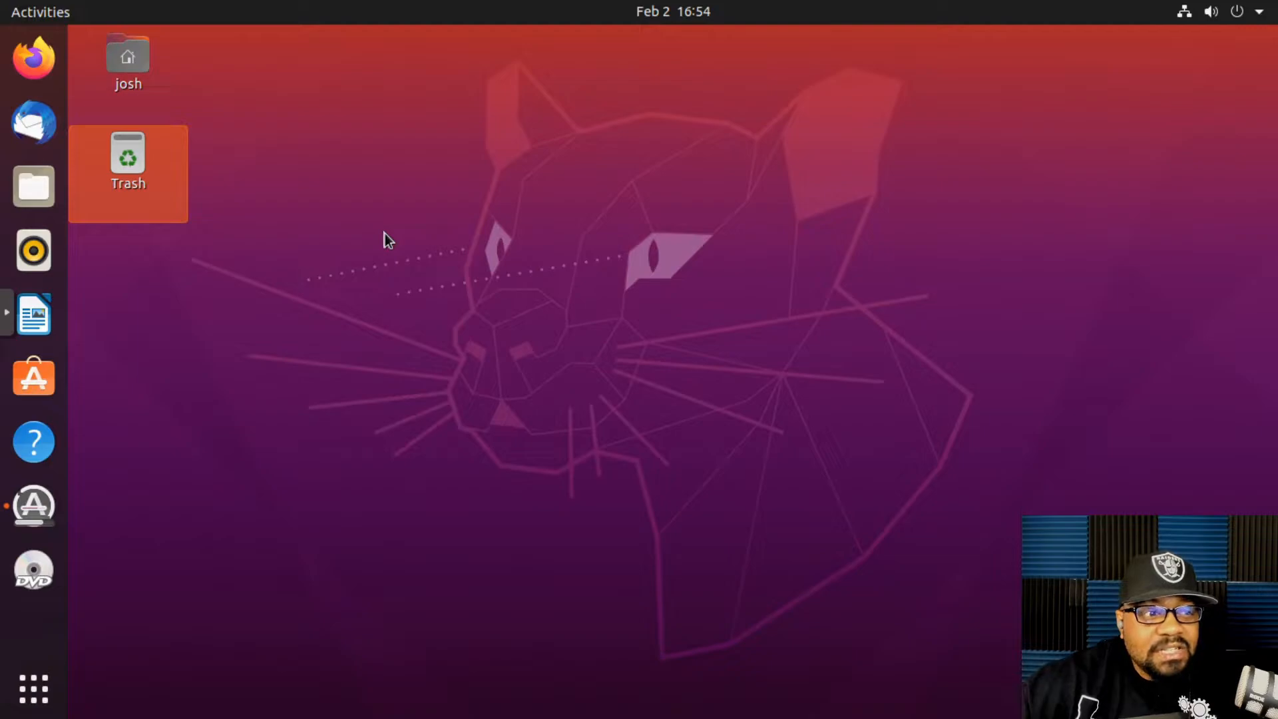
mouse_move(396, 241)
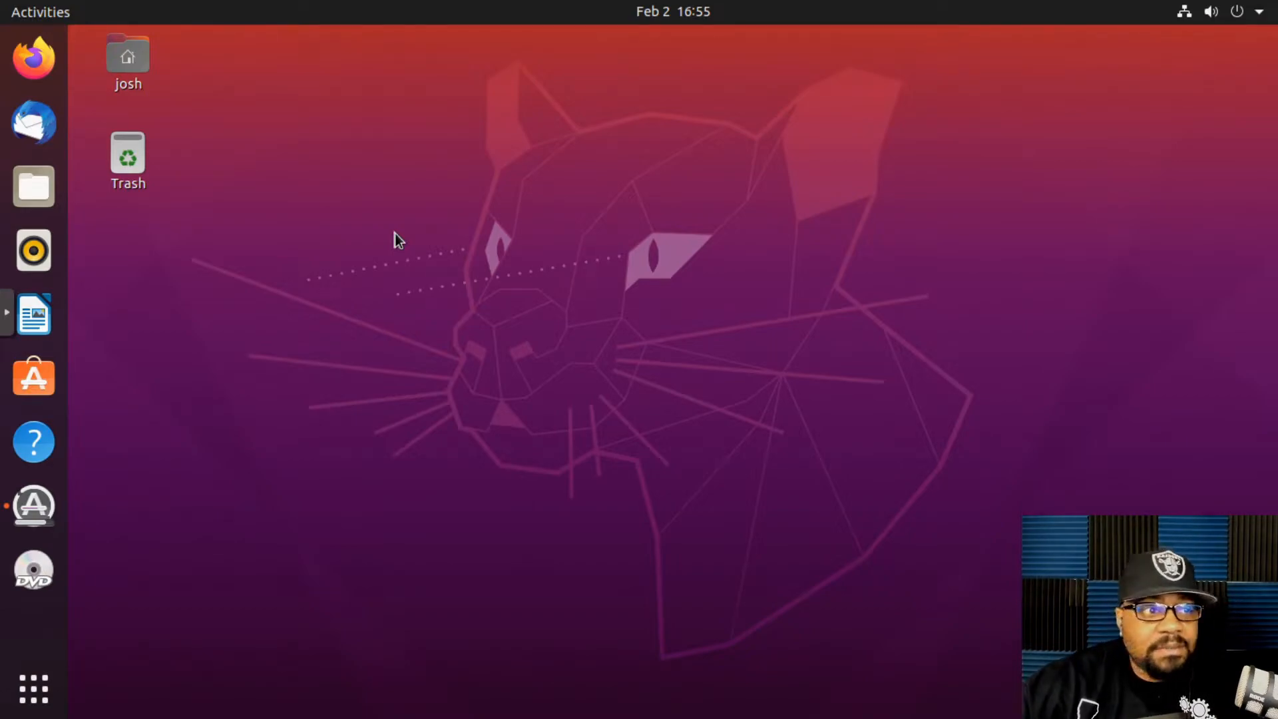
mouse_move(33, 250)
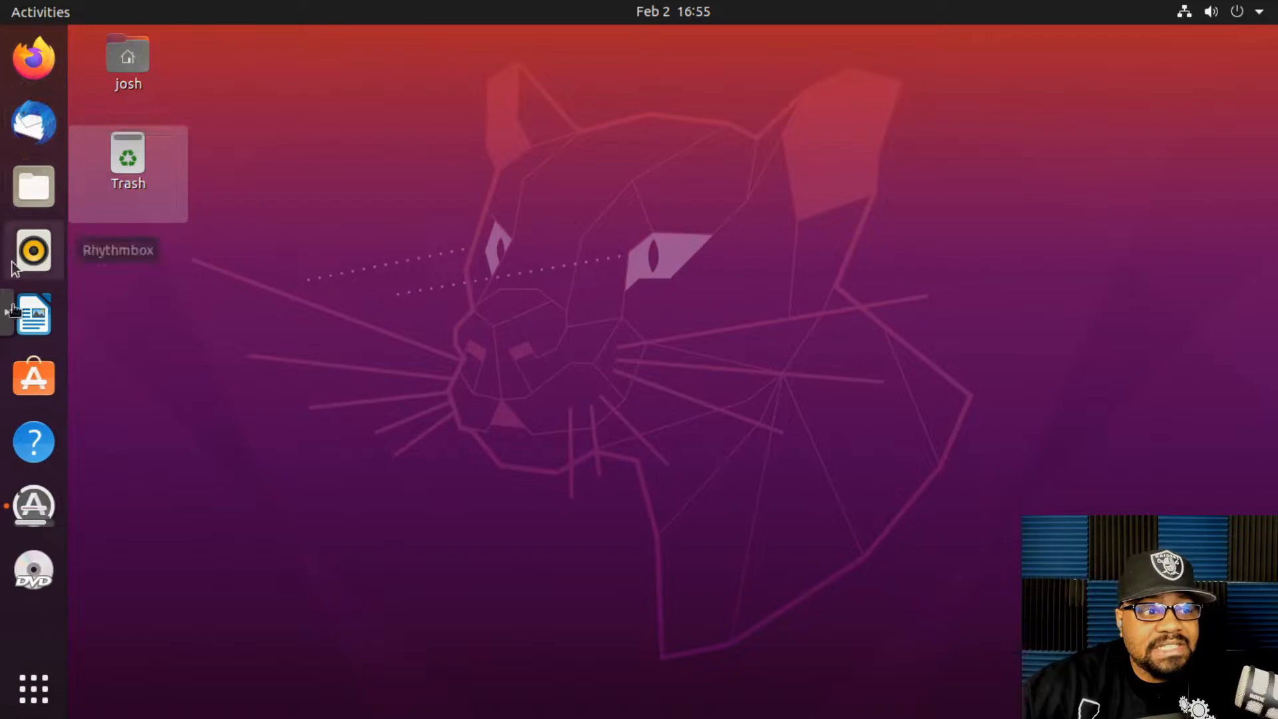
mouse_move(33, 57)
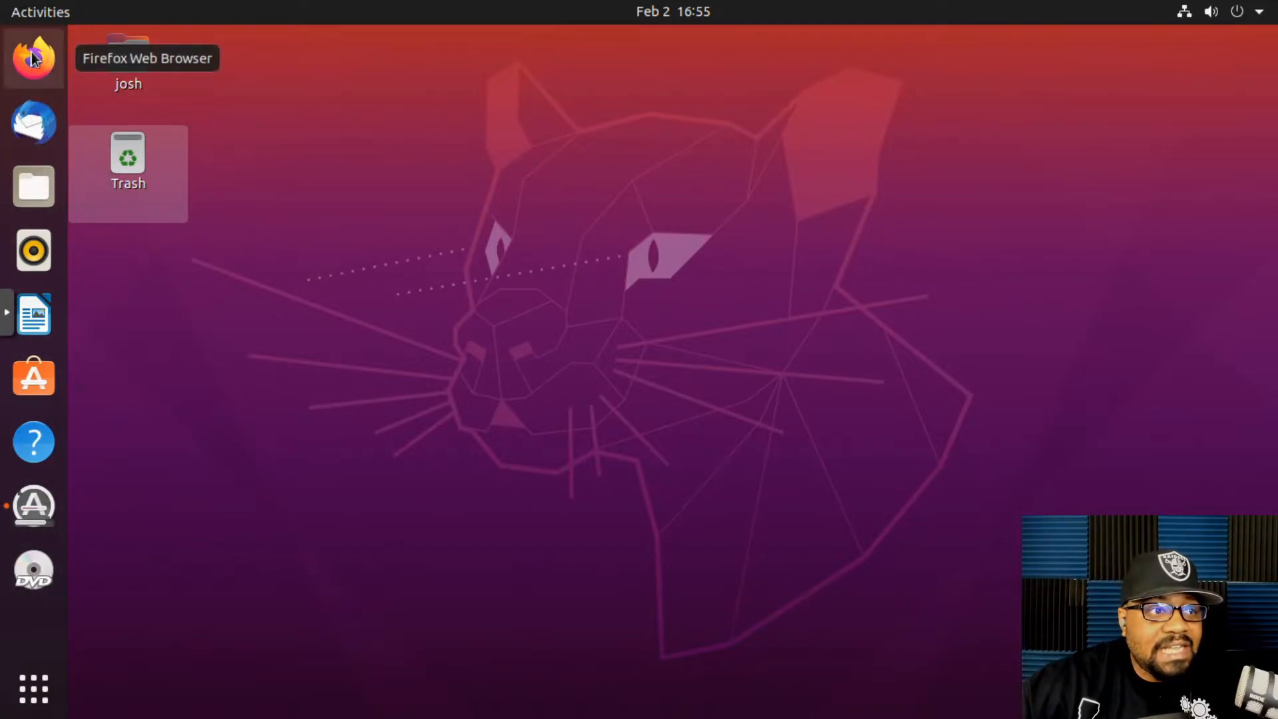
mouse_move(34, 440)
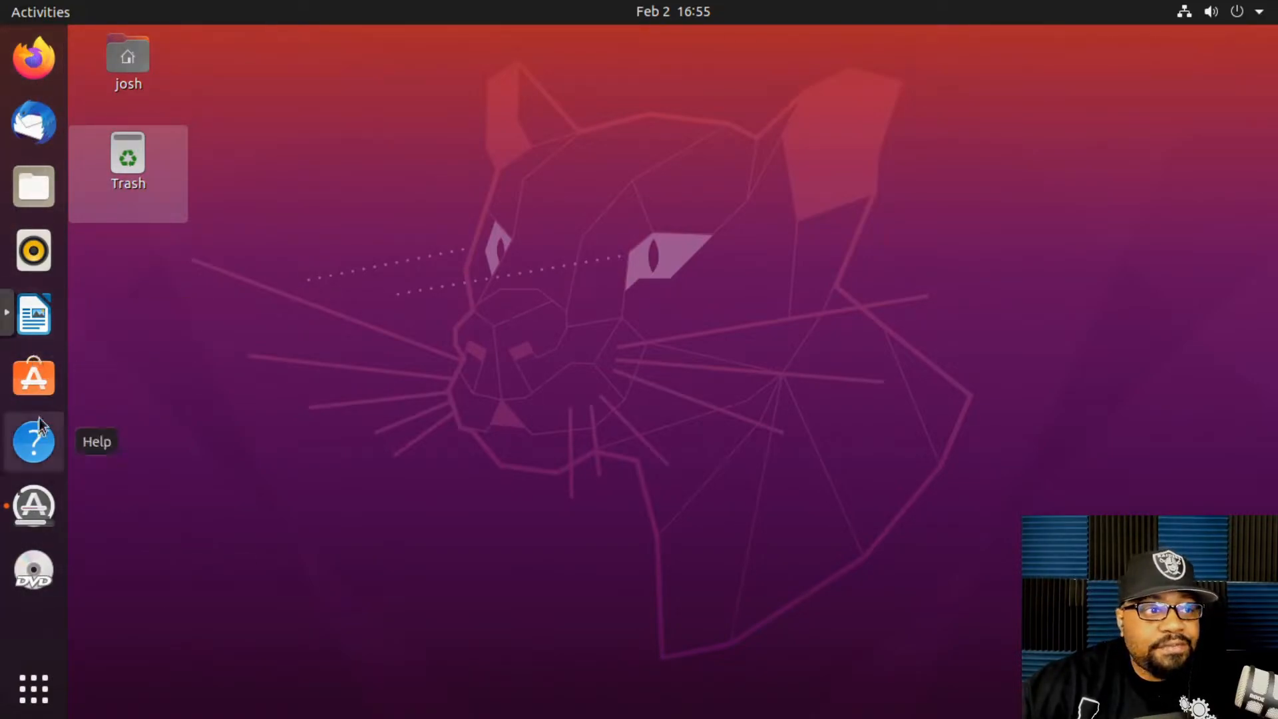
mouse_move(32, 58)
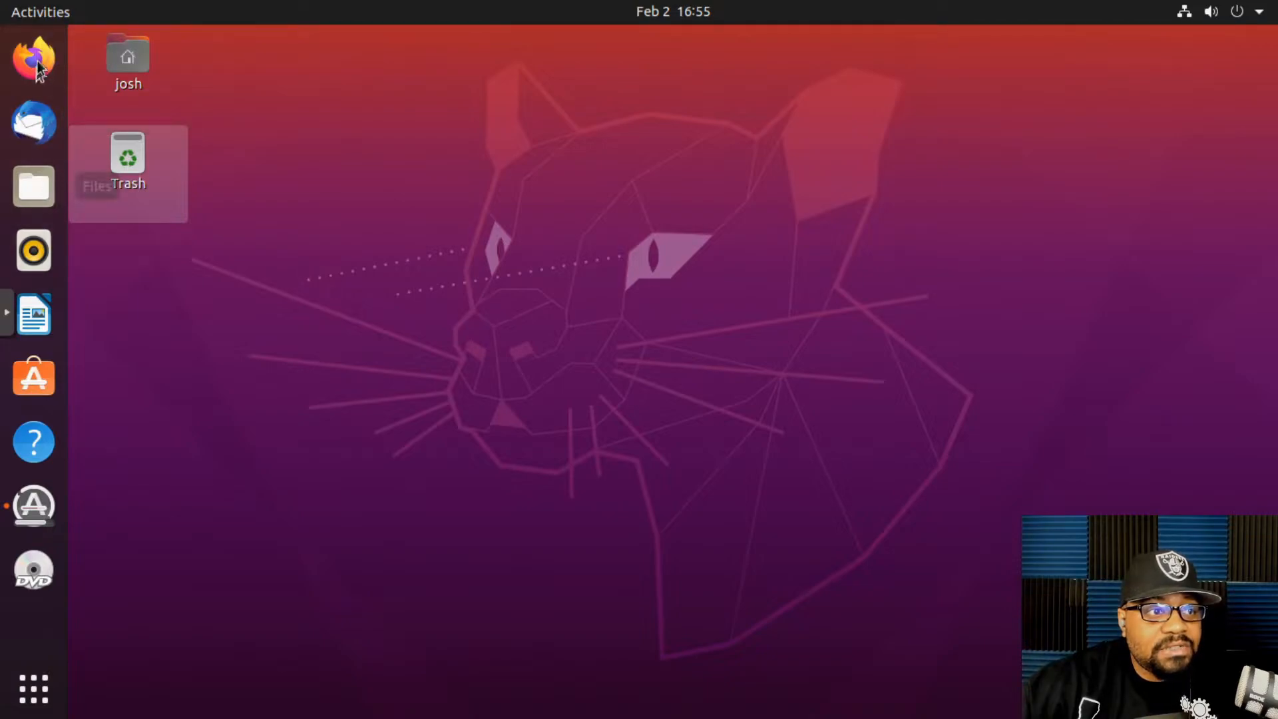
mouse_move(32, 57)
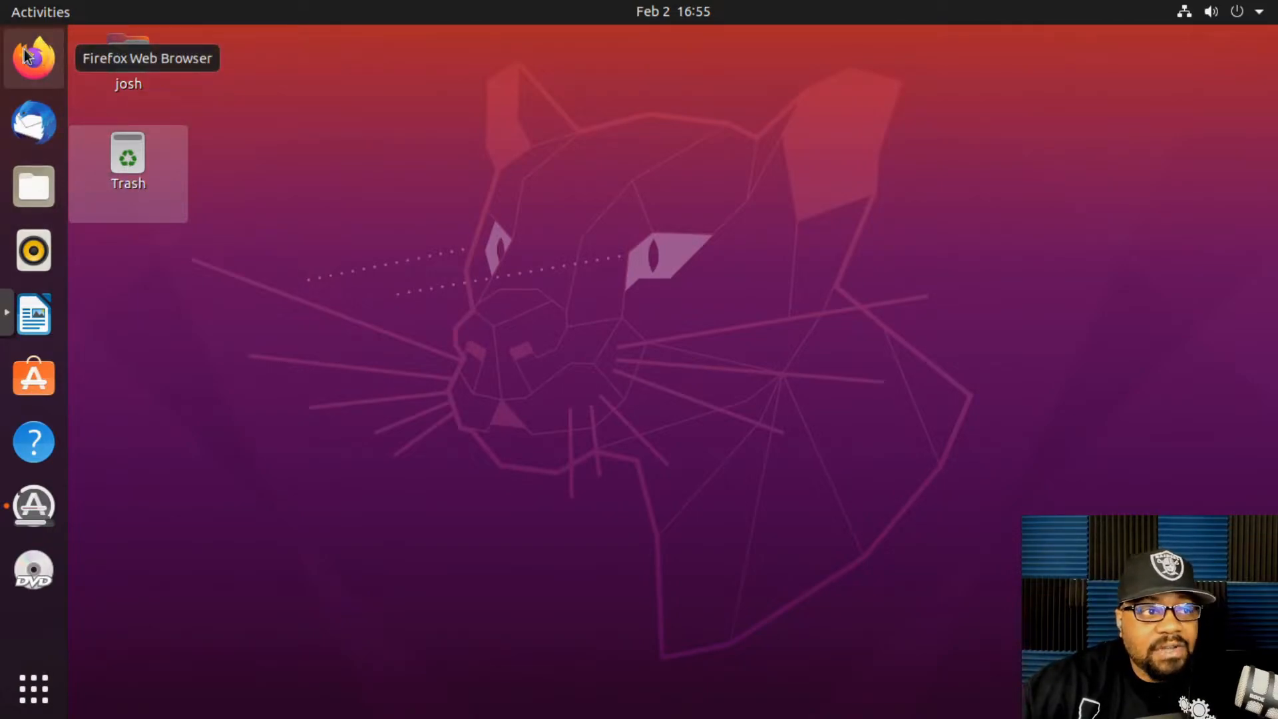
mouse_move(33, 123)
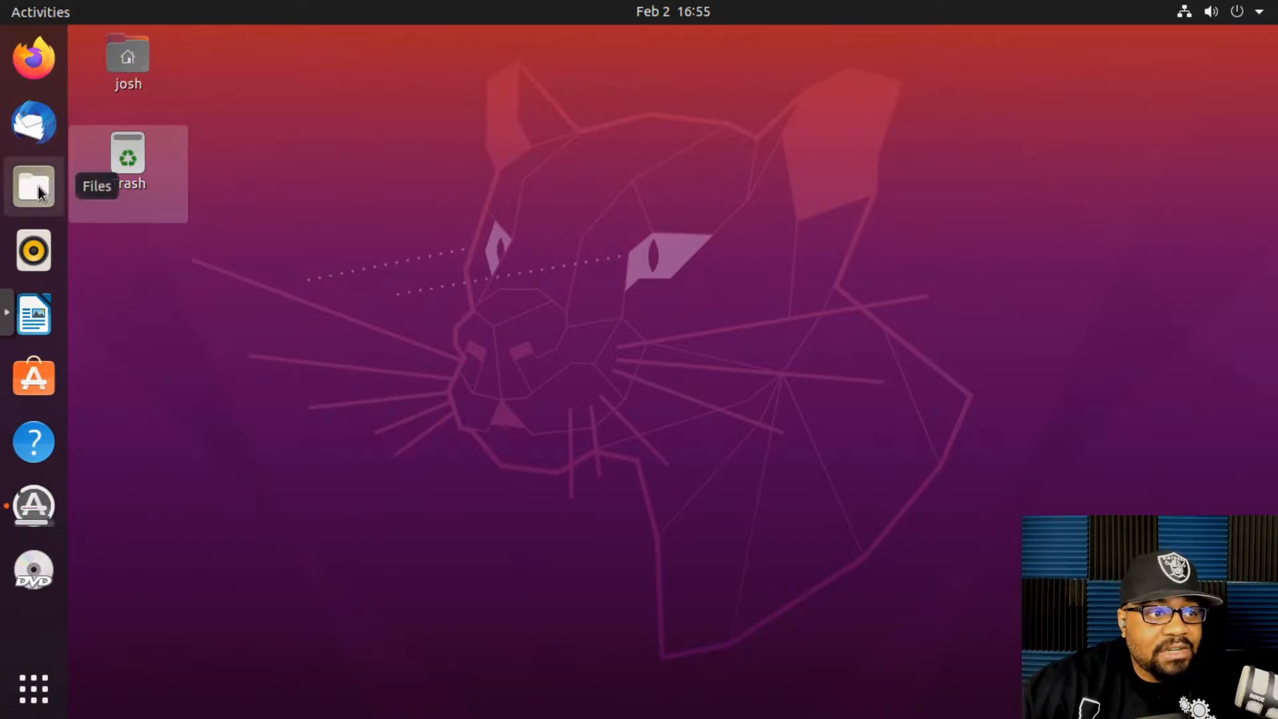
Reopen and close the home folder from the dock, then launch Ubuntu Software
click(33, 188)
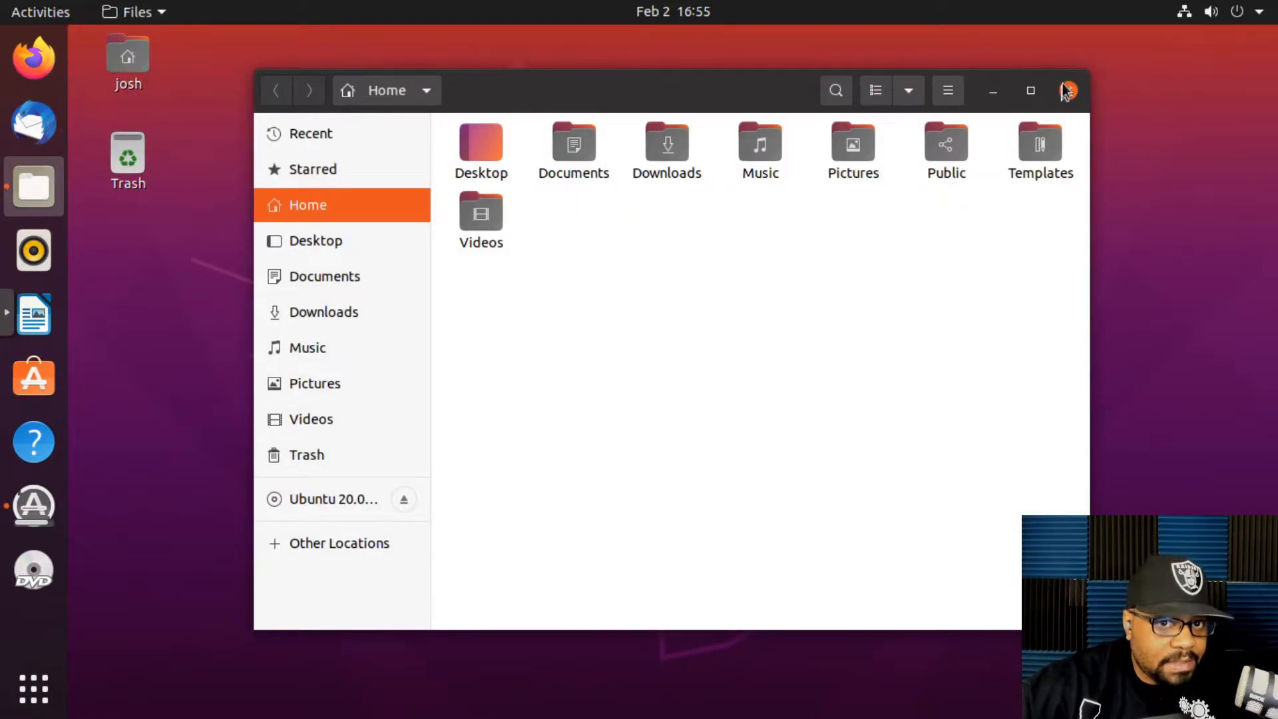
click(1066, 90)
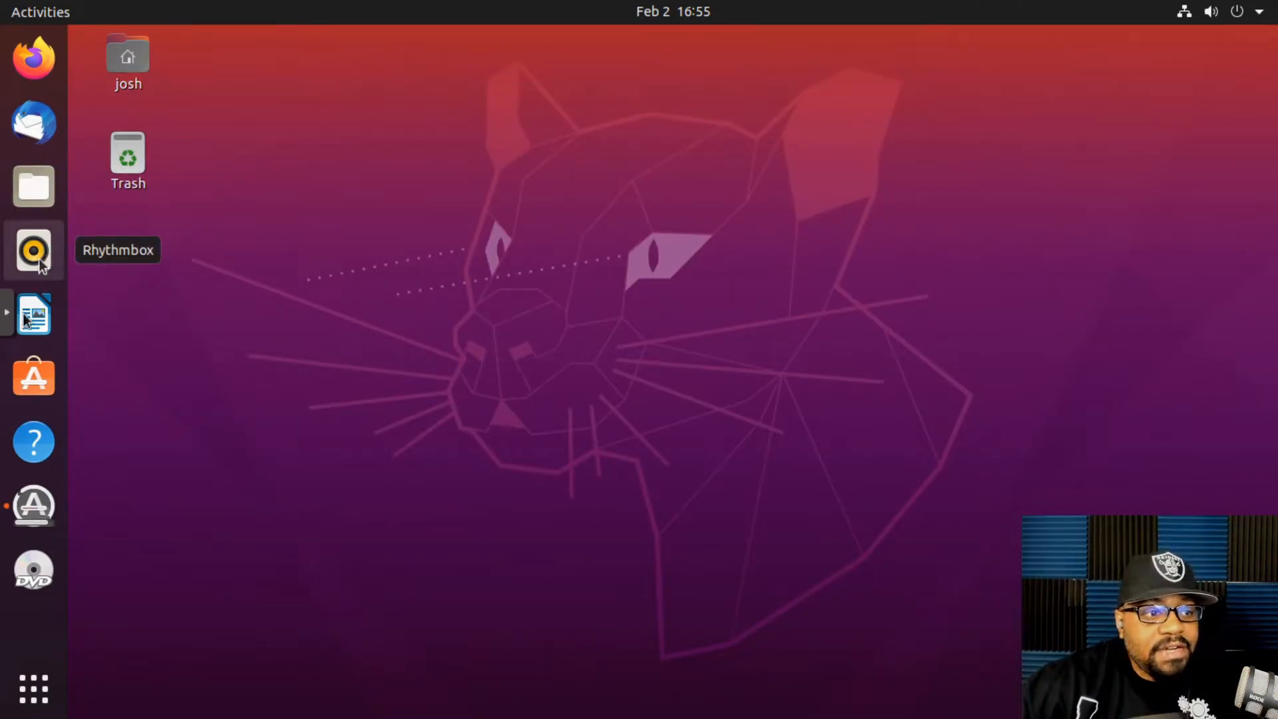
mouse_move(33, 440)
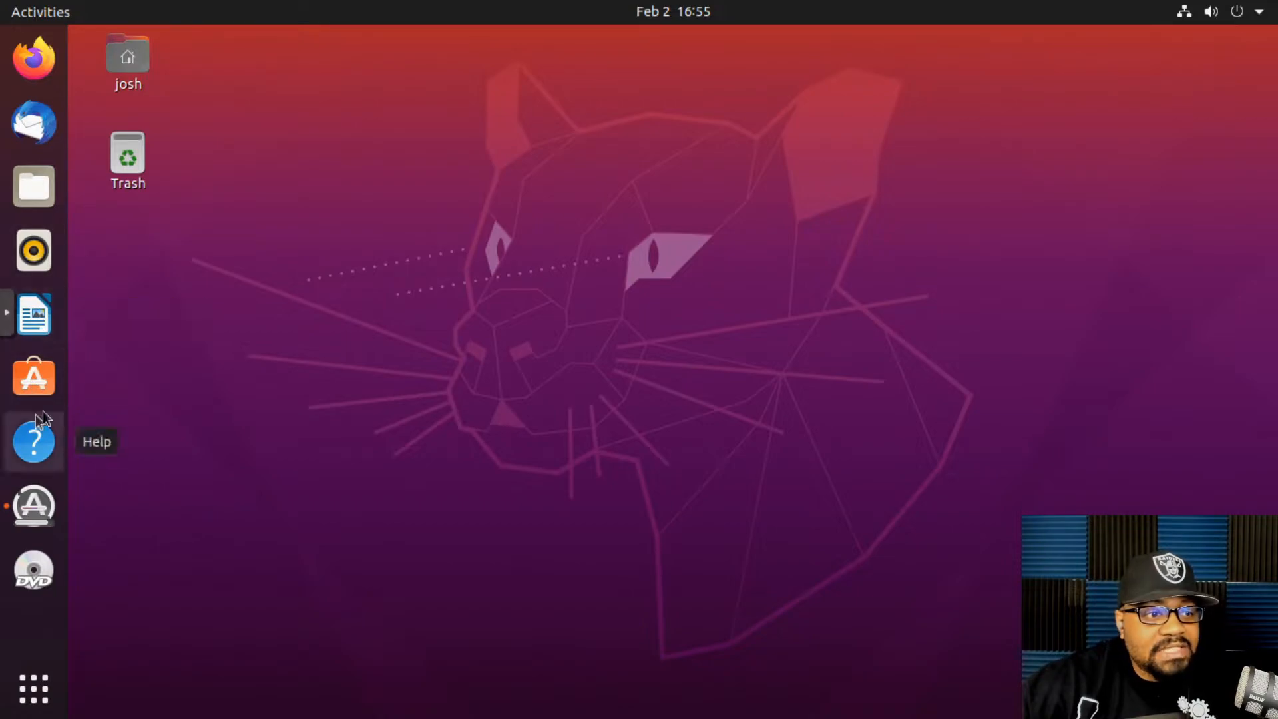
mouse_move(33, 250)
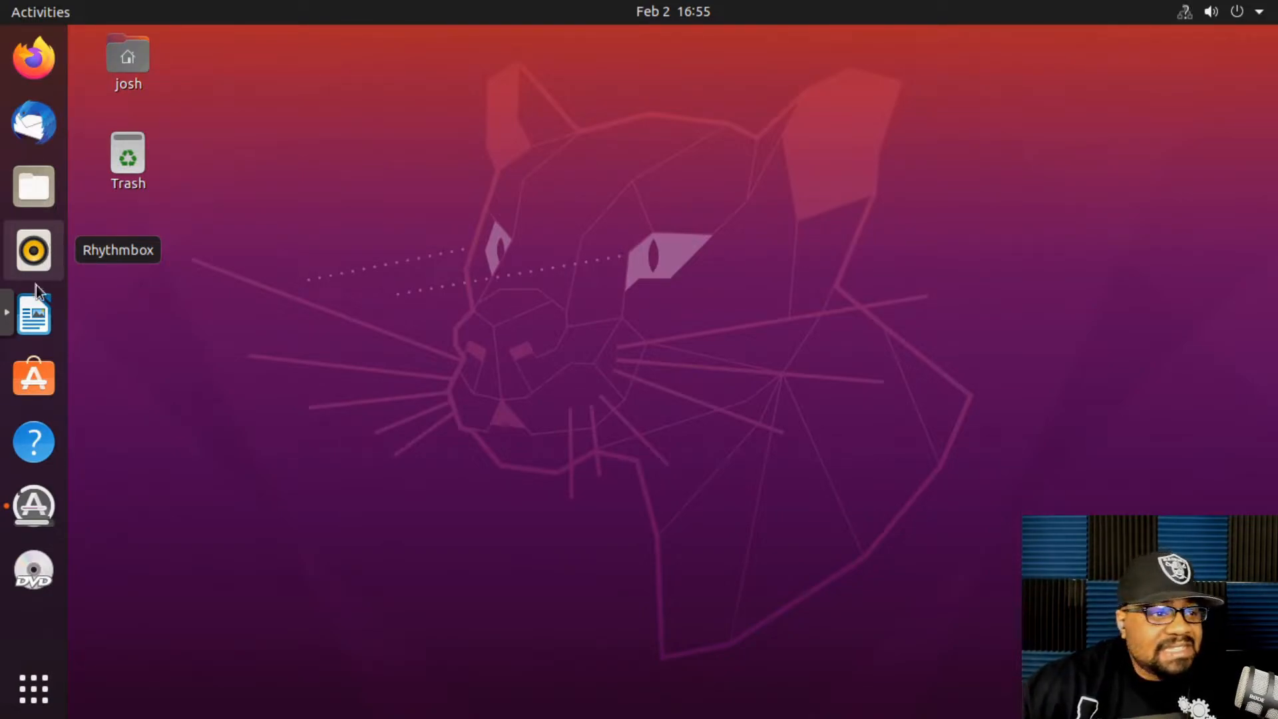
mouse_move(34, 318)
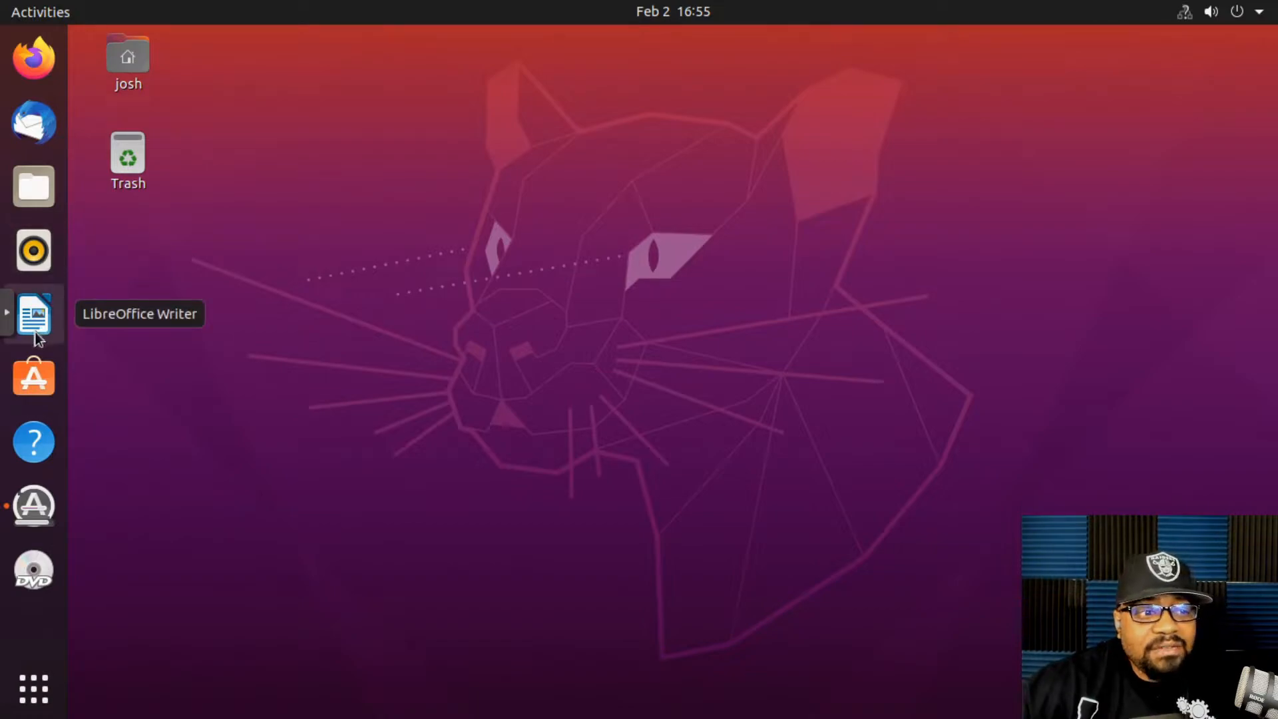
mouse_move(35, 317)
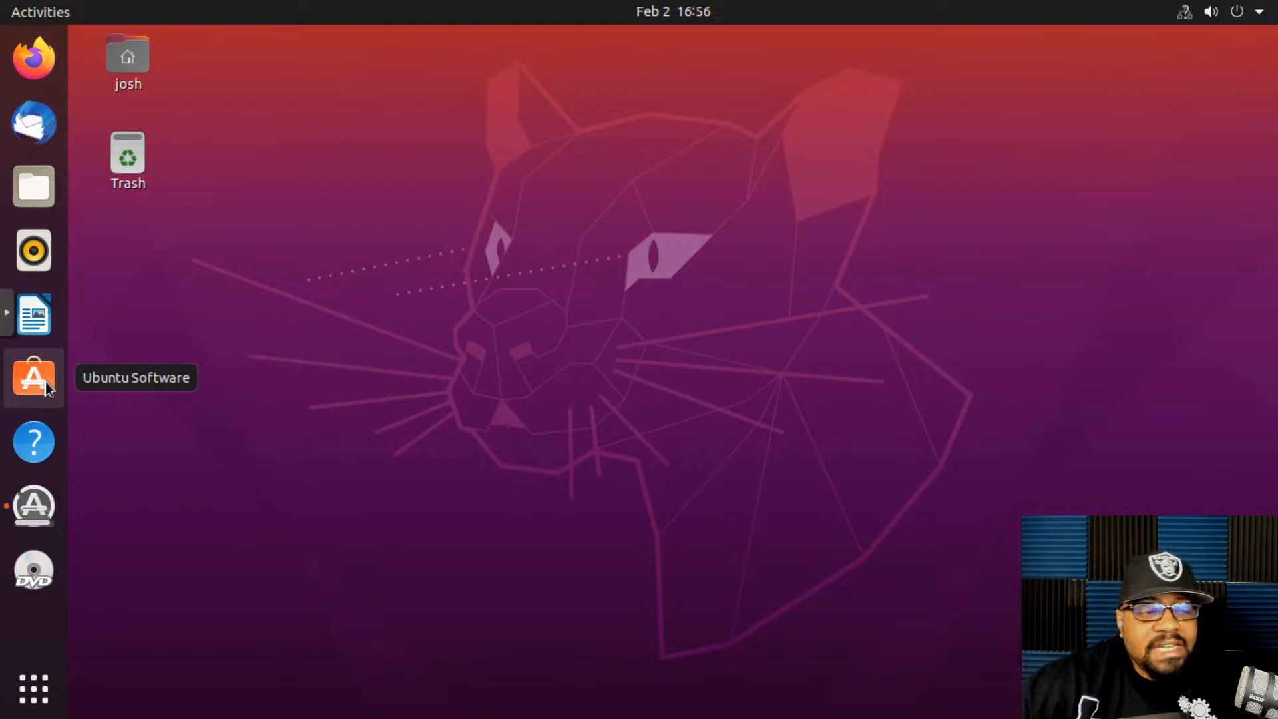
click(33, 377)
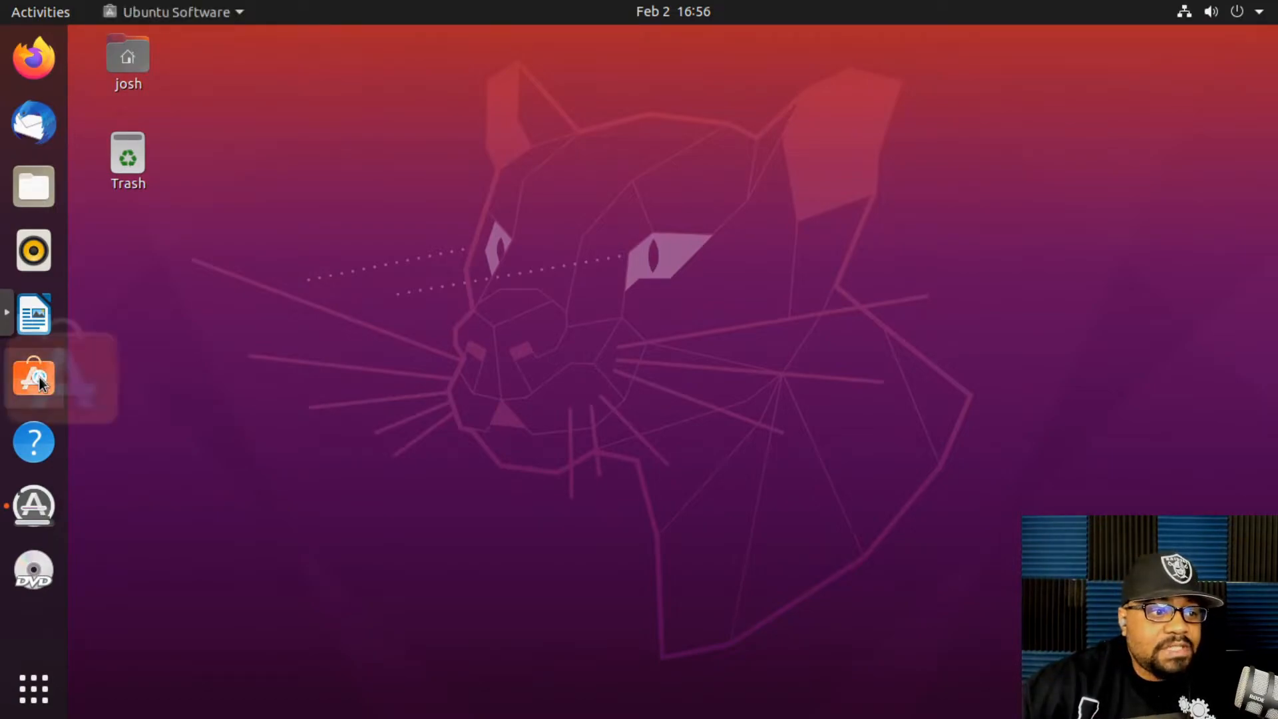
Scroll the Explore page, view the Installed applications list, then return to Explore
click(33, 377)
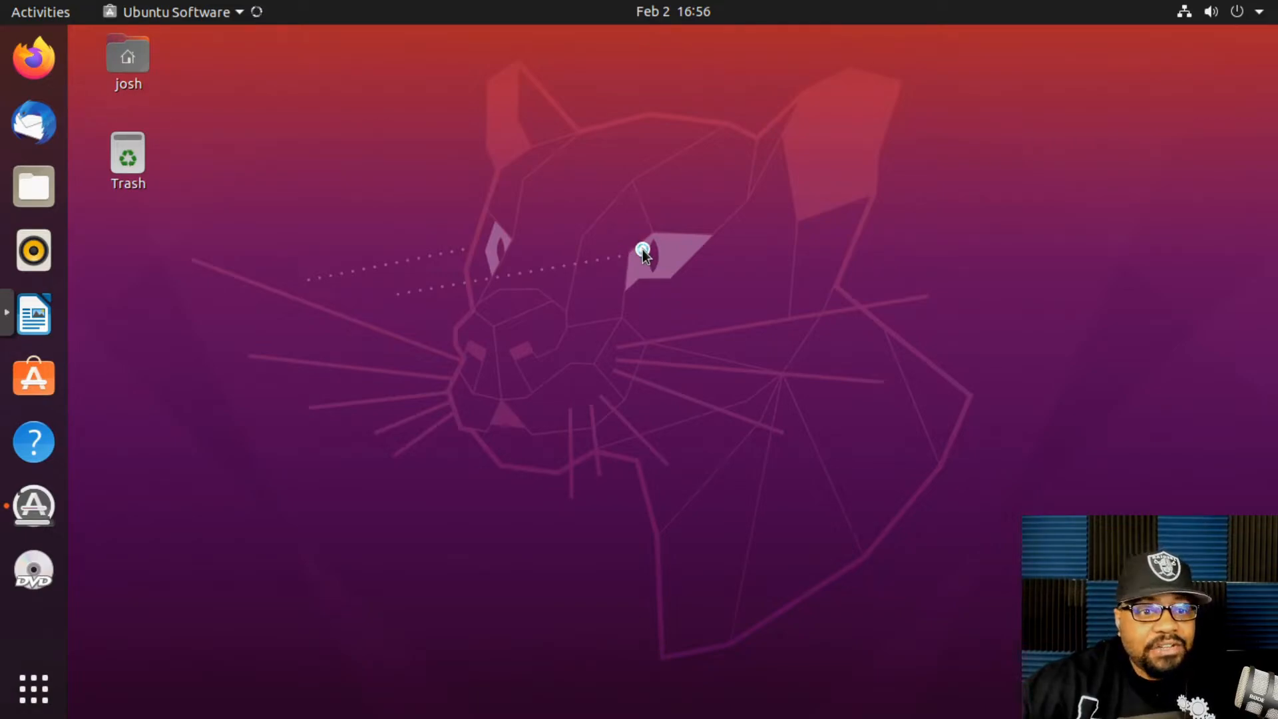
click(34, 377)
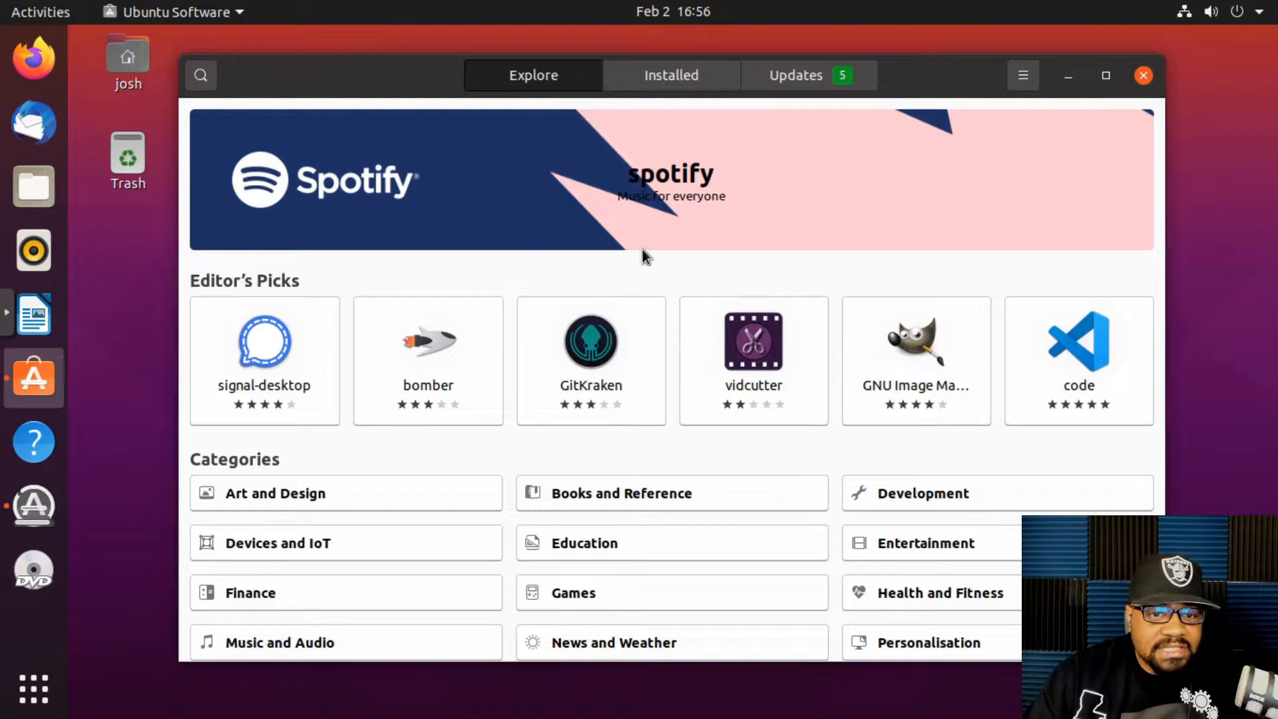
mouse_move(273, 354)
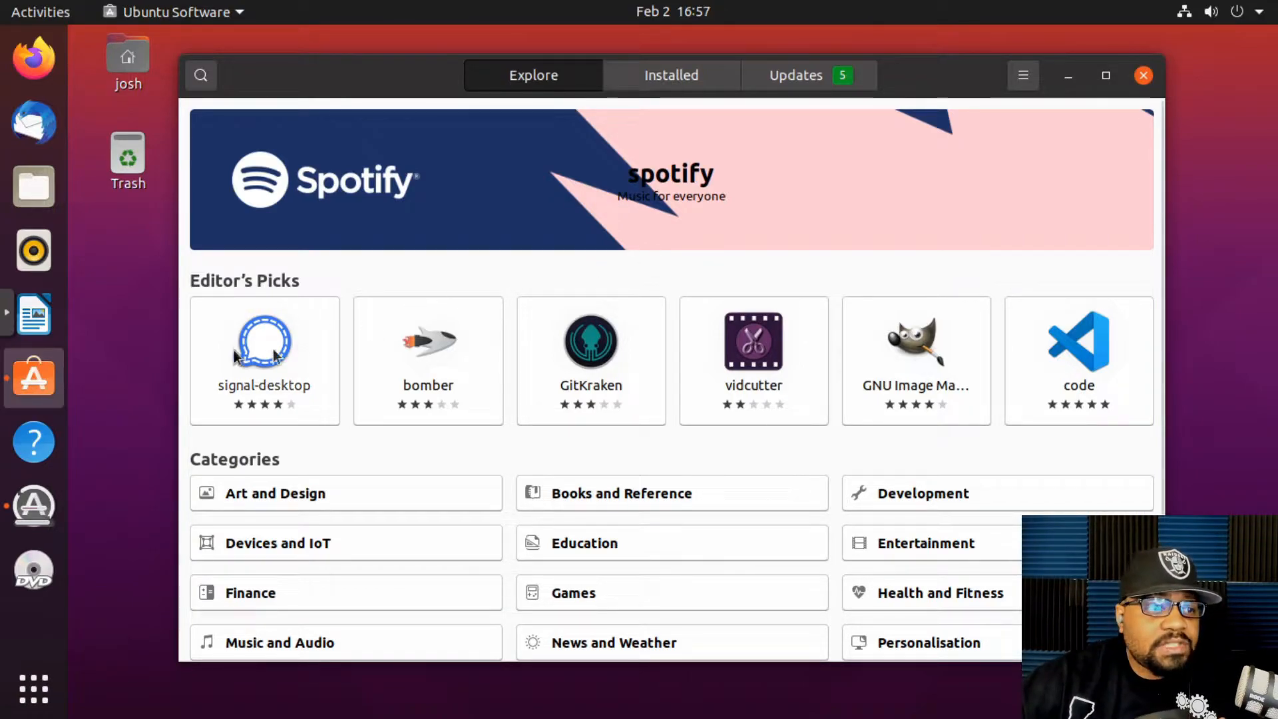
mouse_move(34, 314)
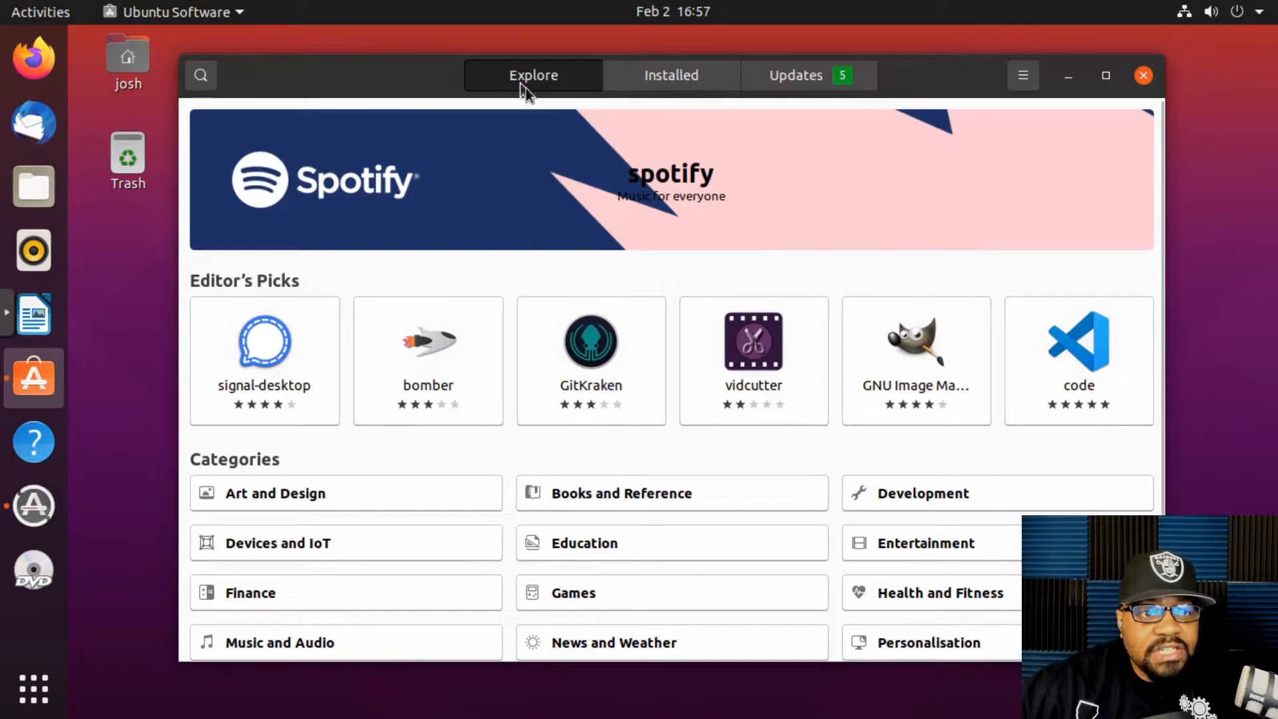
mouse_move(680, 285)
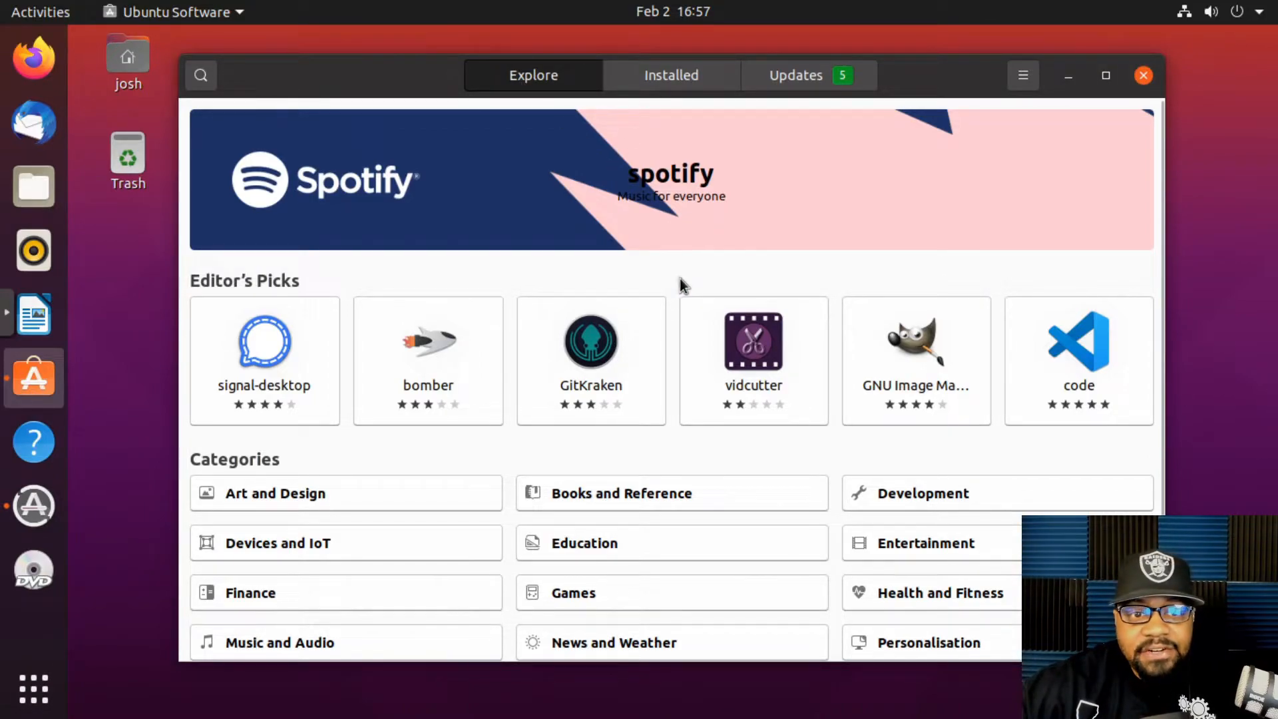
scroll(down, 3)
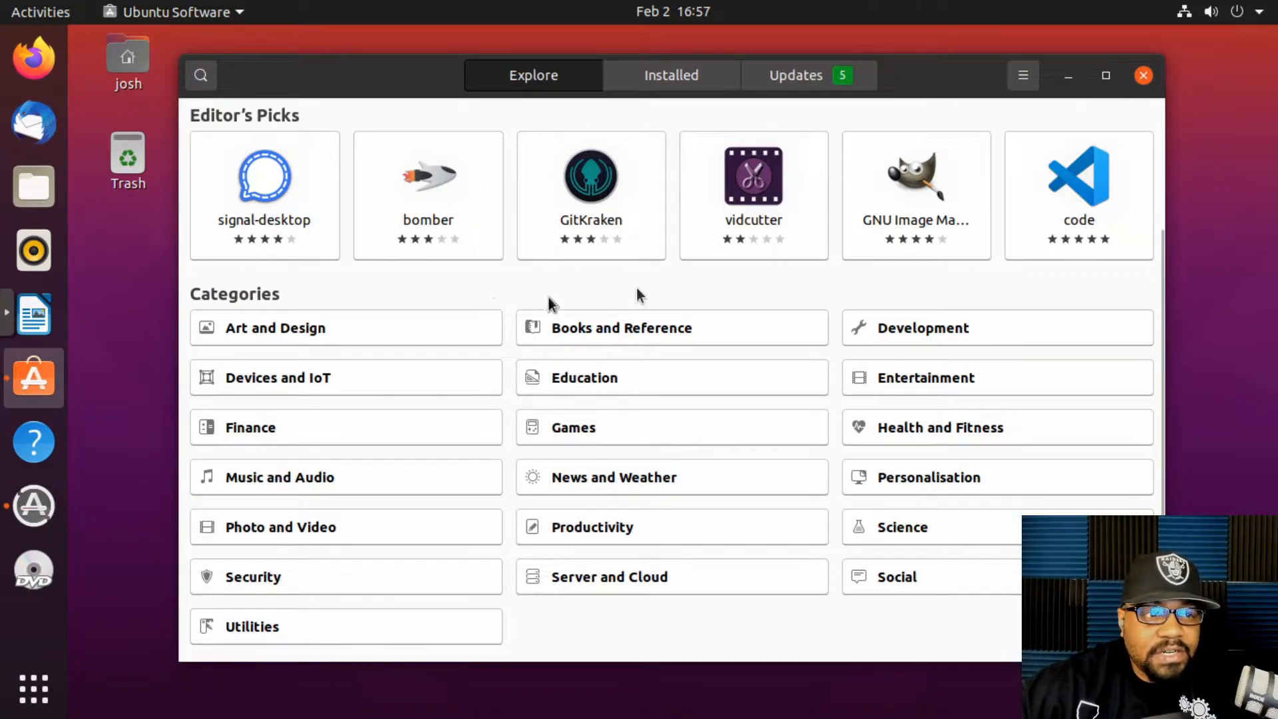
mouse_move(280, 416)
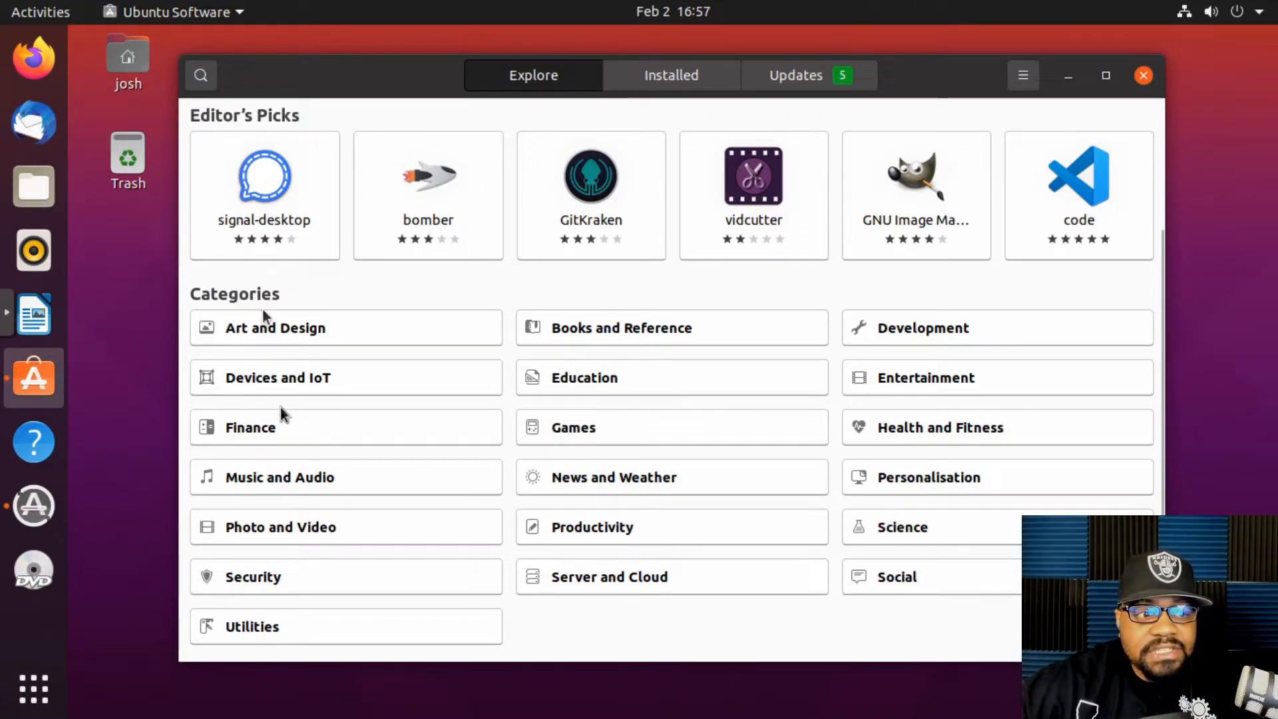
mouse_move(986, 465)
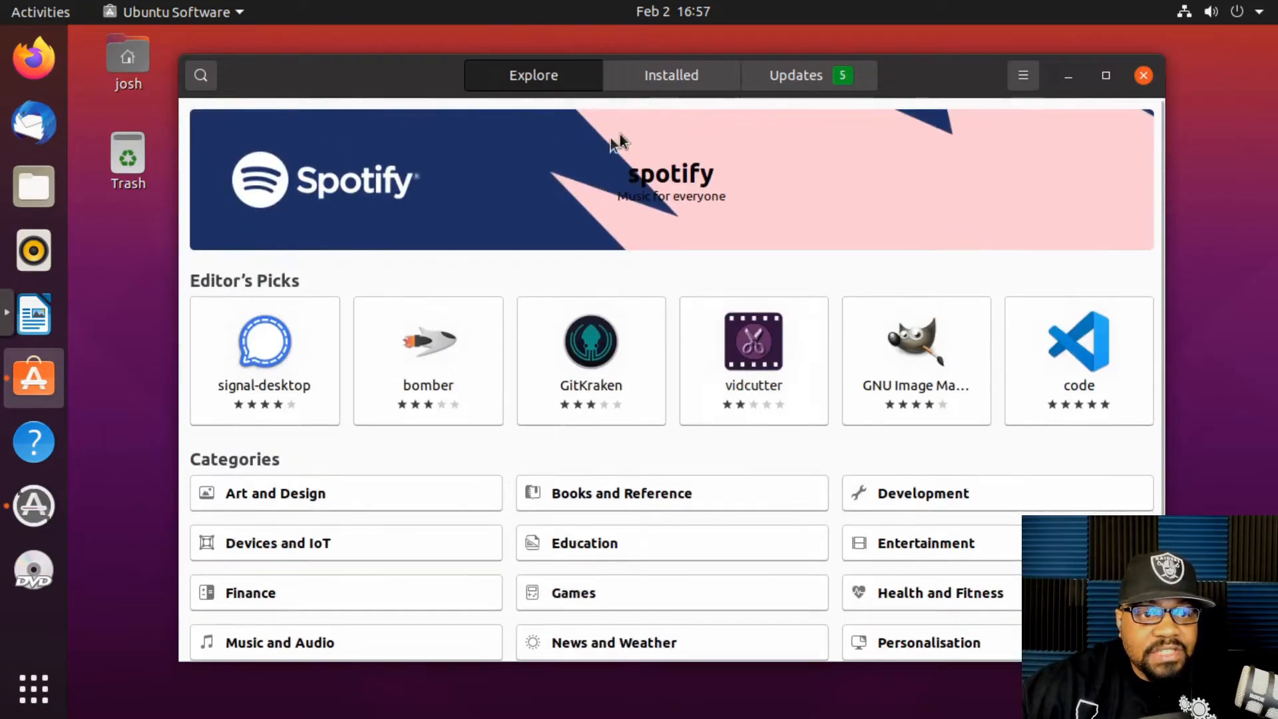
click(671, 75)
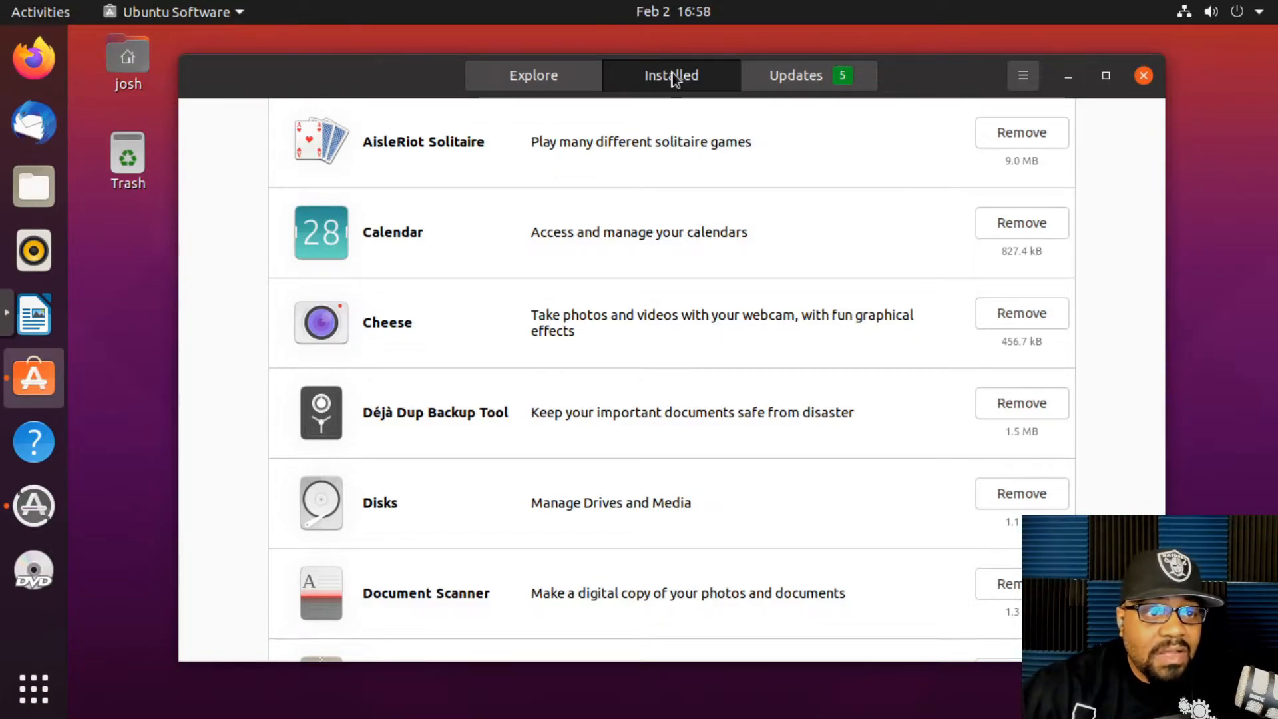
click(532, 75)
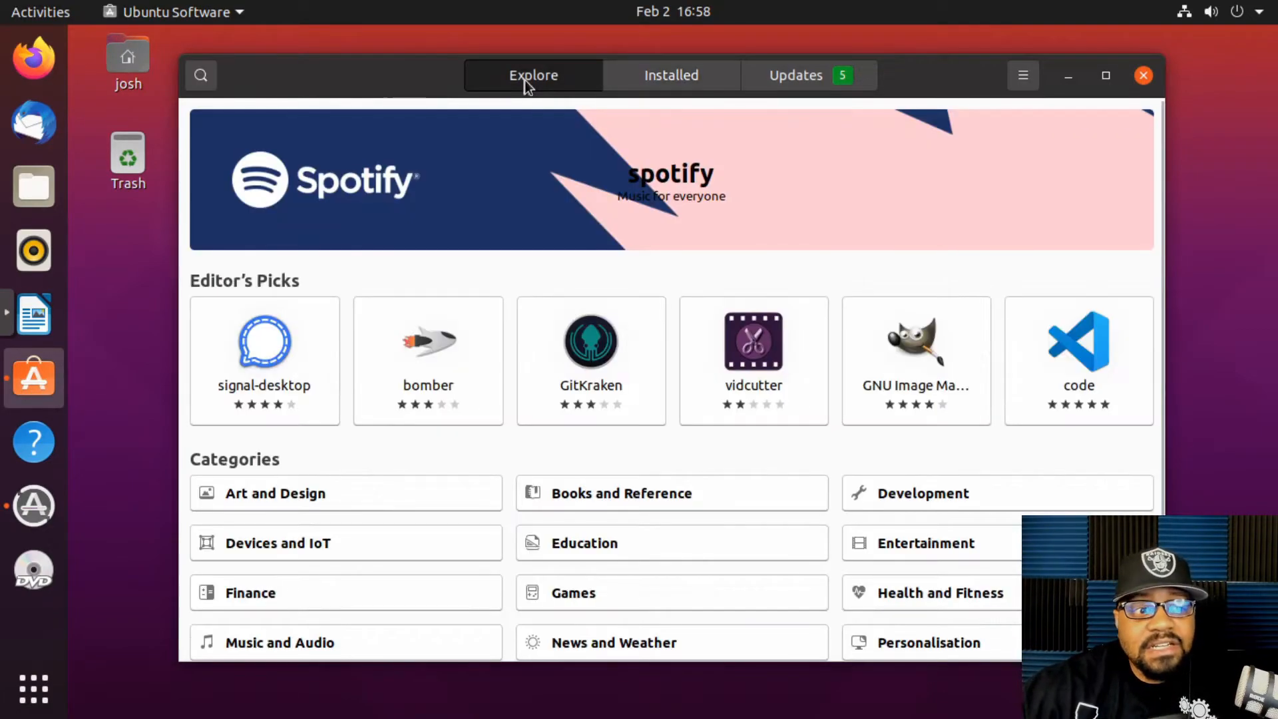
mouse_move(263, 342)
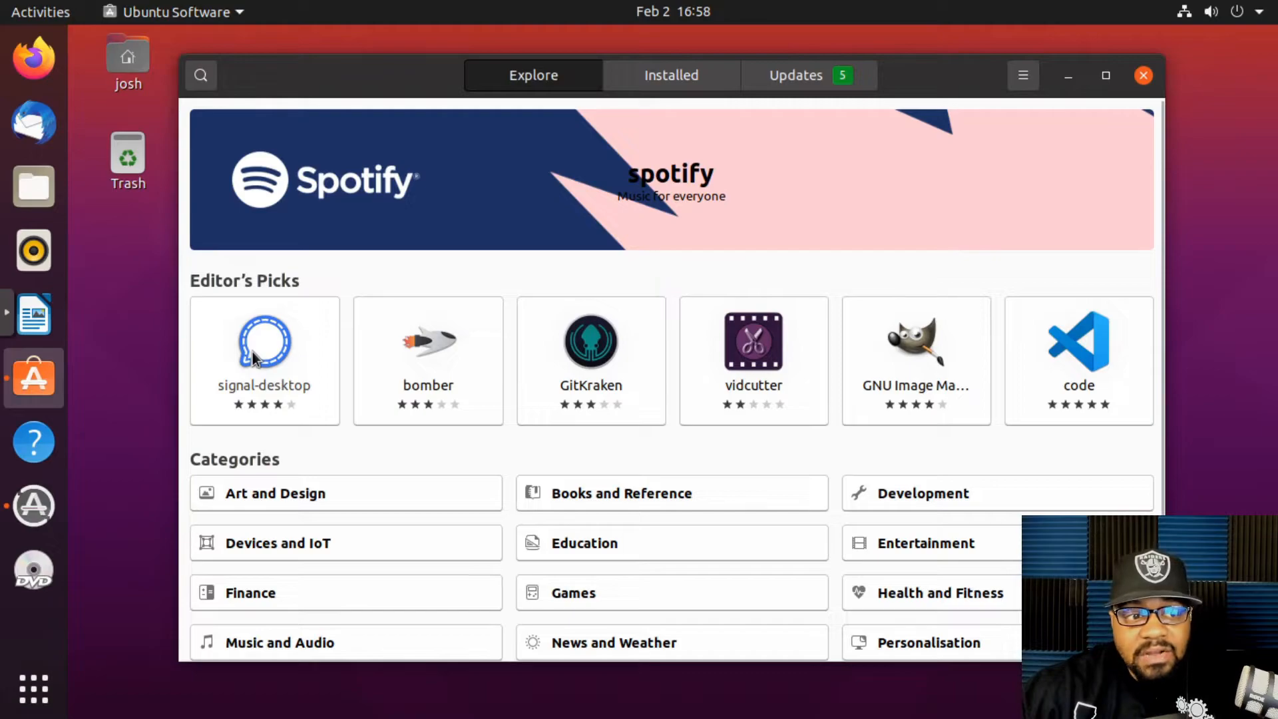
mouse_move(862, 362)
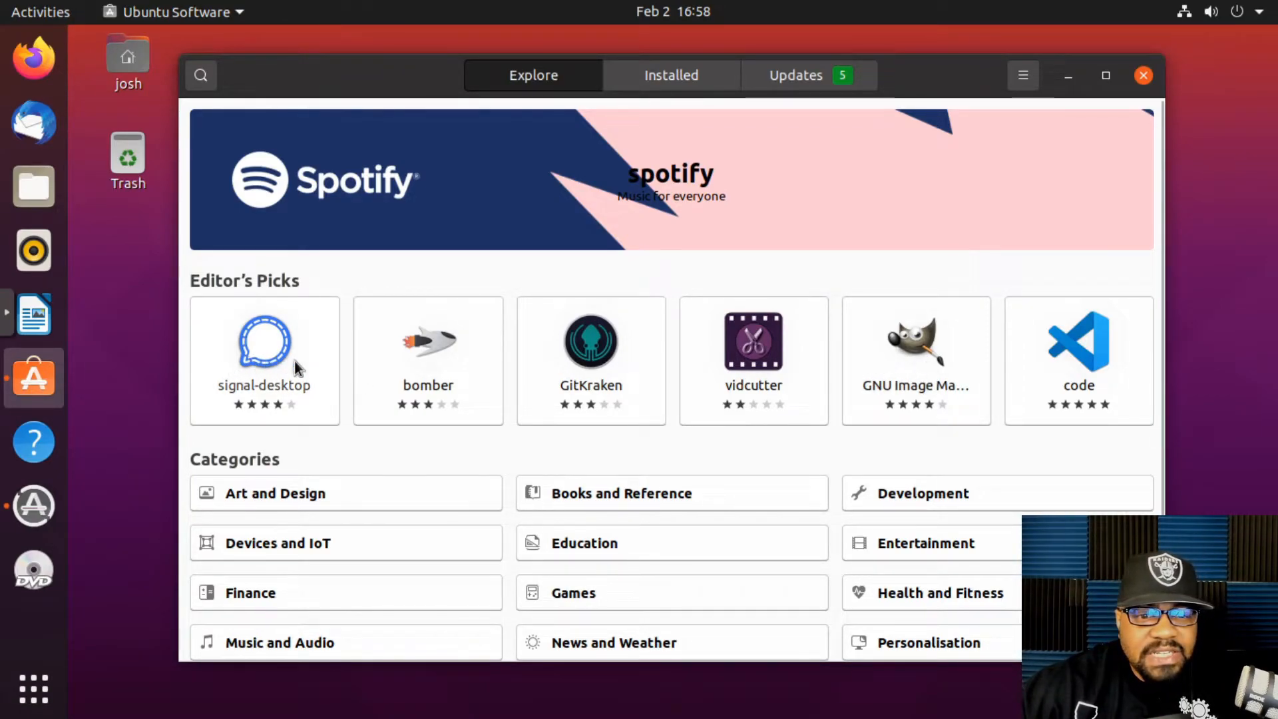
View GIMP's details page and the five pending updates, then close Ubuntu Software
click(263, 342)
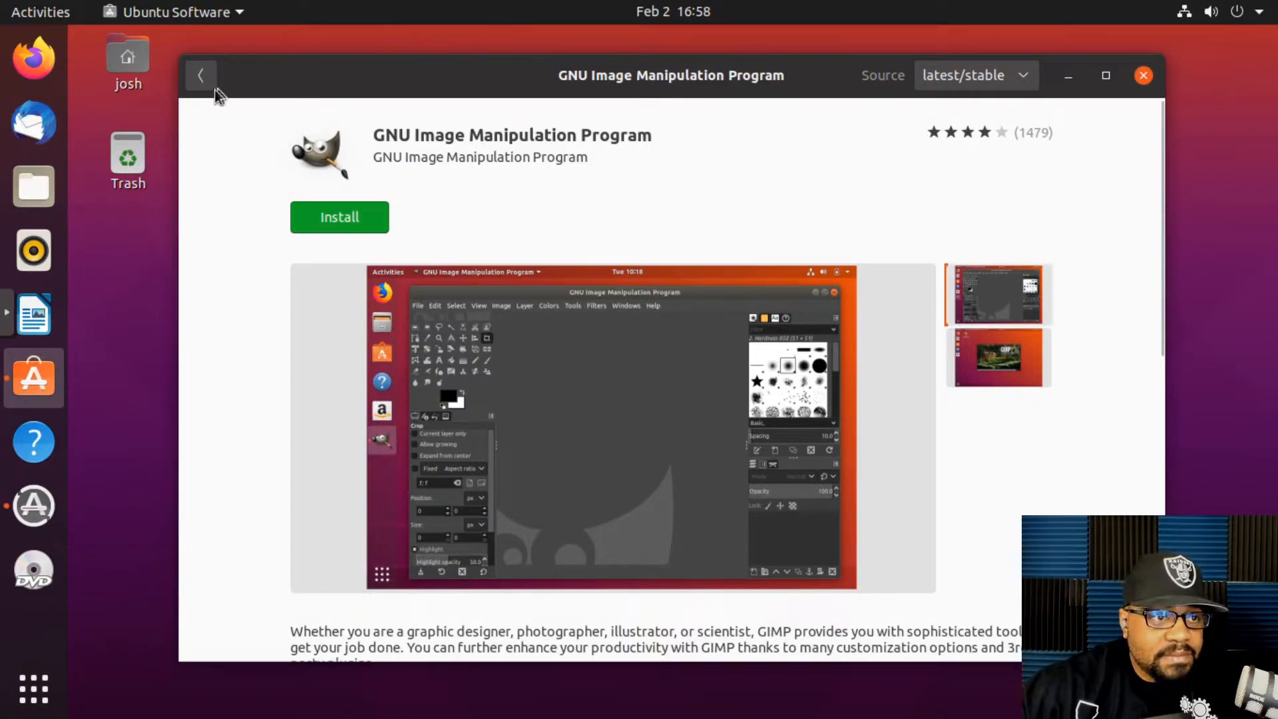
click(201, 75)
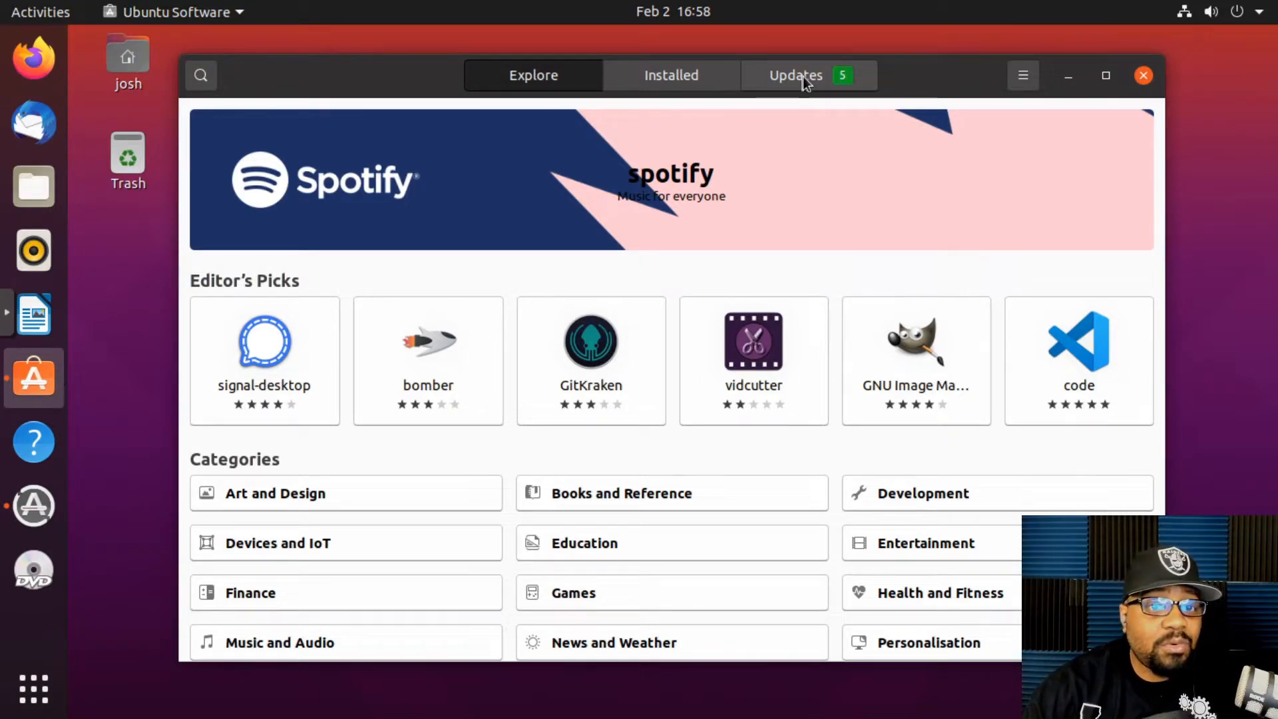
click(796, 75)
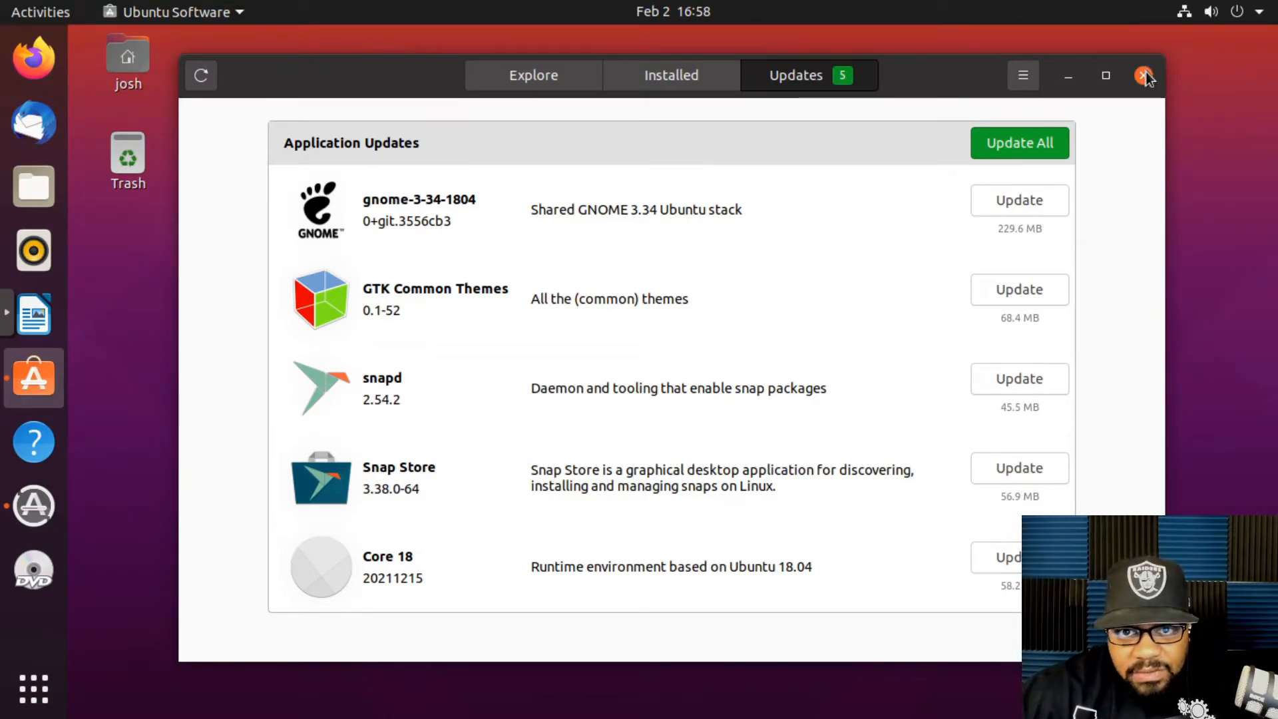
click(1144, 74)
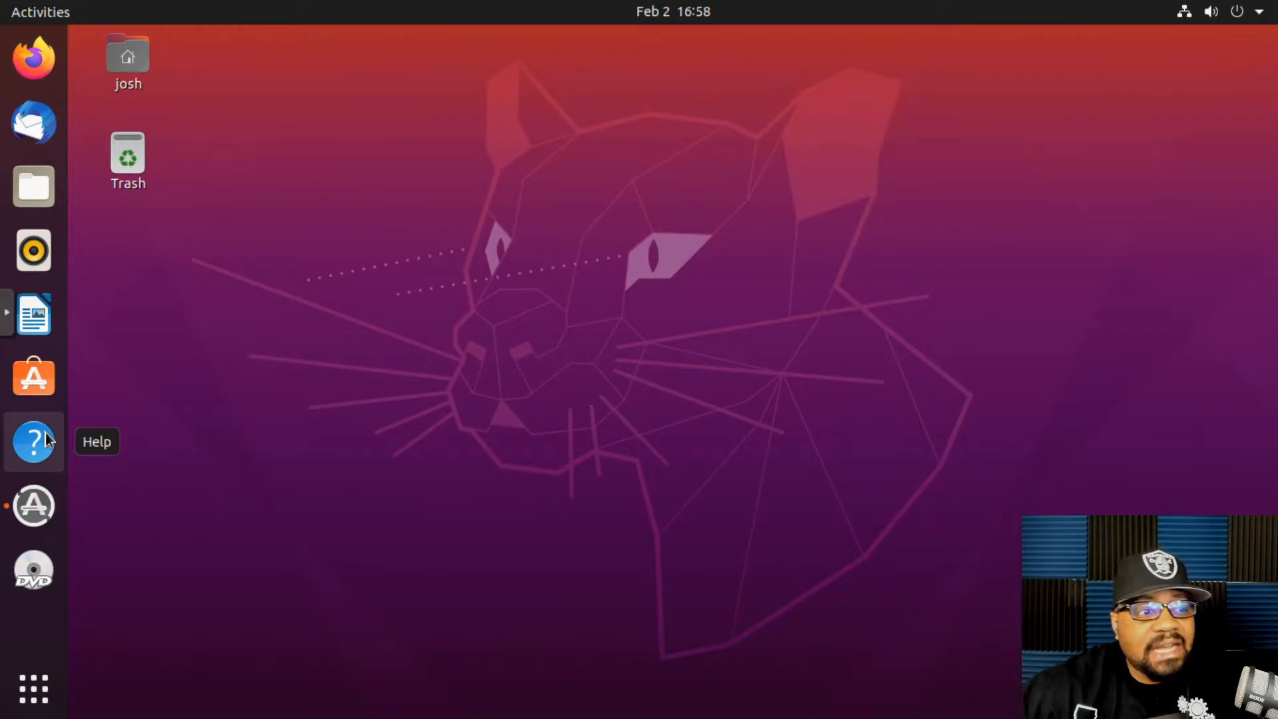
click(33, 441)
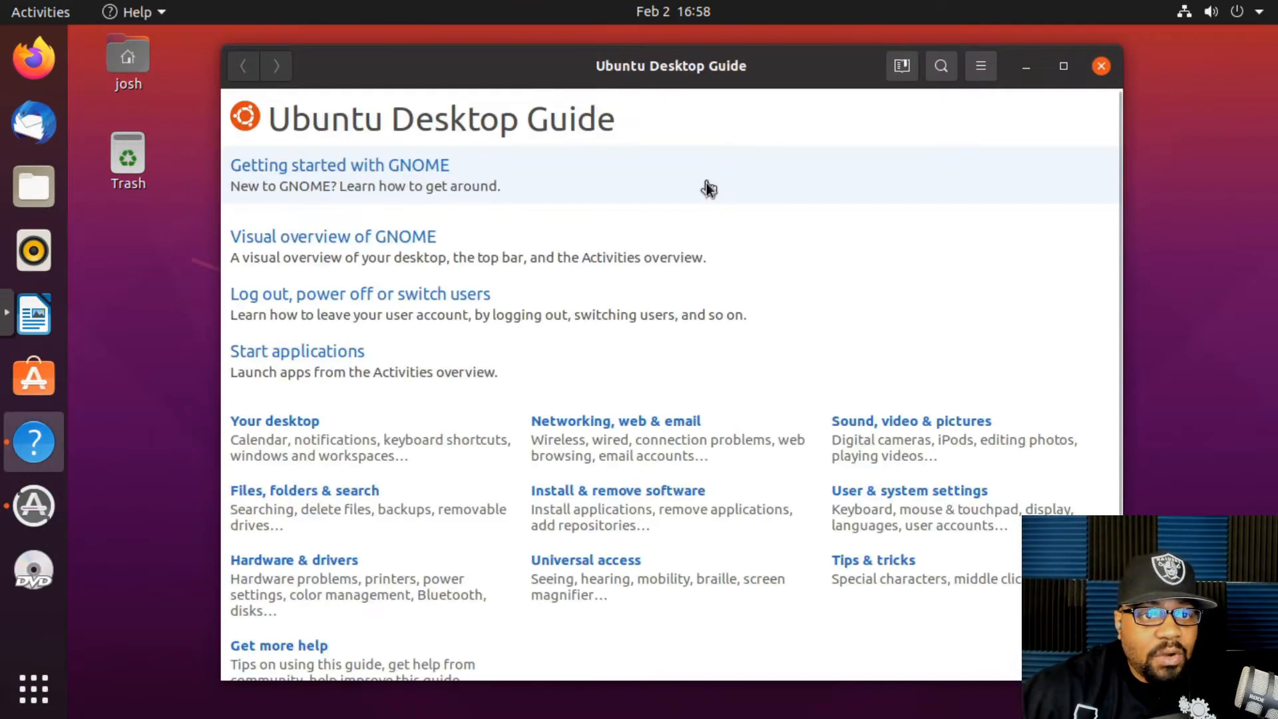
mouse_move(833, 132)
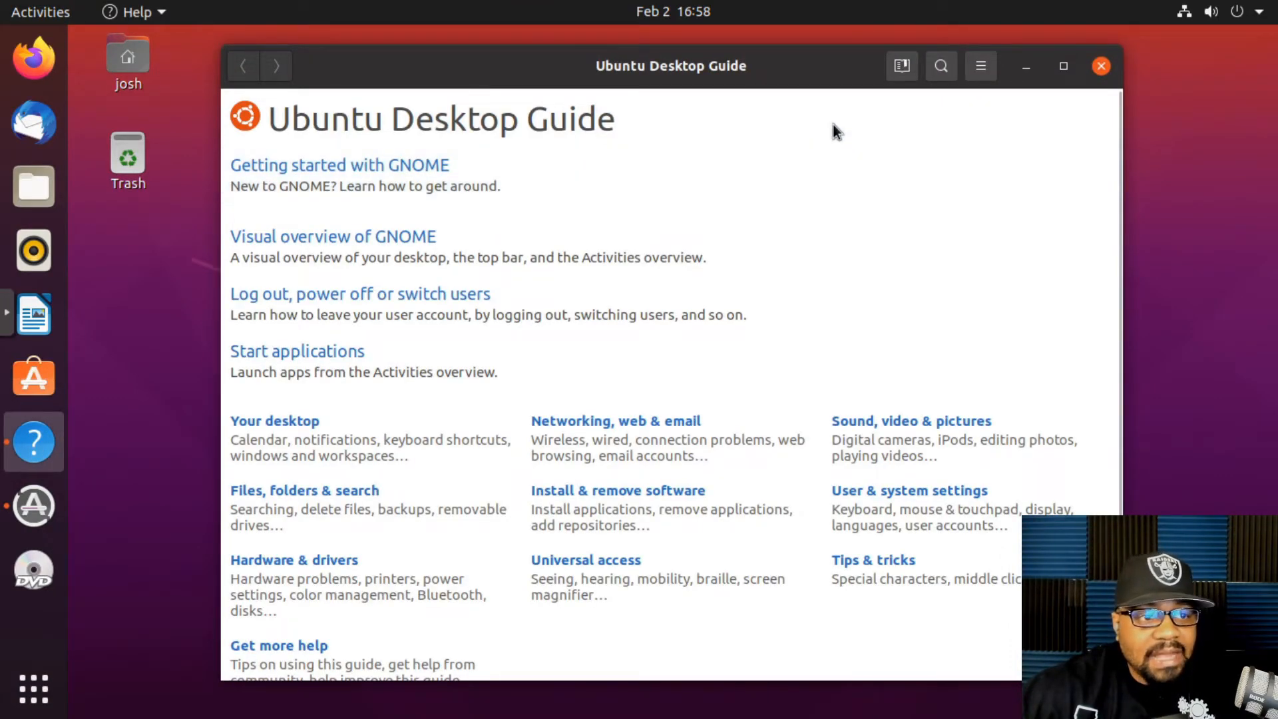
mouse_move(720, 386)
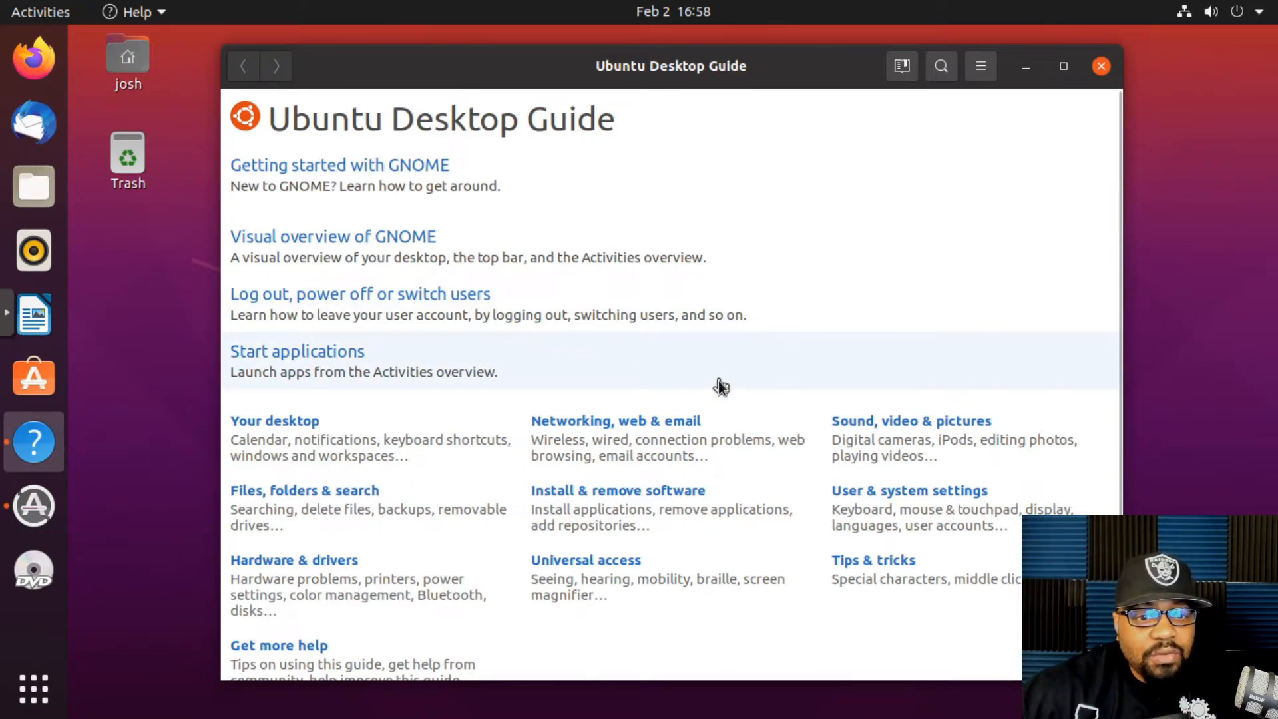
scroll(down, 3)
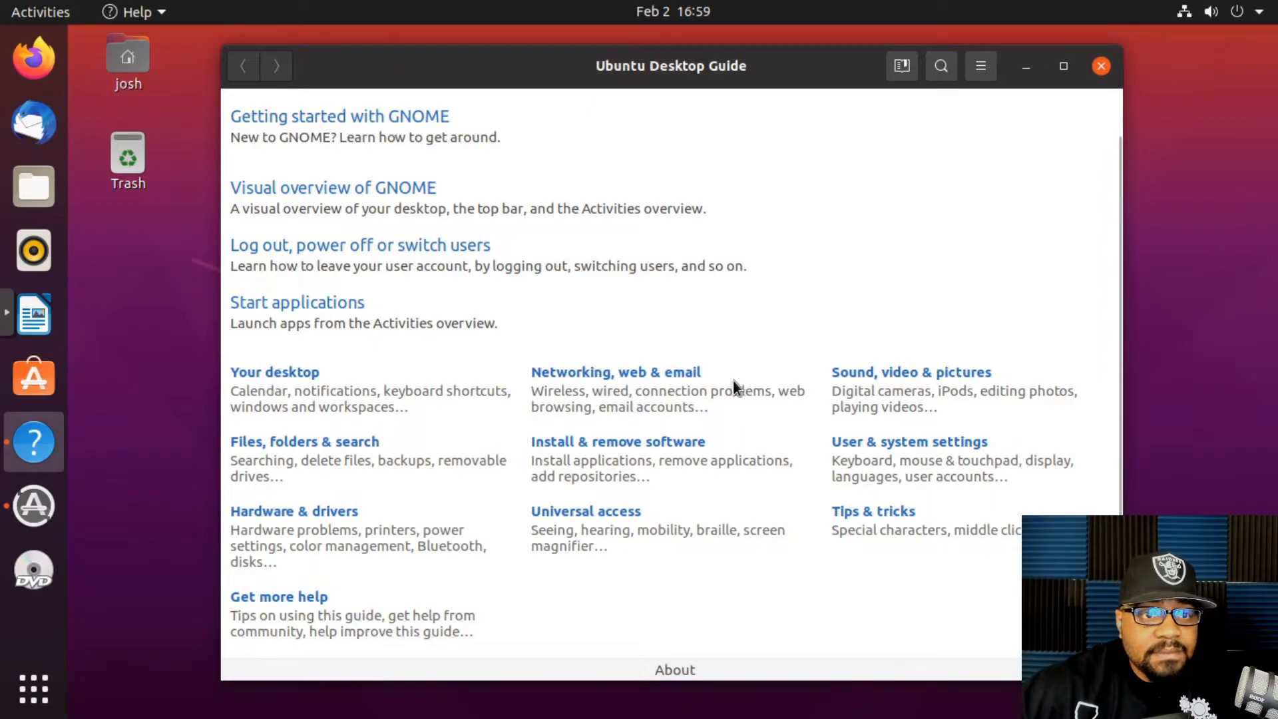
mouse_move(745, 383)
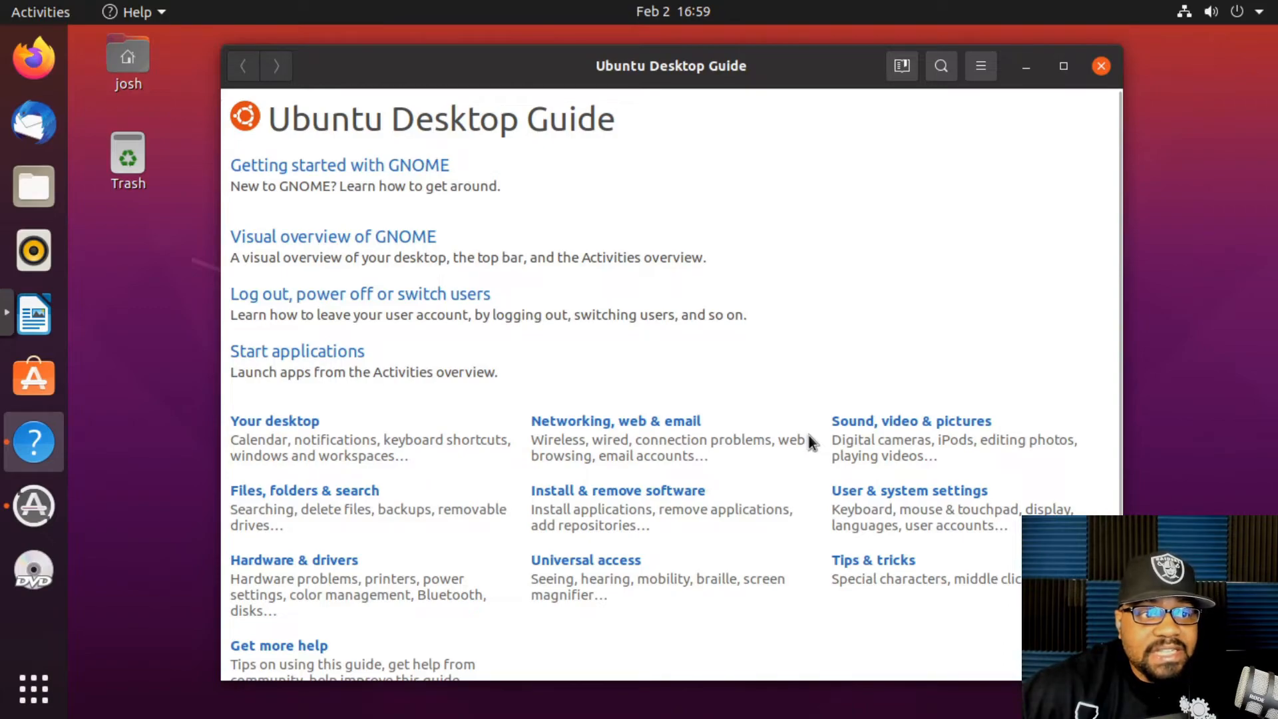
mouse_move(794, 442)
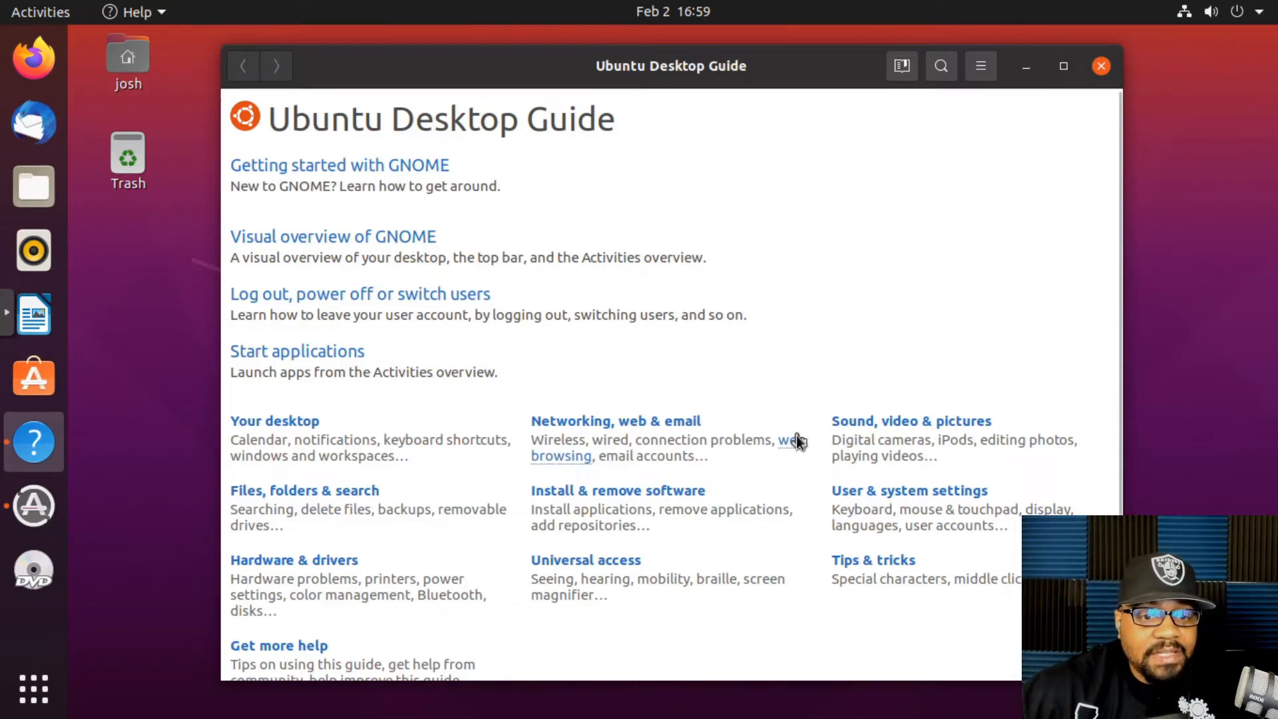
mouse_move(1043, 115)
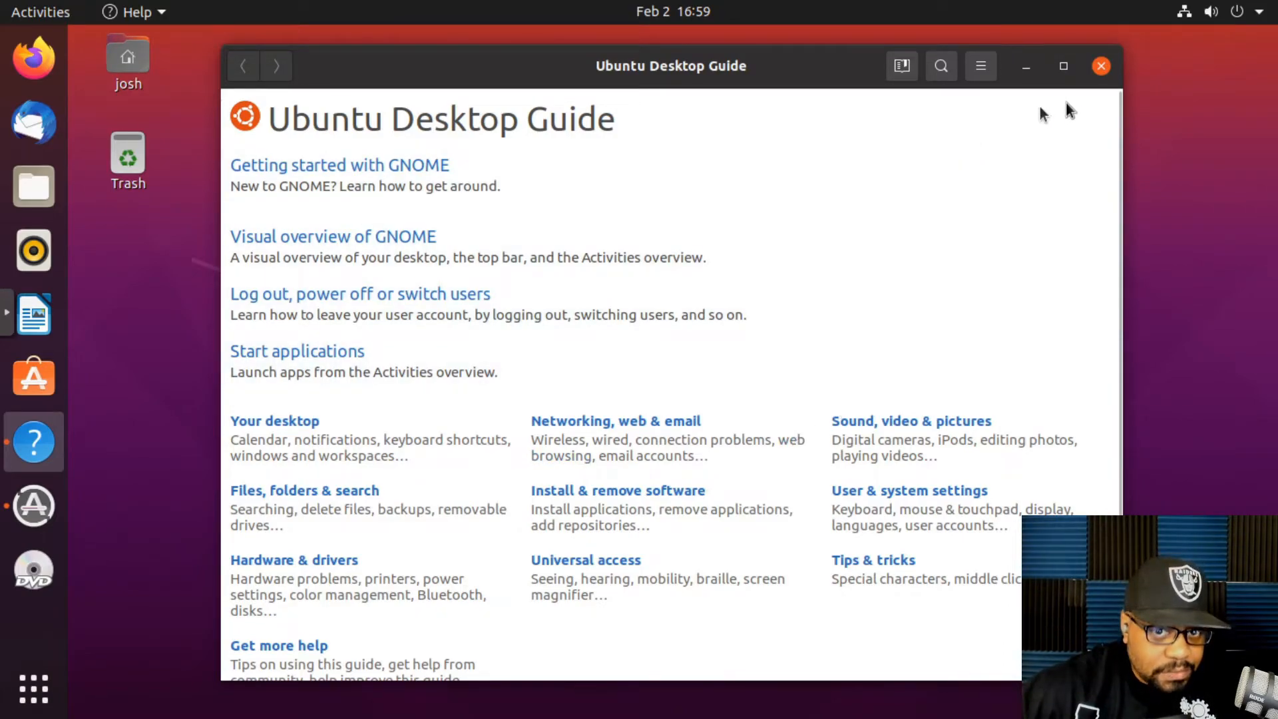
click(1100, 66)
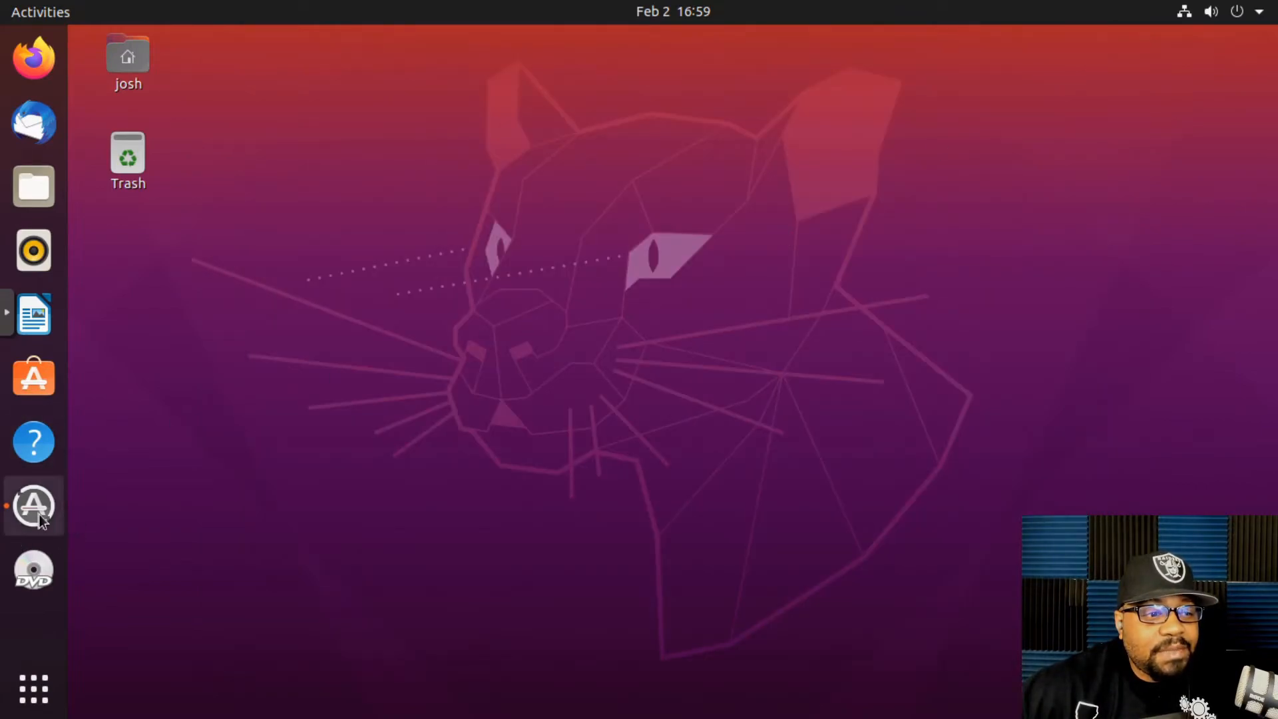
click(34, 506)
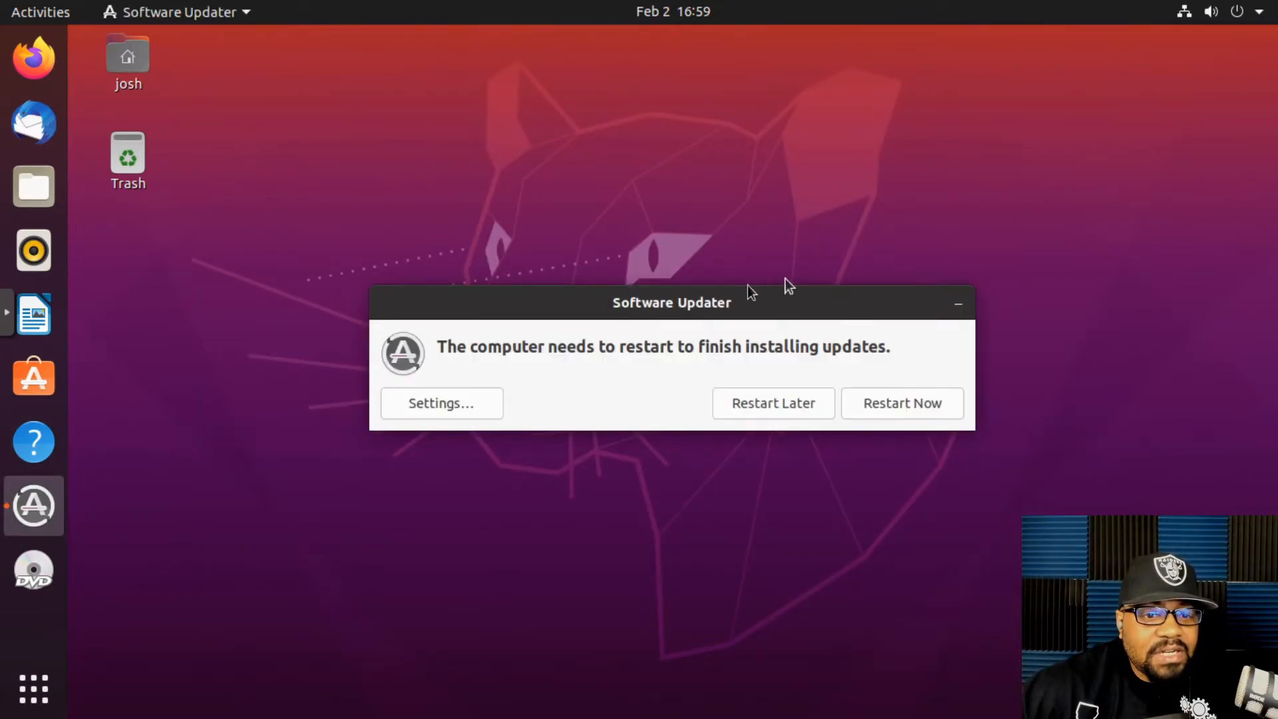
mouse_move(717, 314)
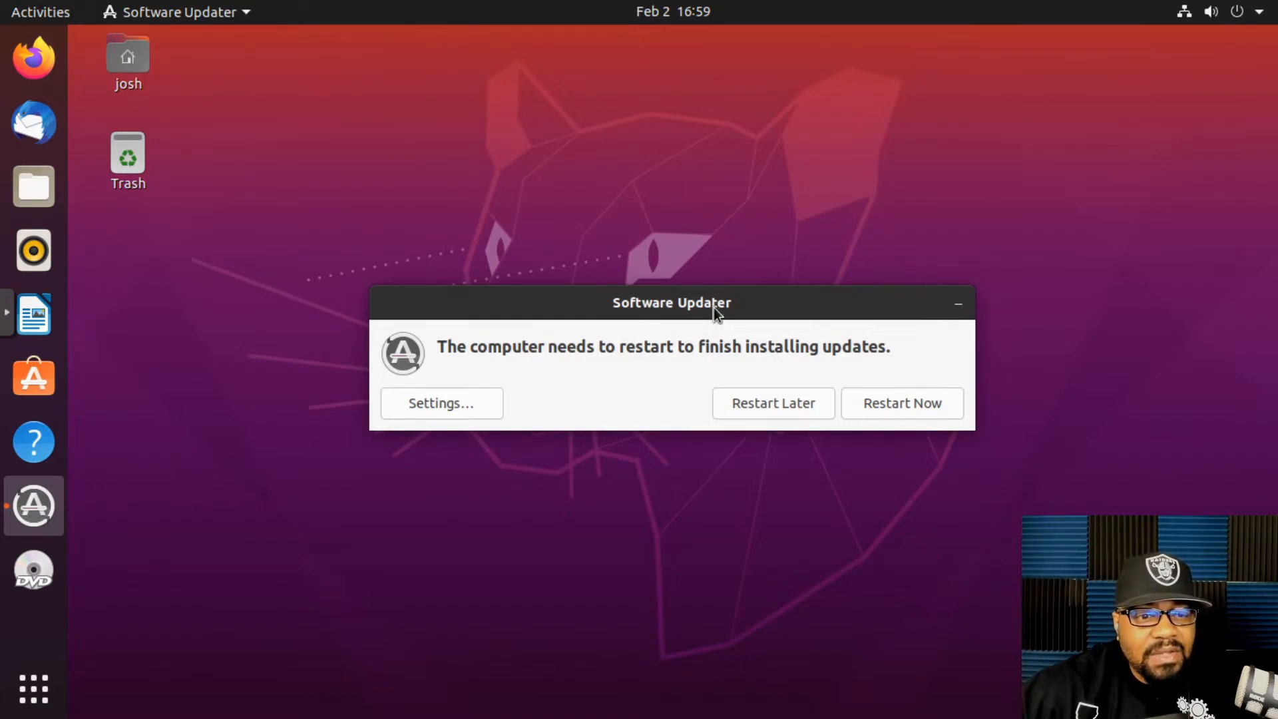
mouse_move(928, 314)
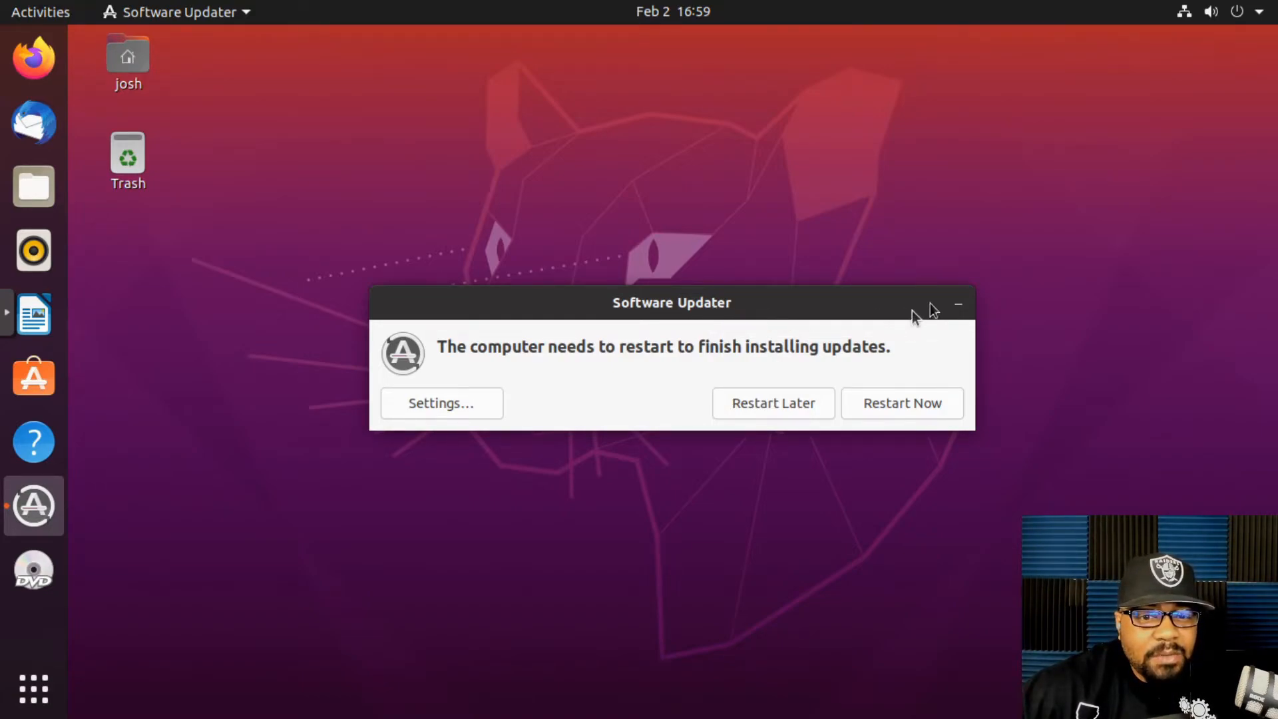
click(959, 304)
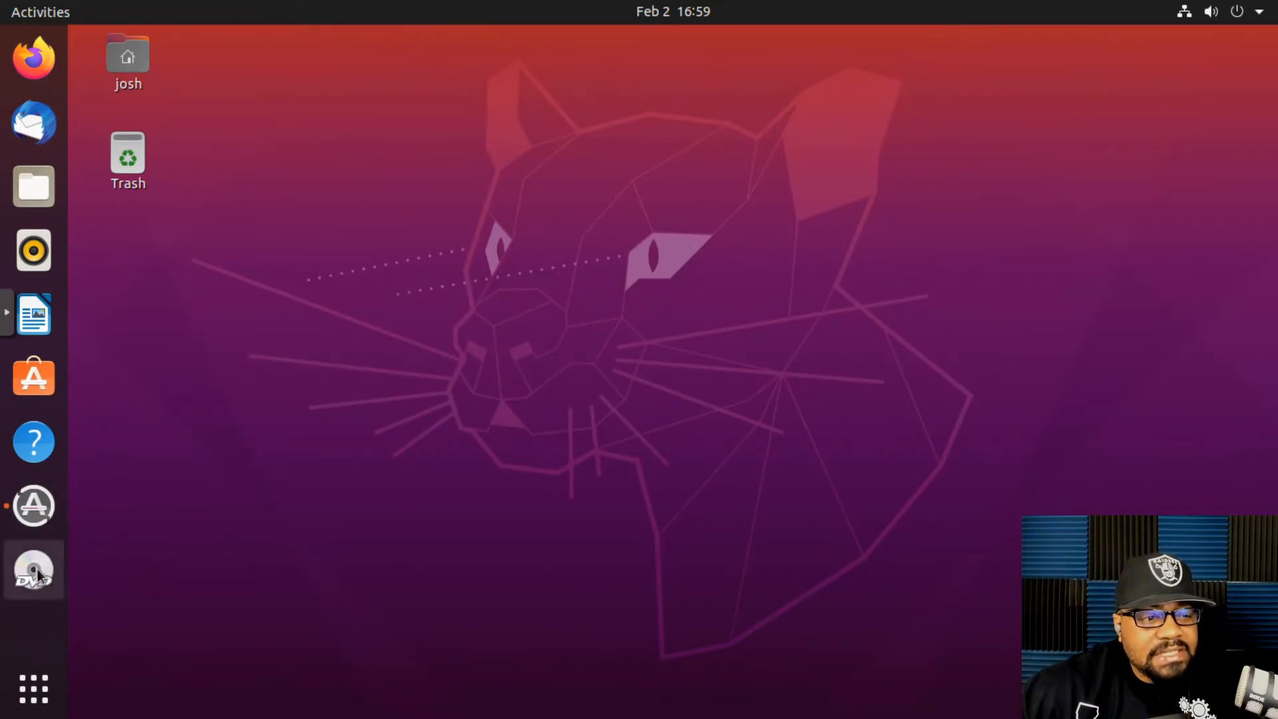
mouse_move(33, 568)
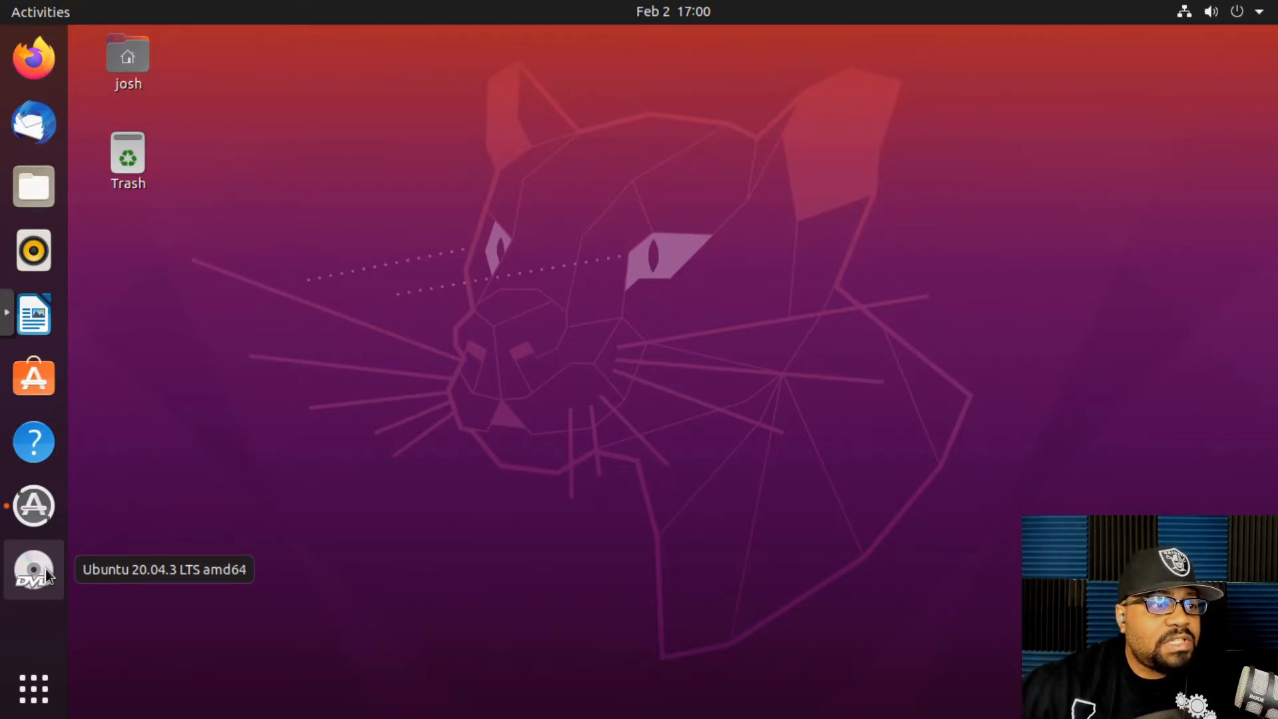
mouse_move(33, 688)
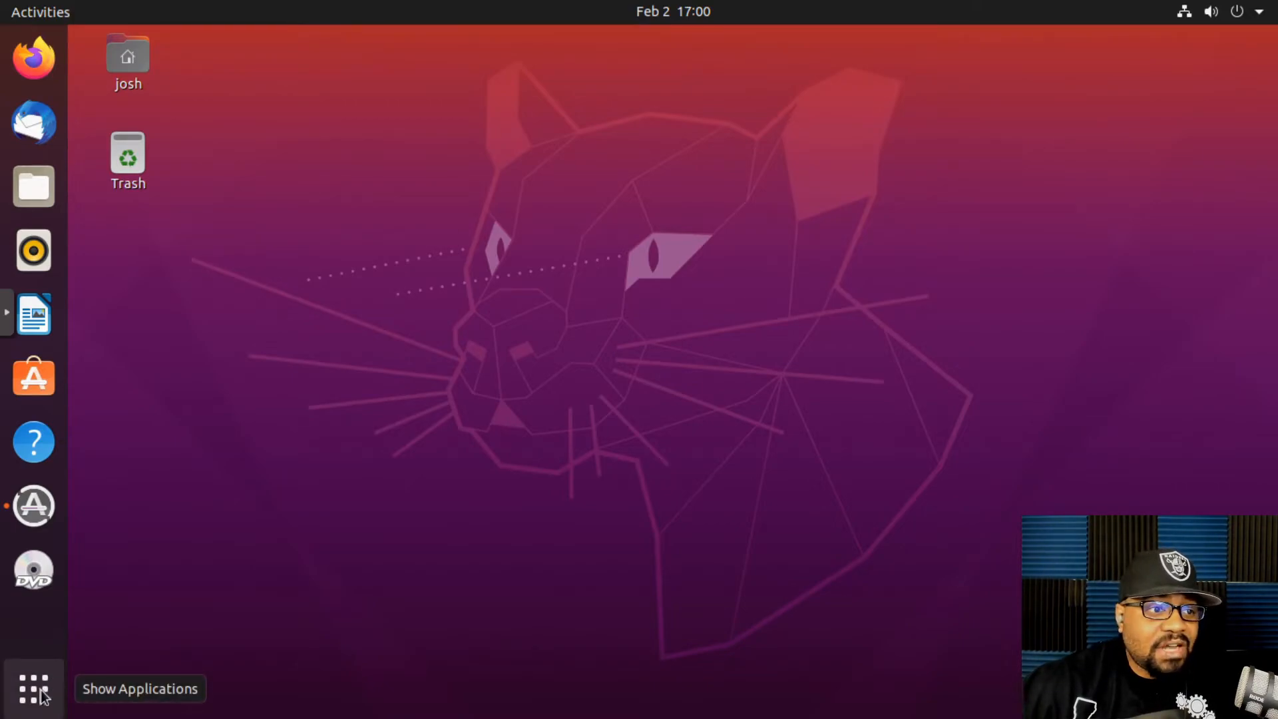
mouse_move(32, 57)
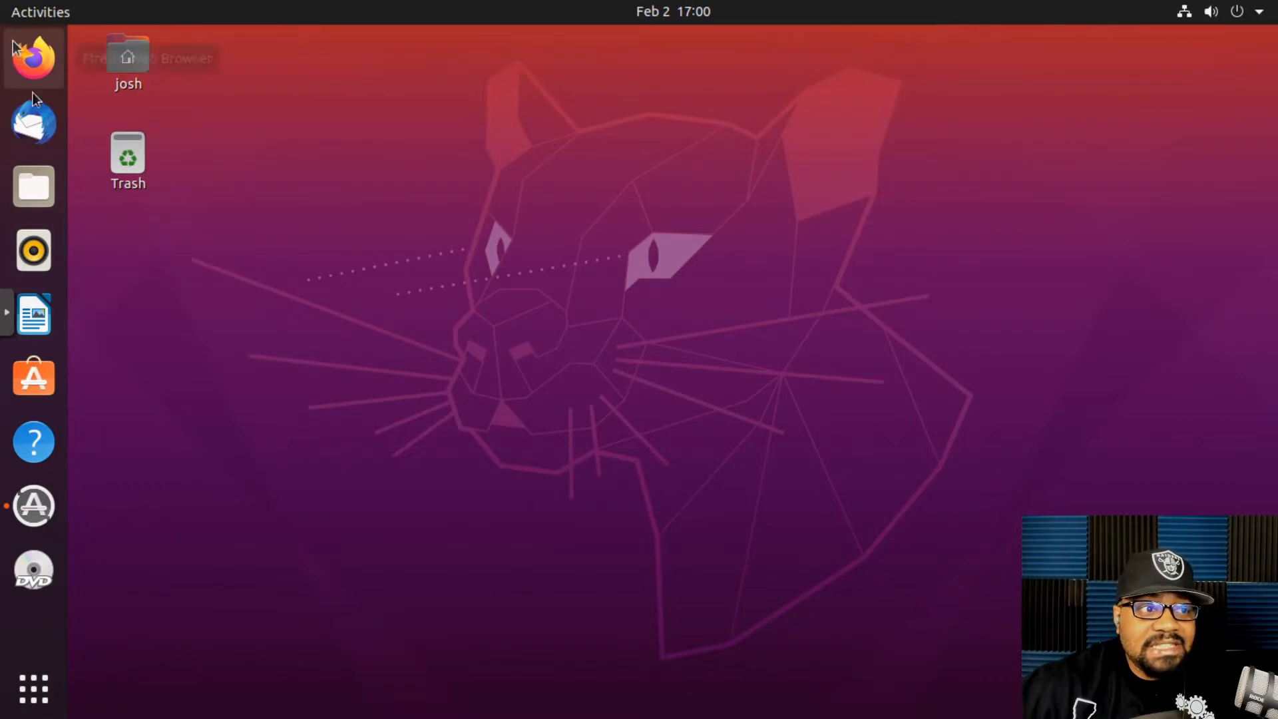
mouse_move(34, 506)
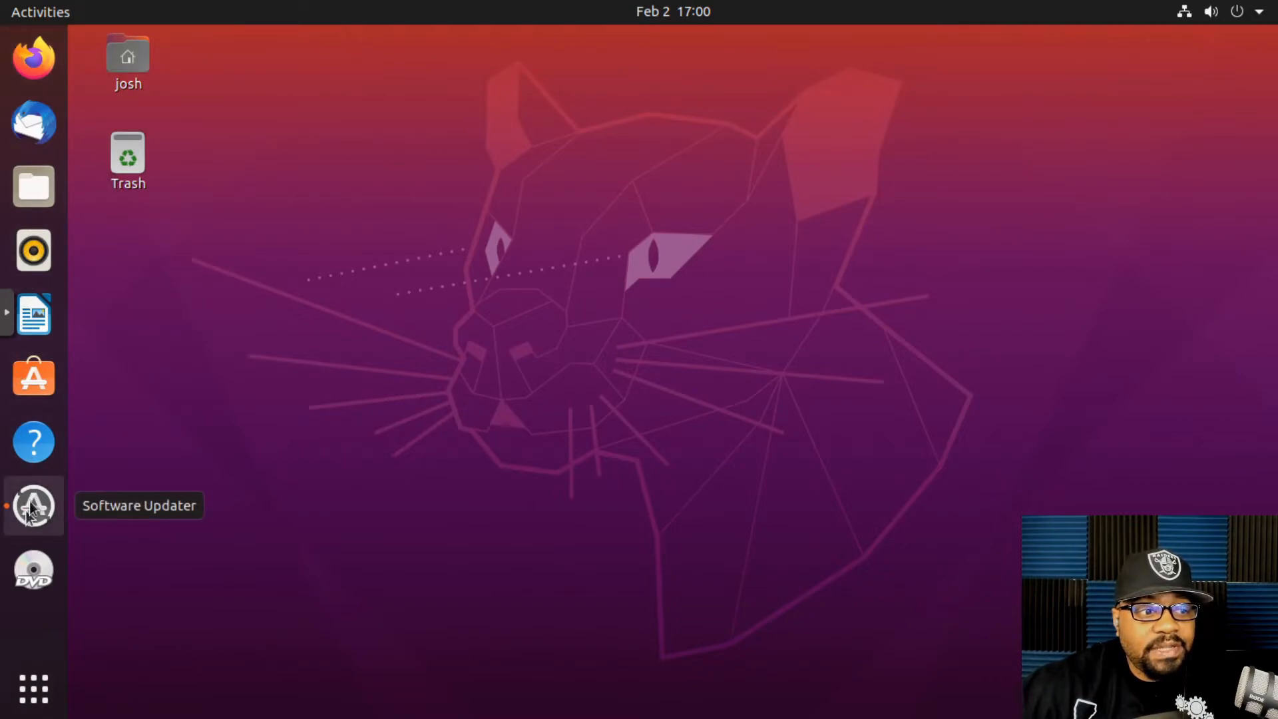
mouse_move(34, 376)
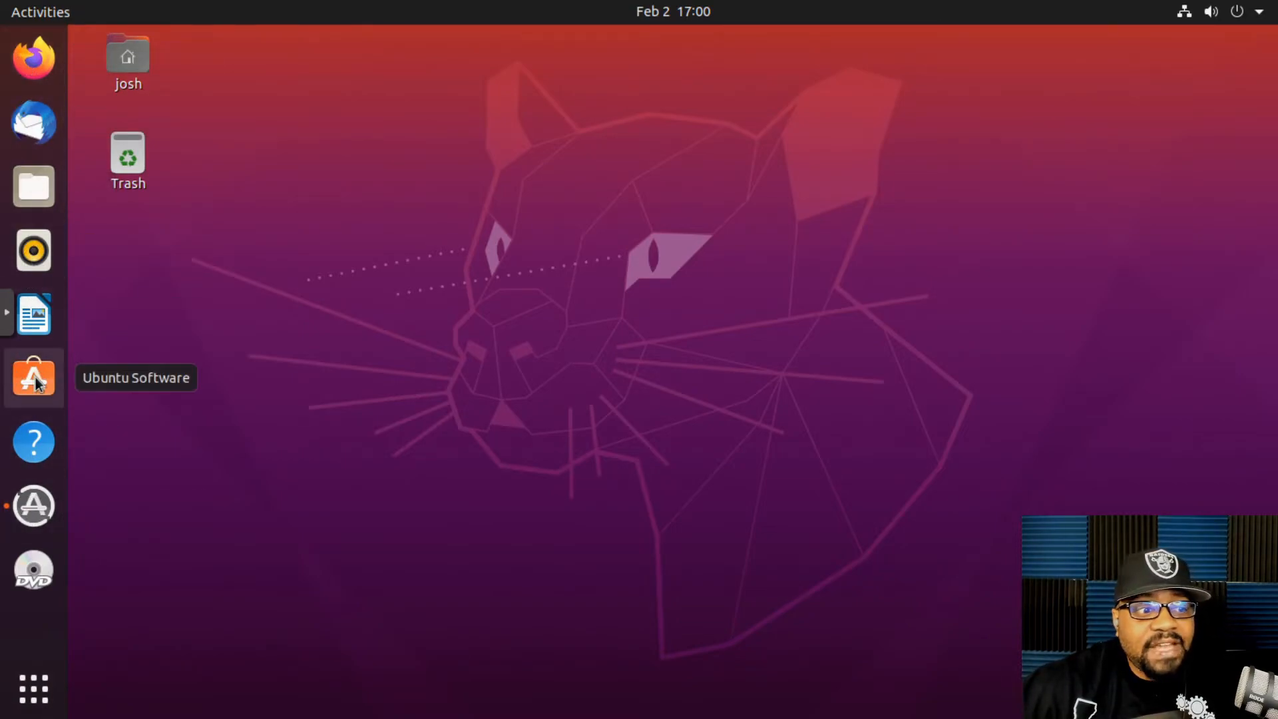
mouse_move(33, 688)
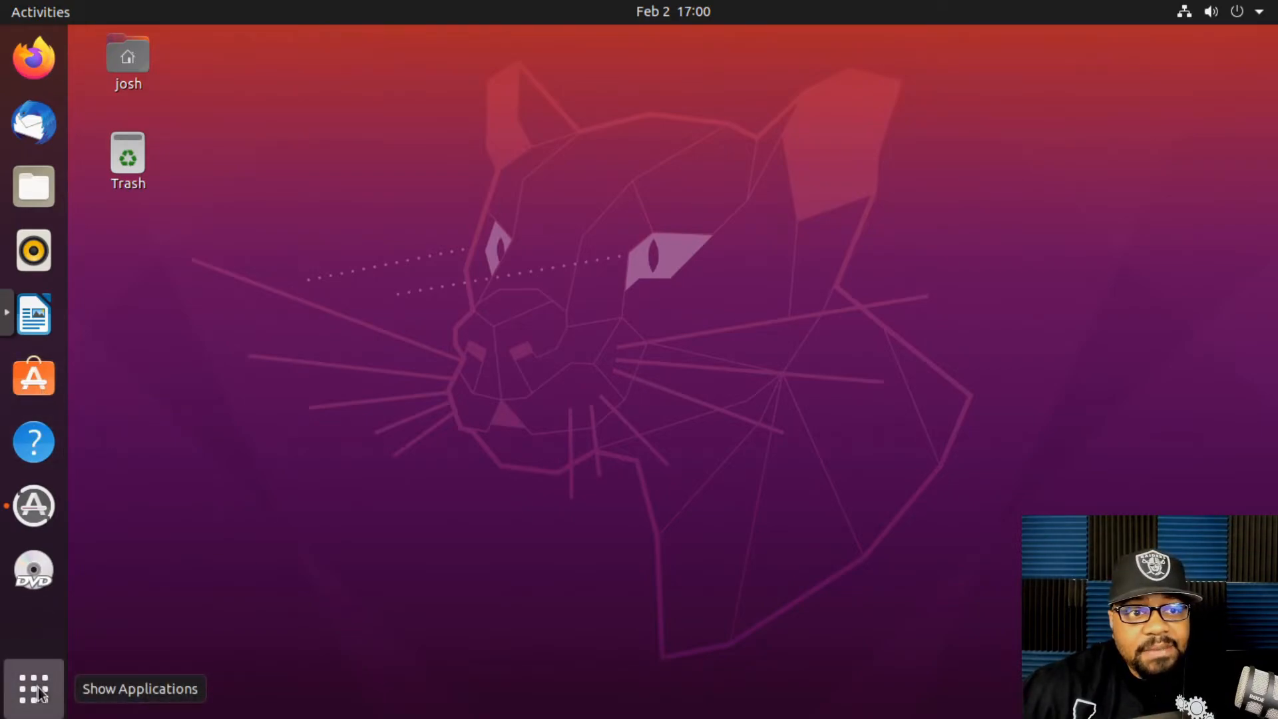
Show the full grid of all installed applications from the dock
click(34, 689)
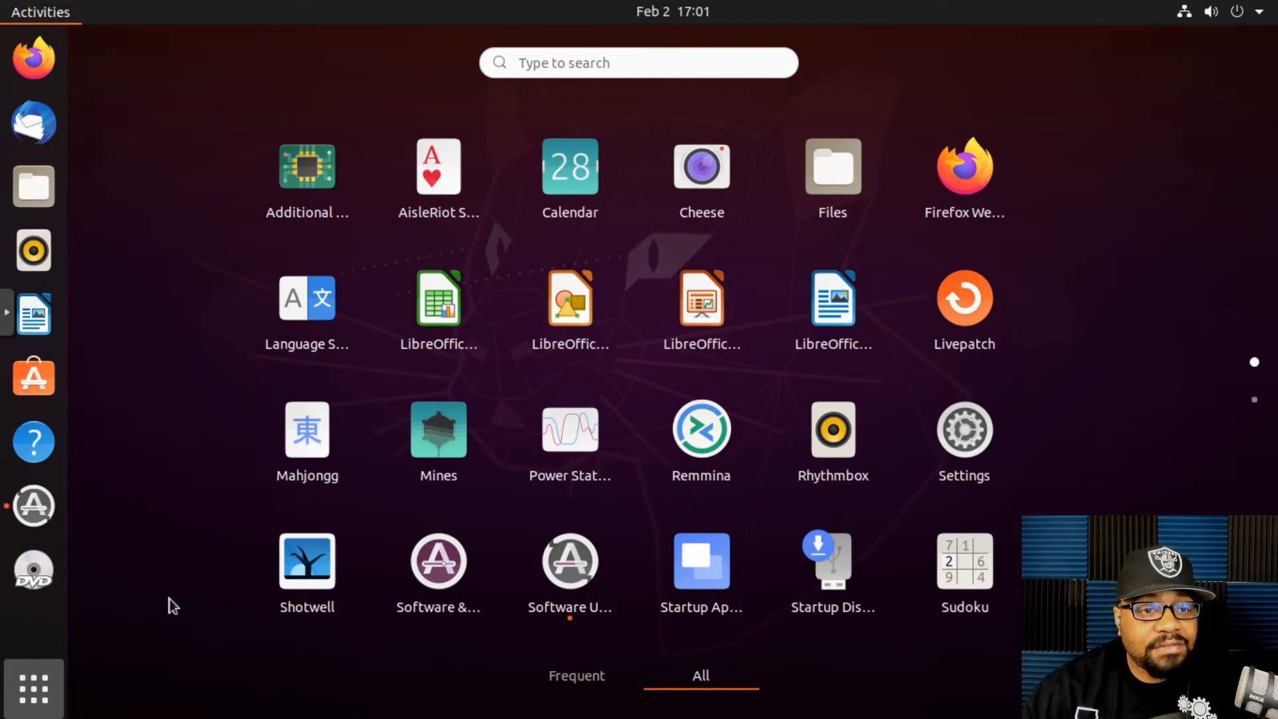
mouse_move(389, 245)
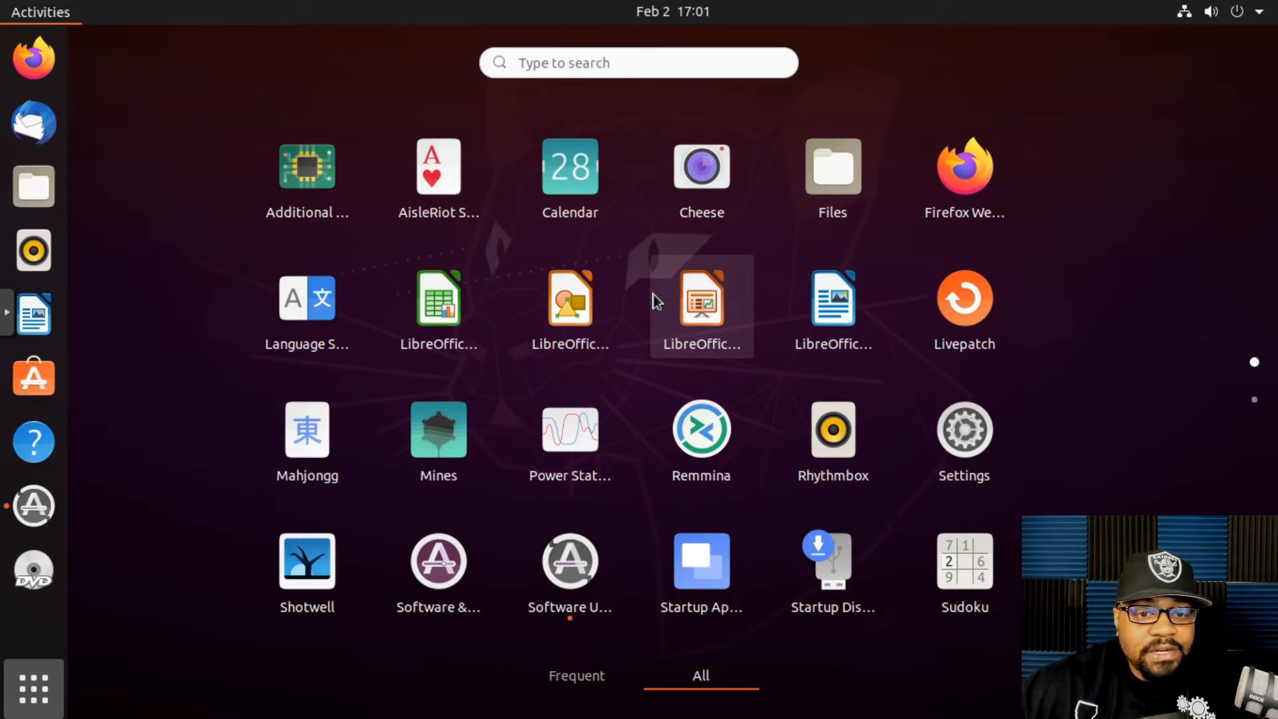
mouse_move(764, 338)
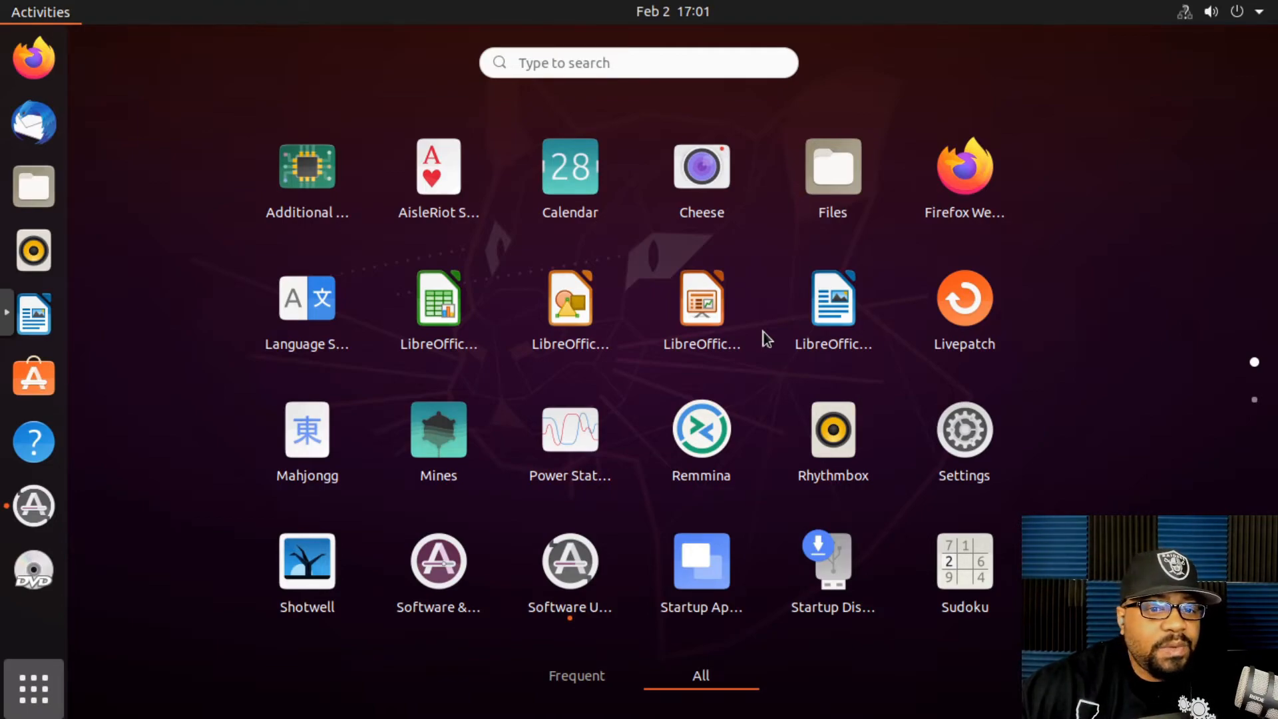
mouse_move(963, 438)
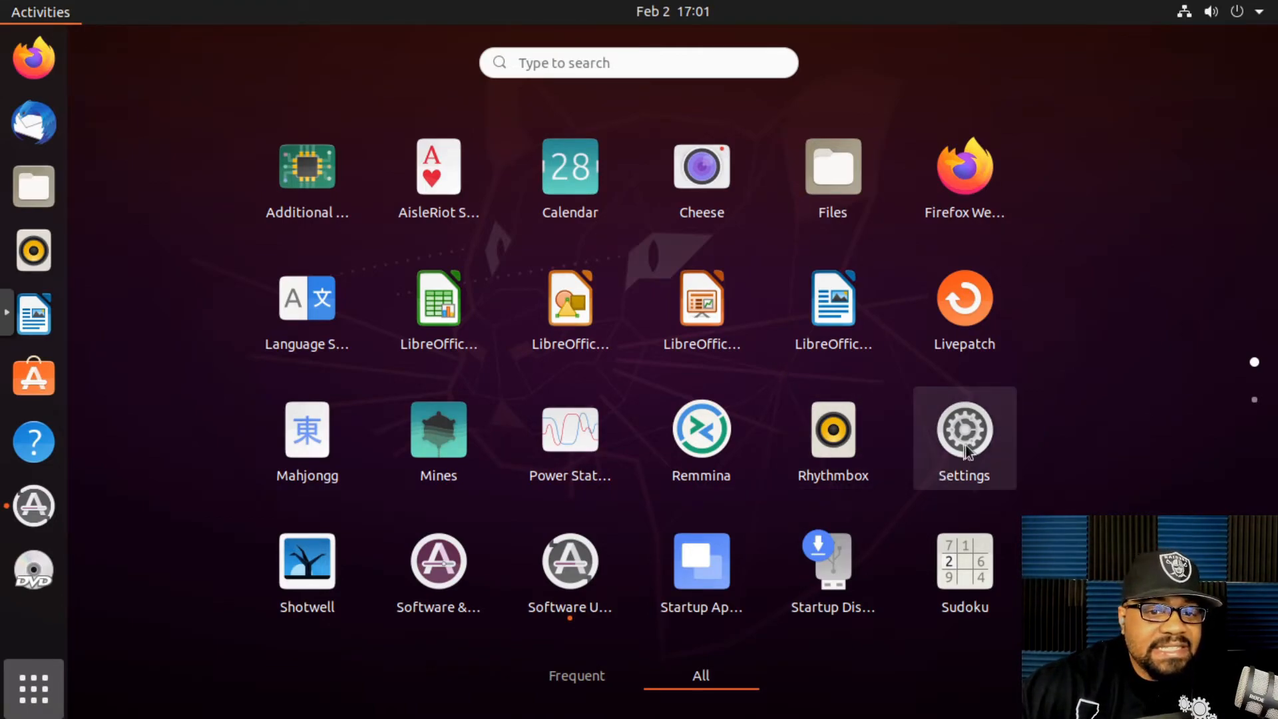
Launch Settings from the app grid onto the Displays panel and scroll the categories list
click(963, 430)
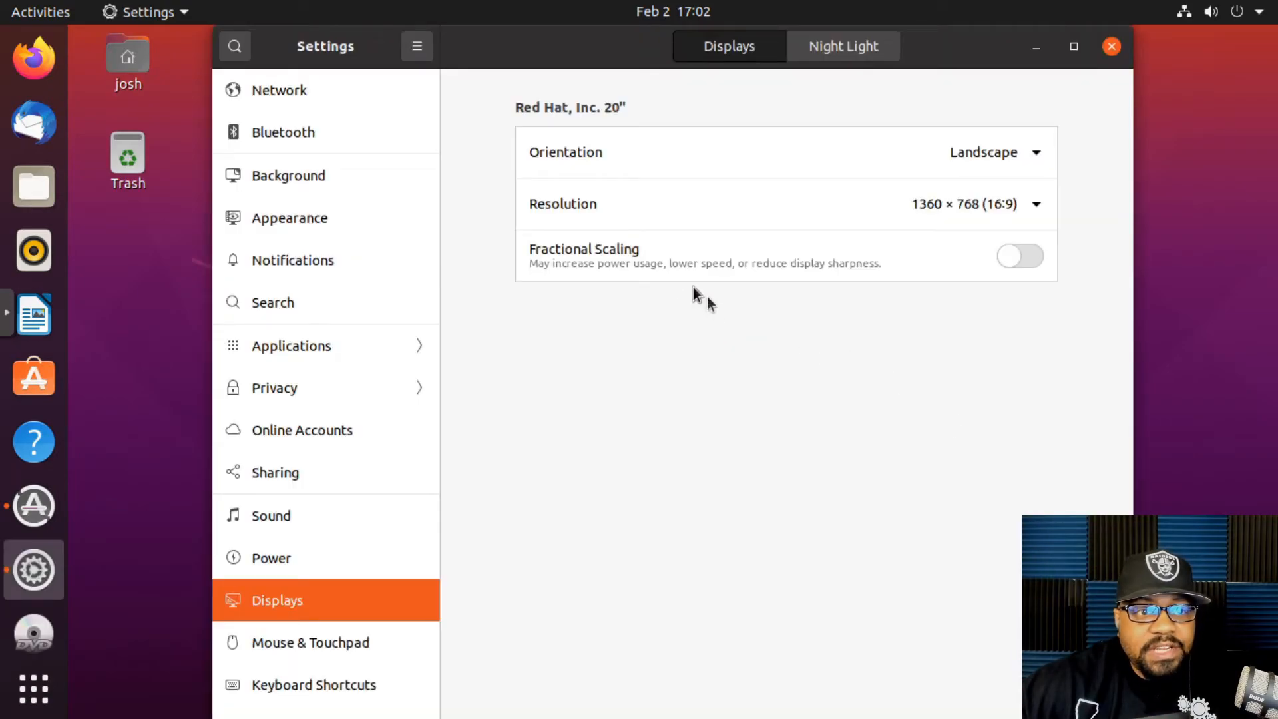
mouse_move(614, 367)
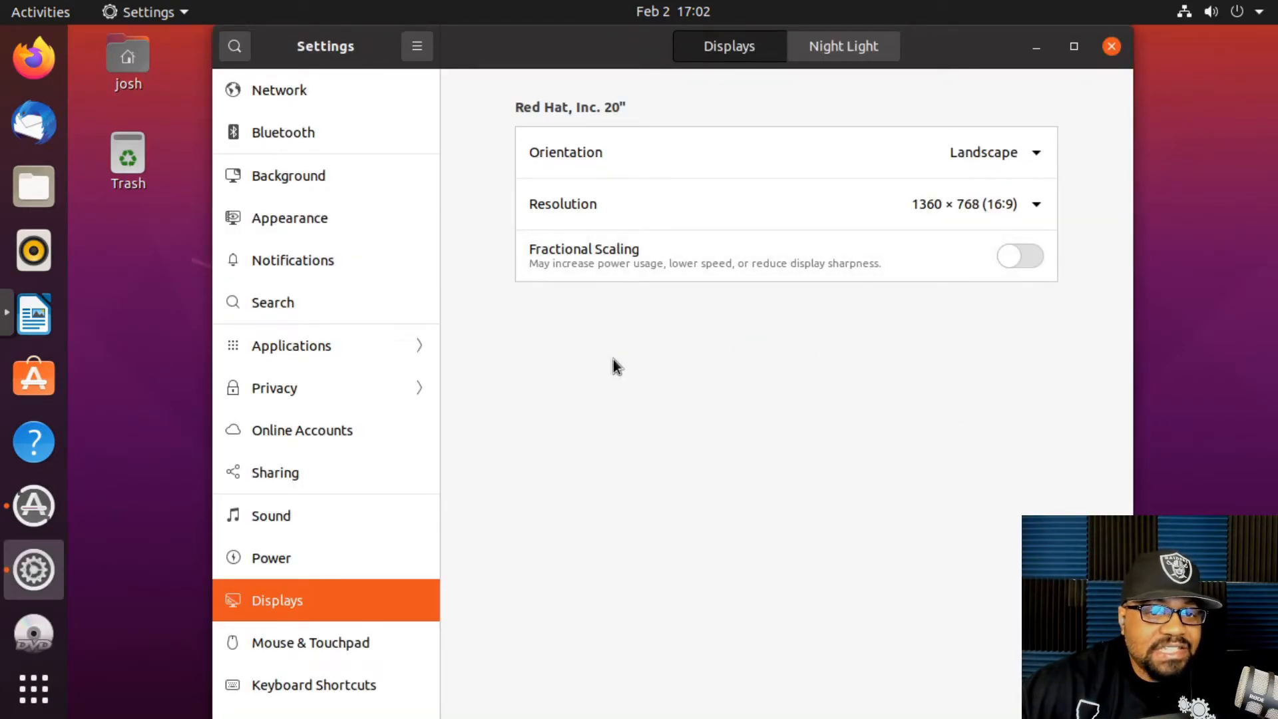
mouse_move(619, 358)
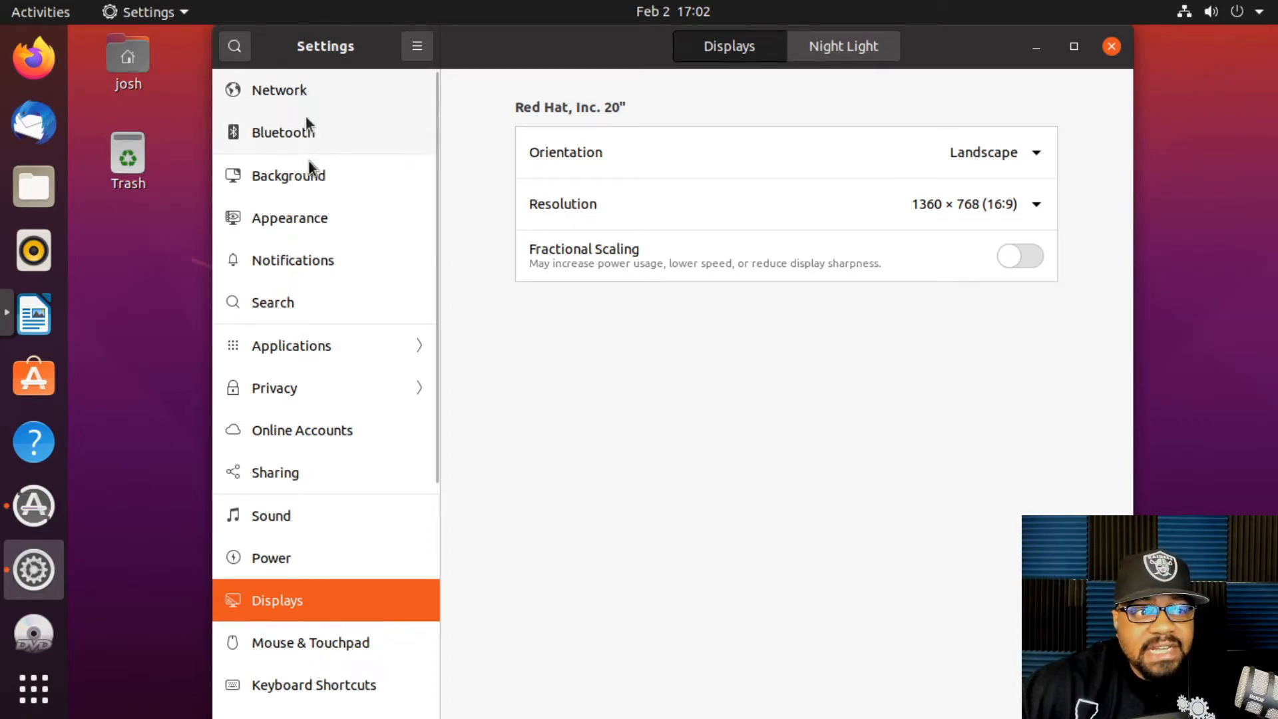
mouse_move(304, 163)
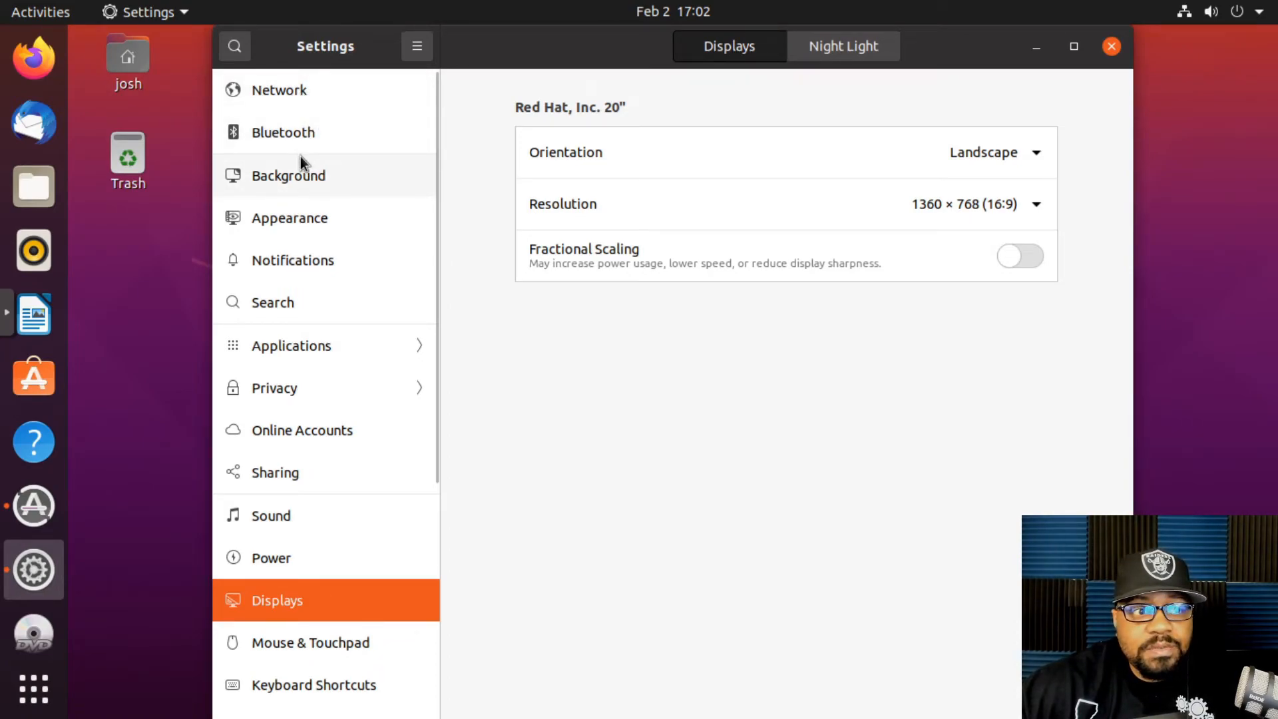
mouse_move(319, 146)
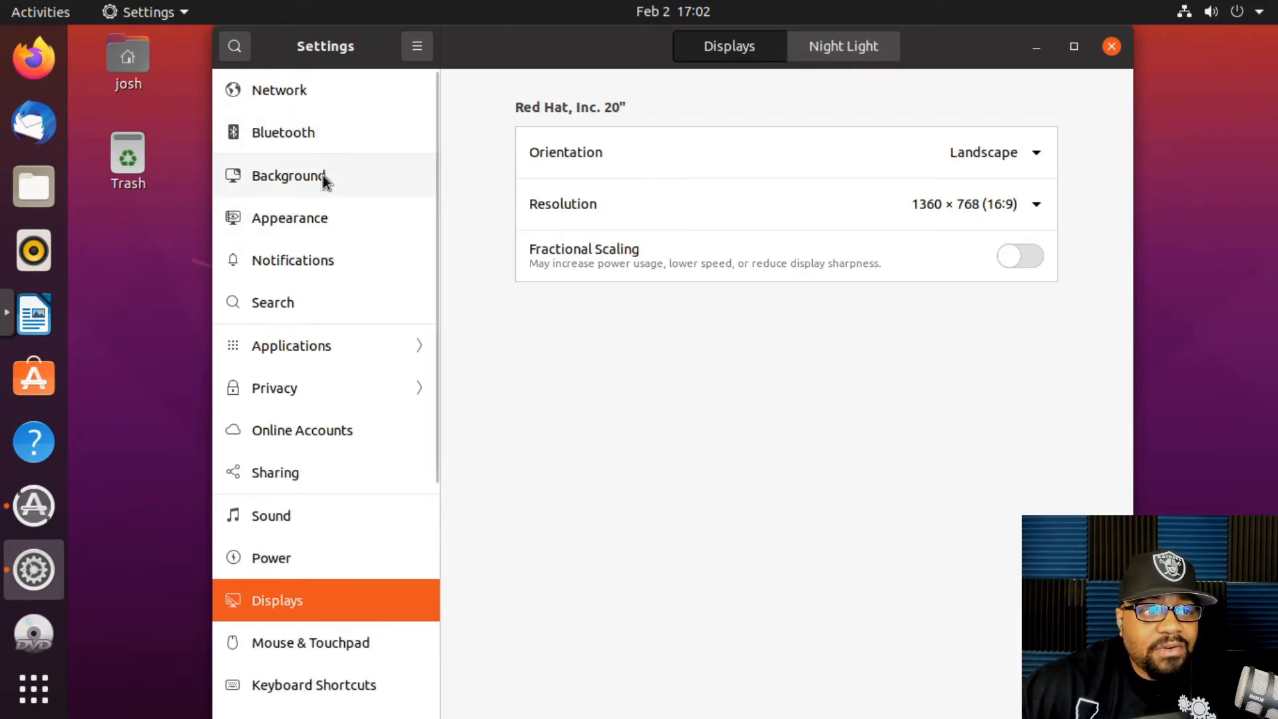
mouse_move(330, 399)
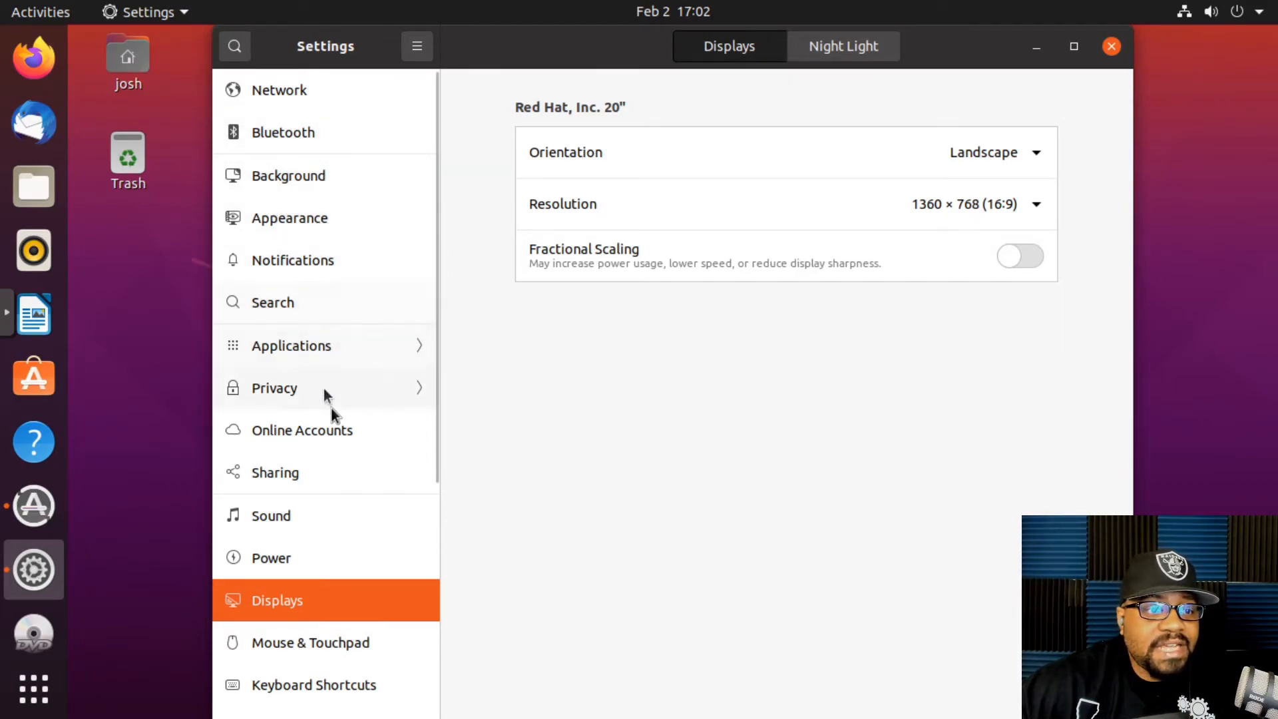
mouse_move(383, 346)
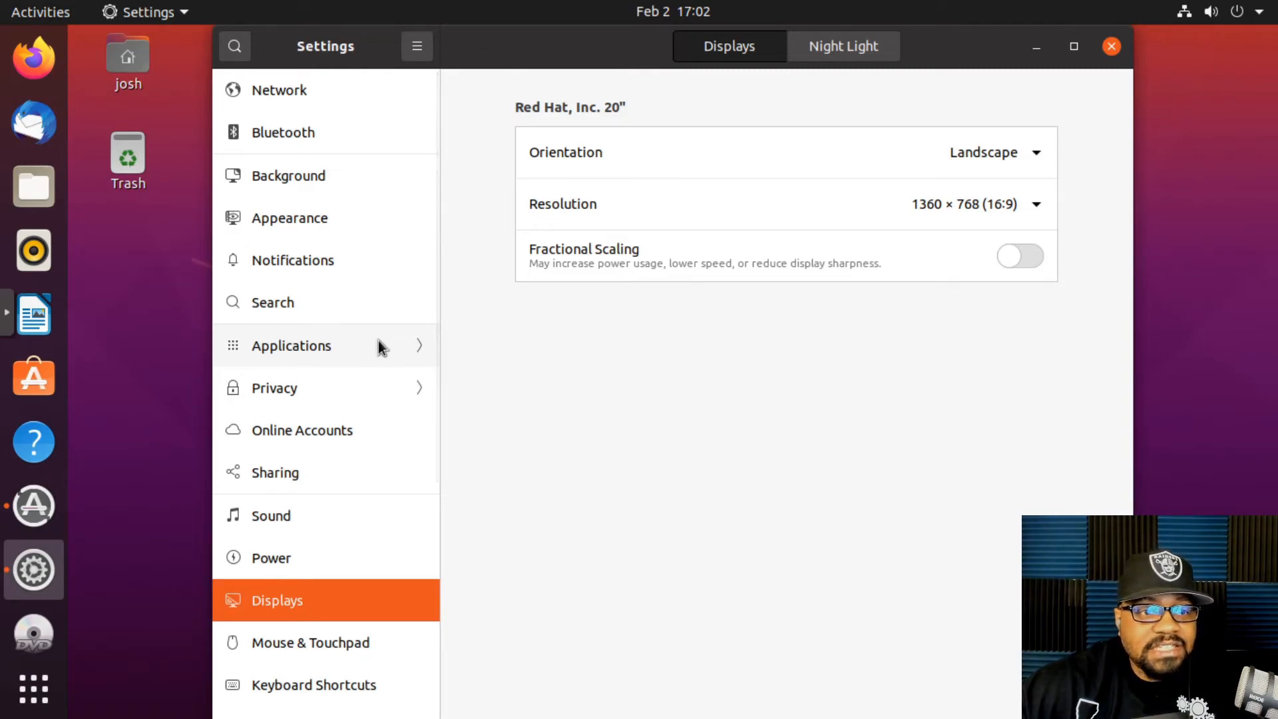
mouse_move(344, 388)
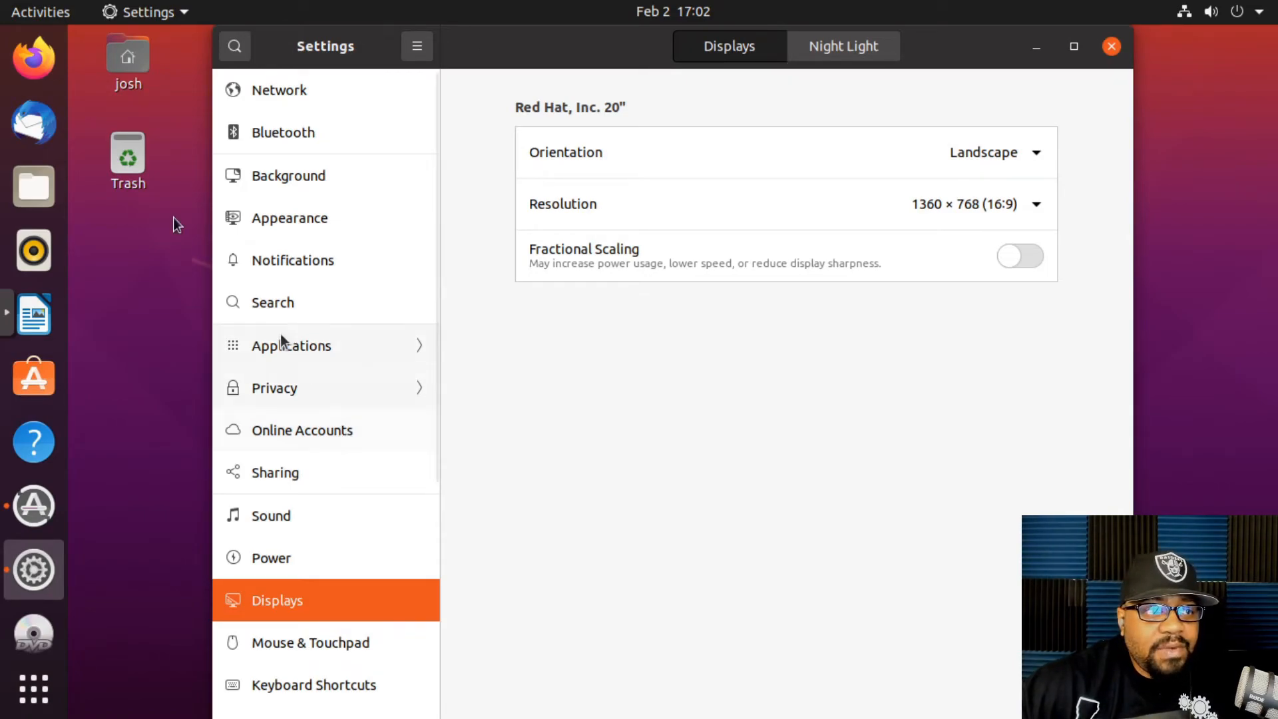
mouse_move(302, 430)
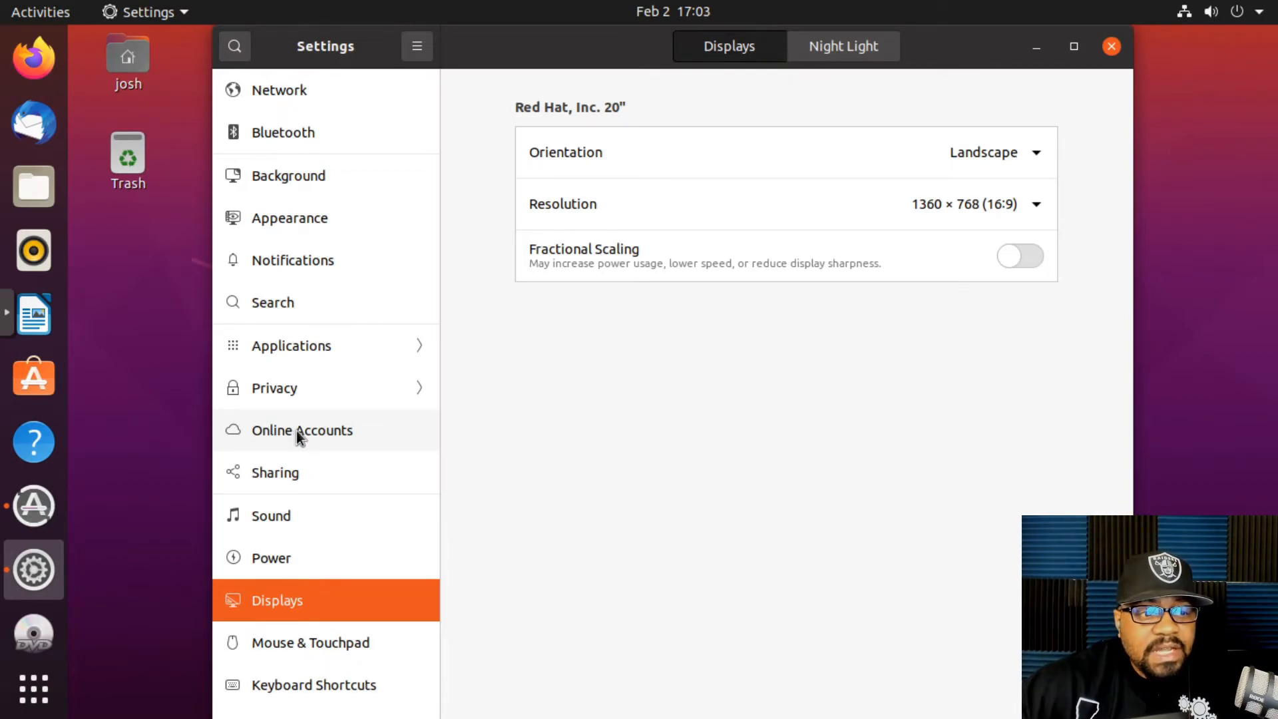
mouse_move(326, 514)
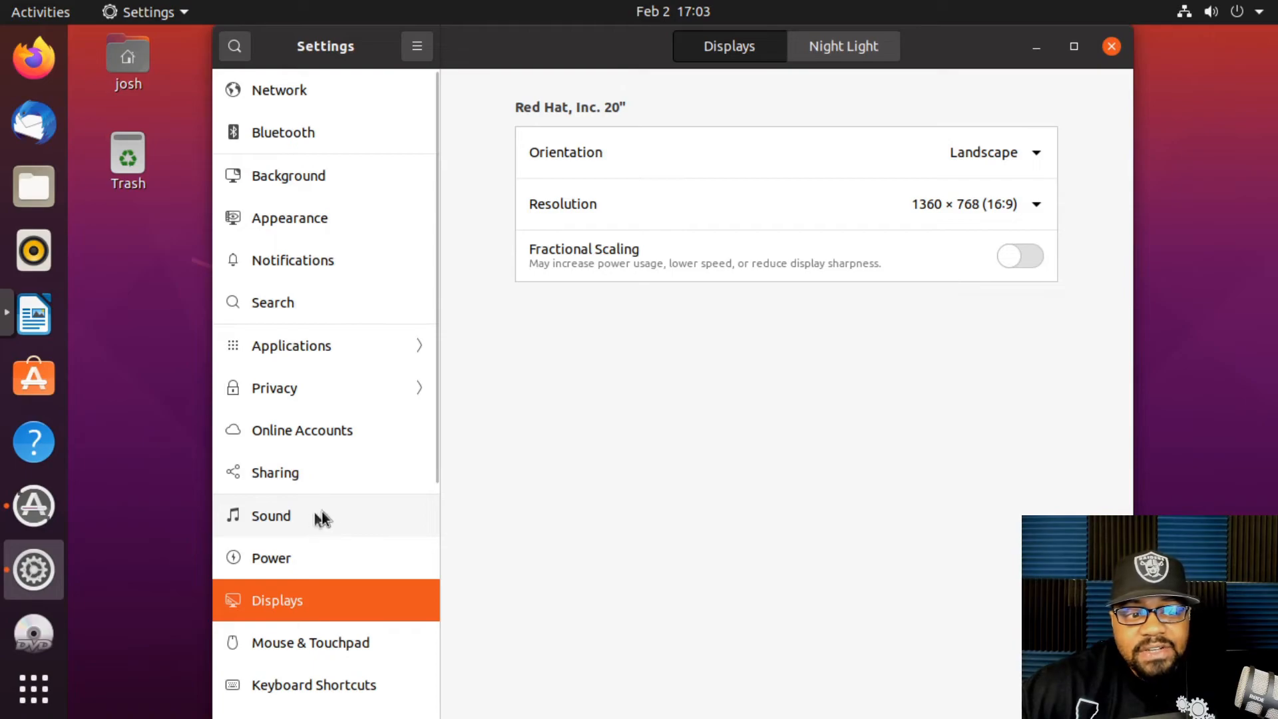
mouse_move(306, 564)
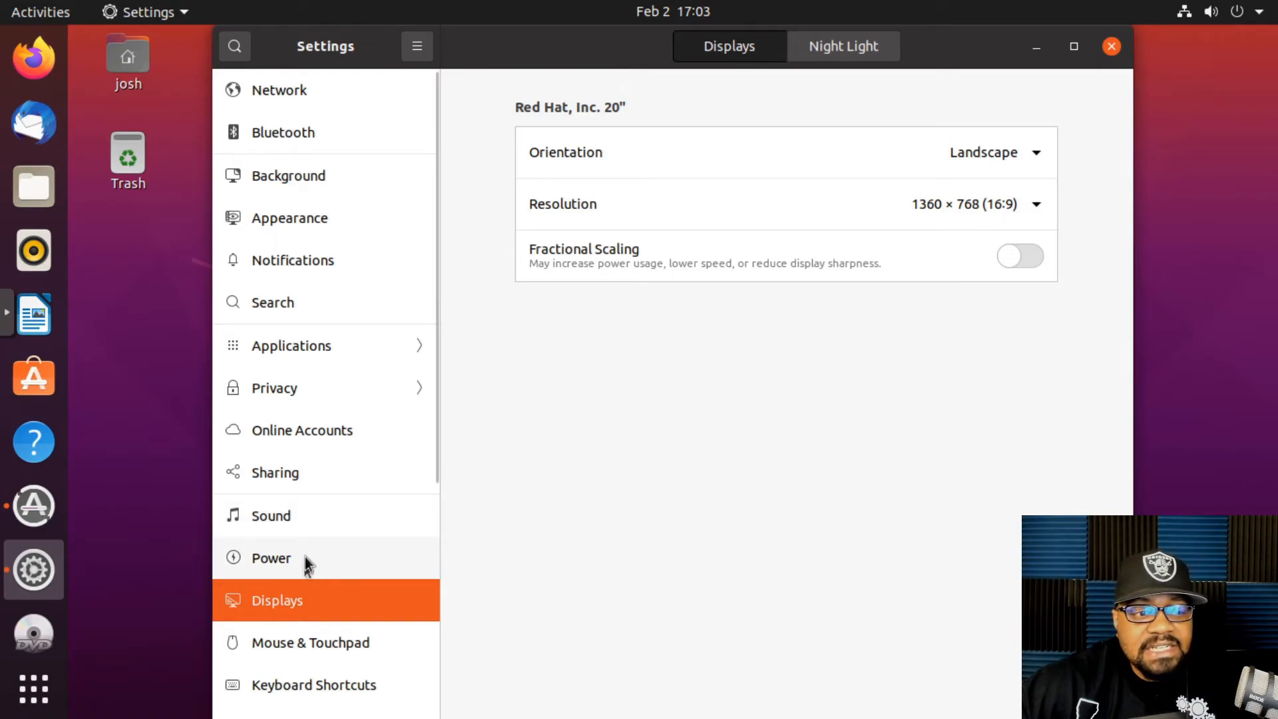
scroll(down, 3)
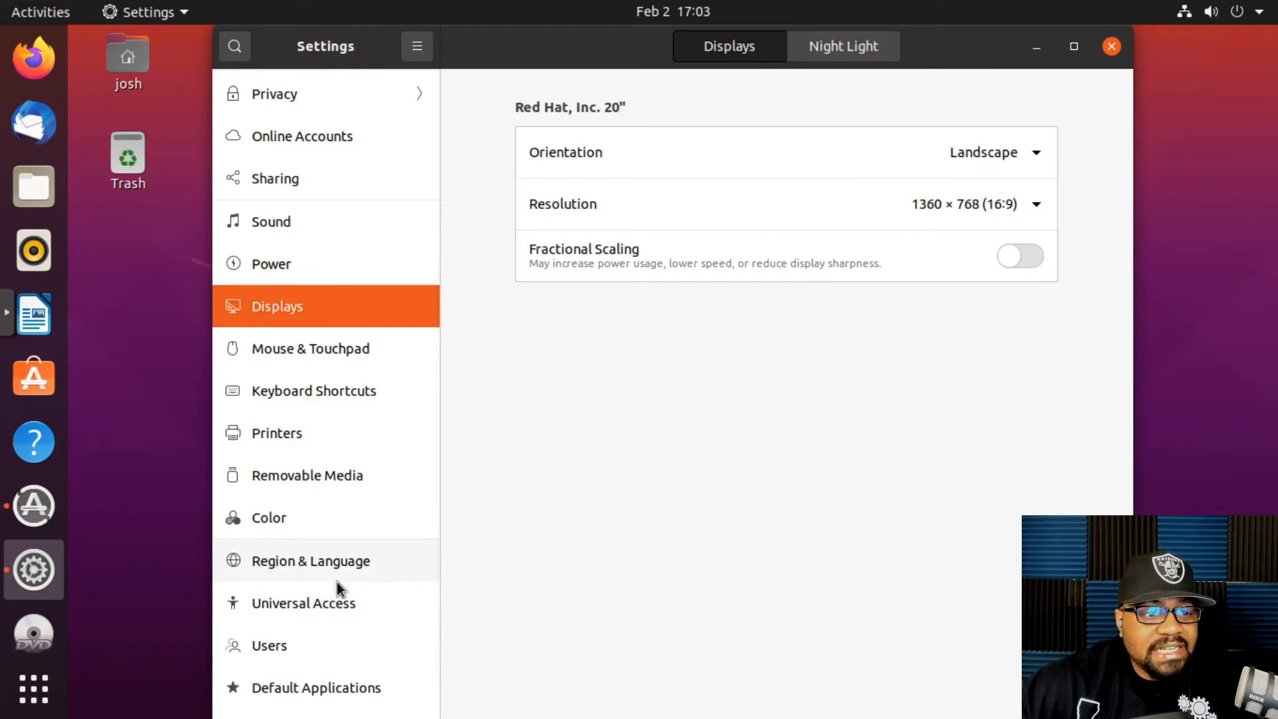
mouse_move(277, 433)
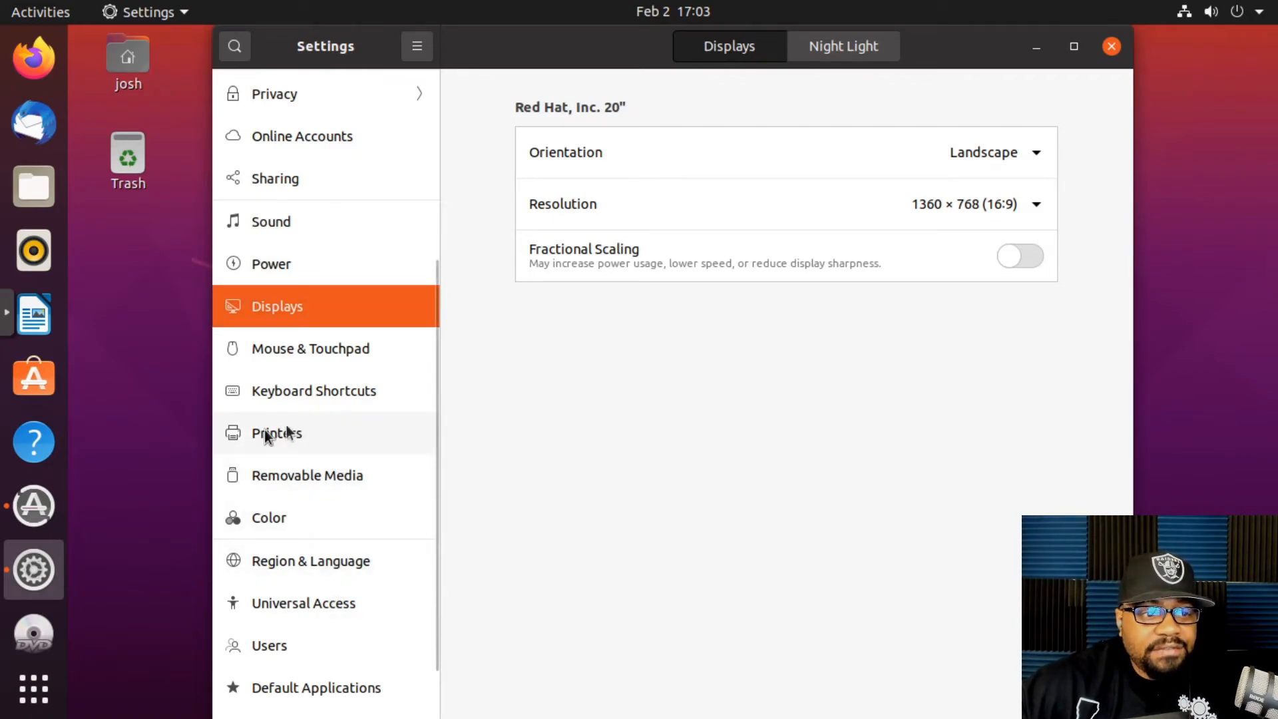
mouse_move(293, 437)
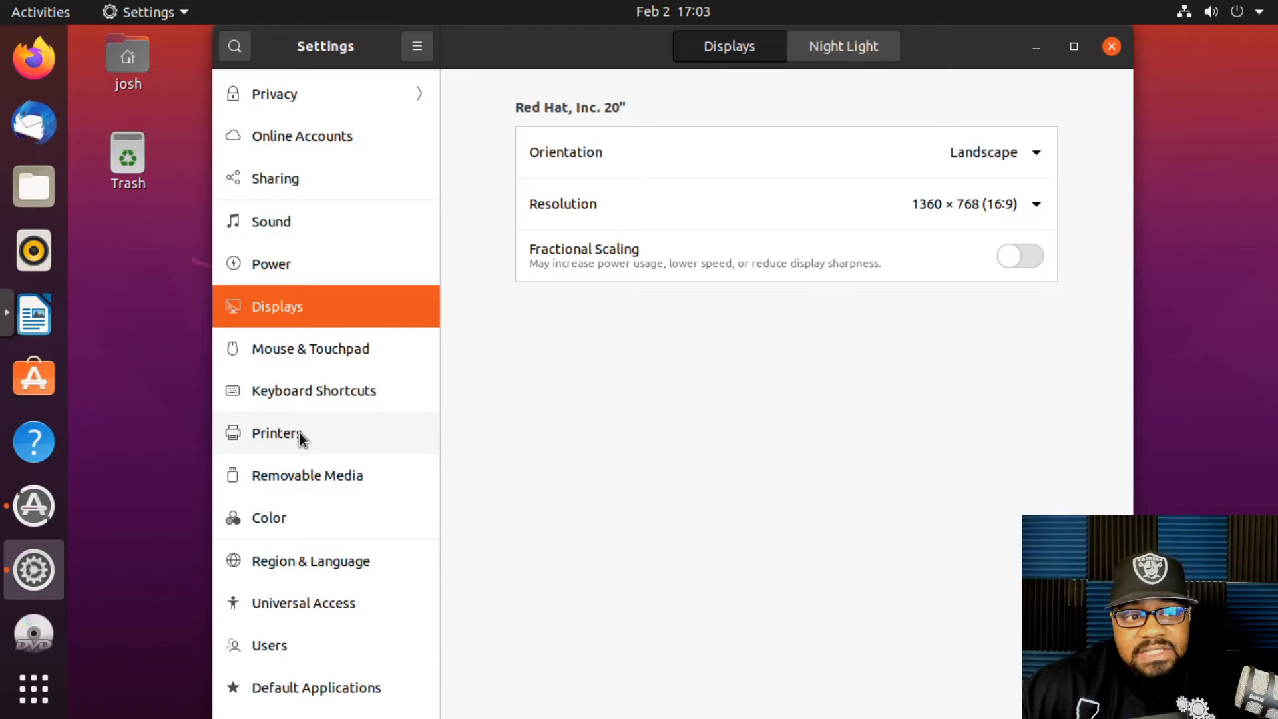
mouse_move(322, 436)
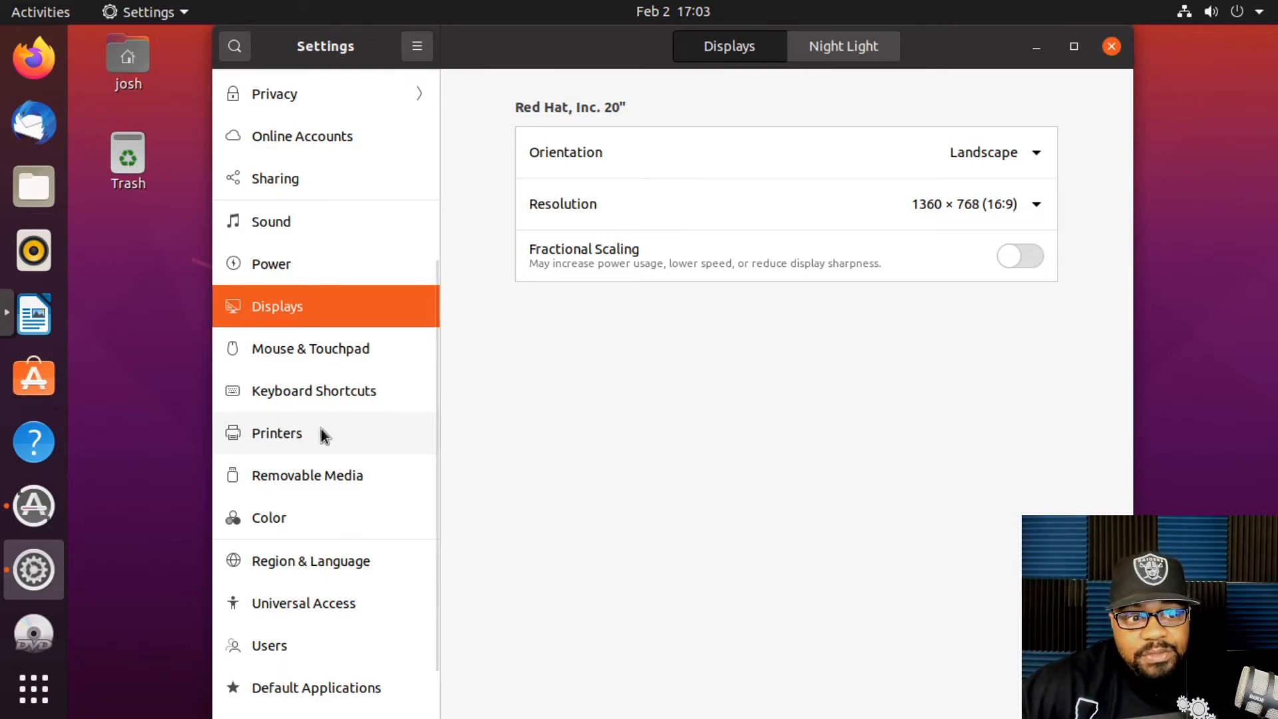
Show the Printers page with the ready Brother MFC-J895DW and HP DeskJet 2700
click(276, 433)
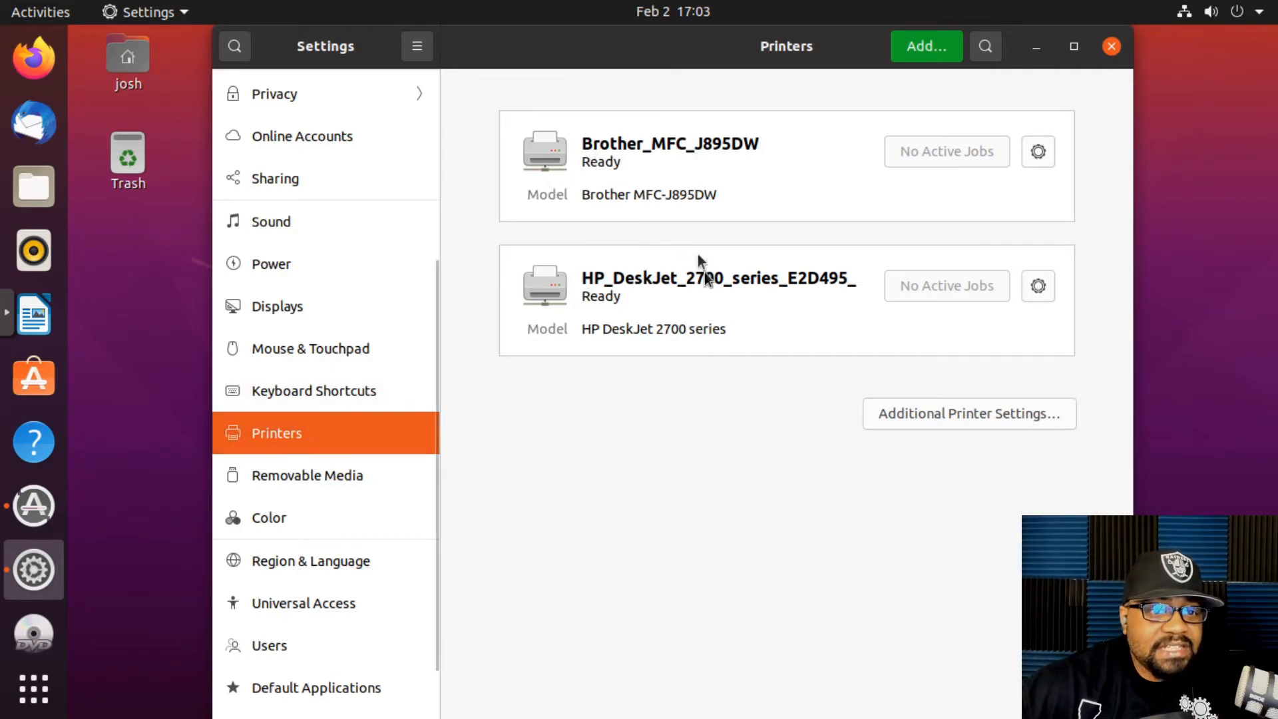
mouse_move(611, 481)
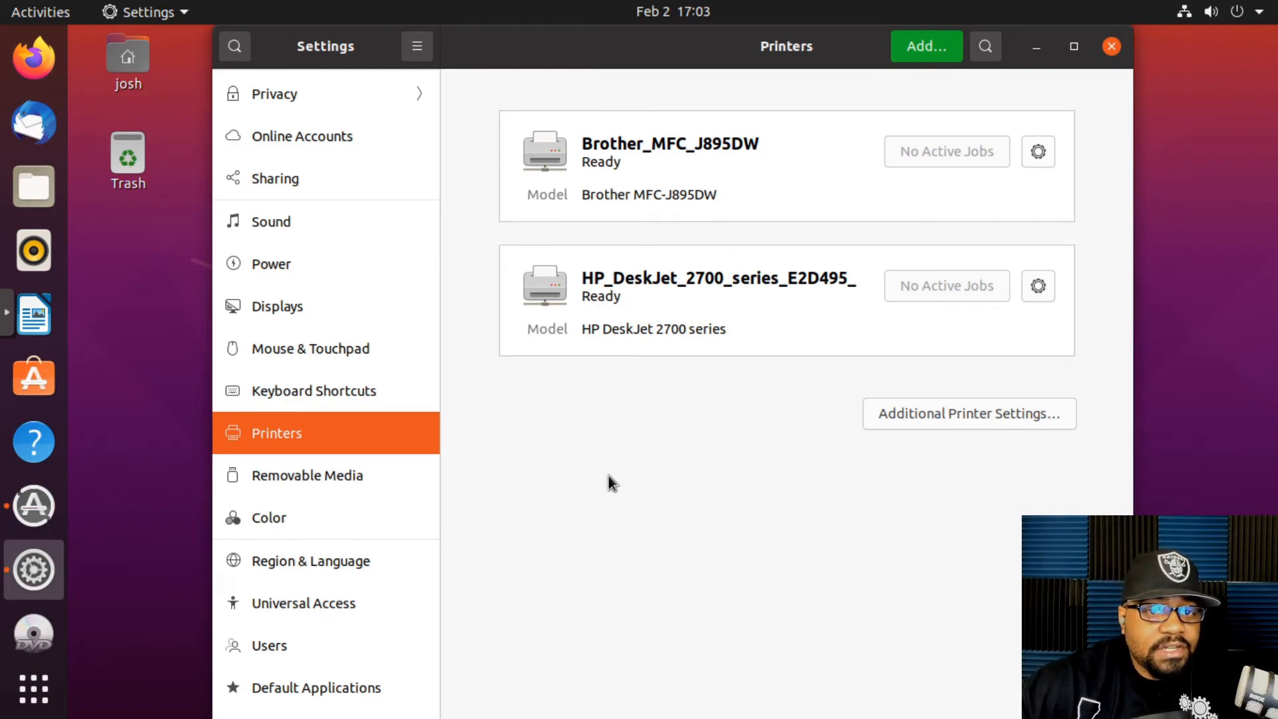
mouse_move(636, 470)
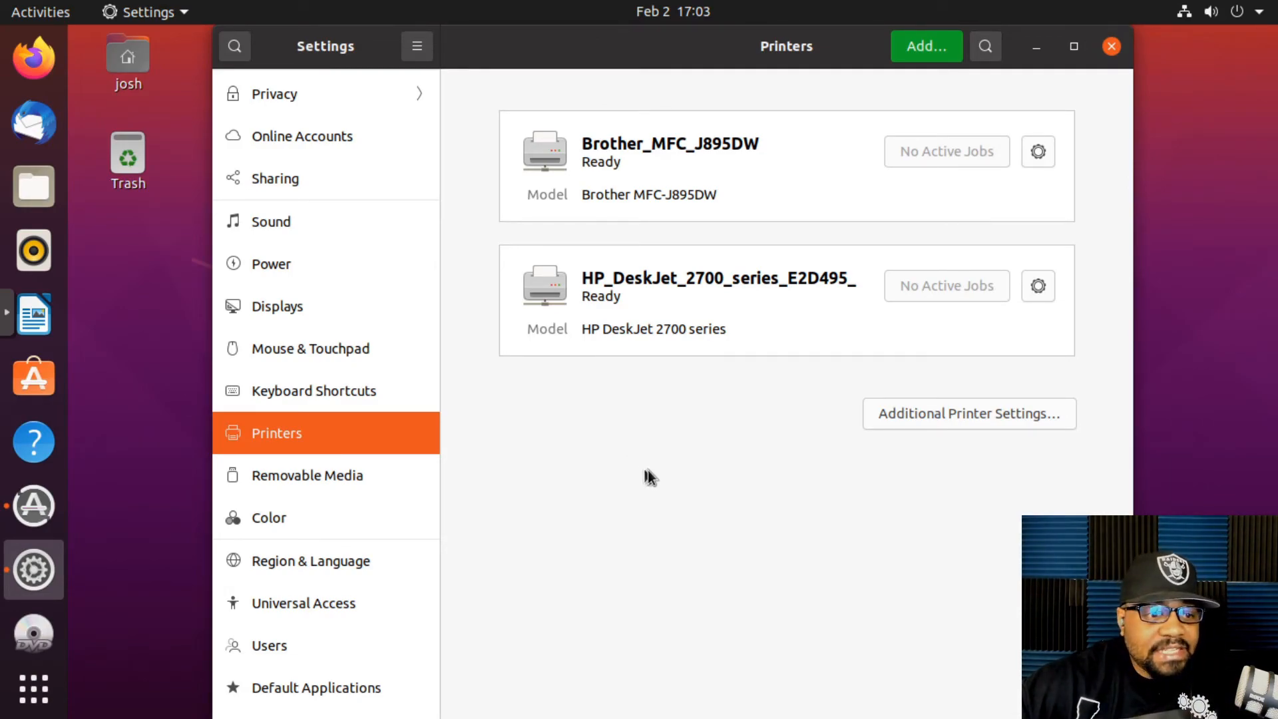
mouse_move(293, 534)
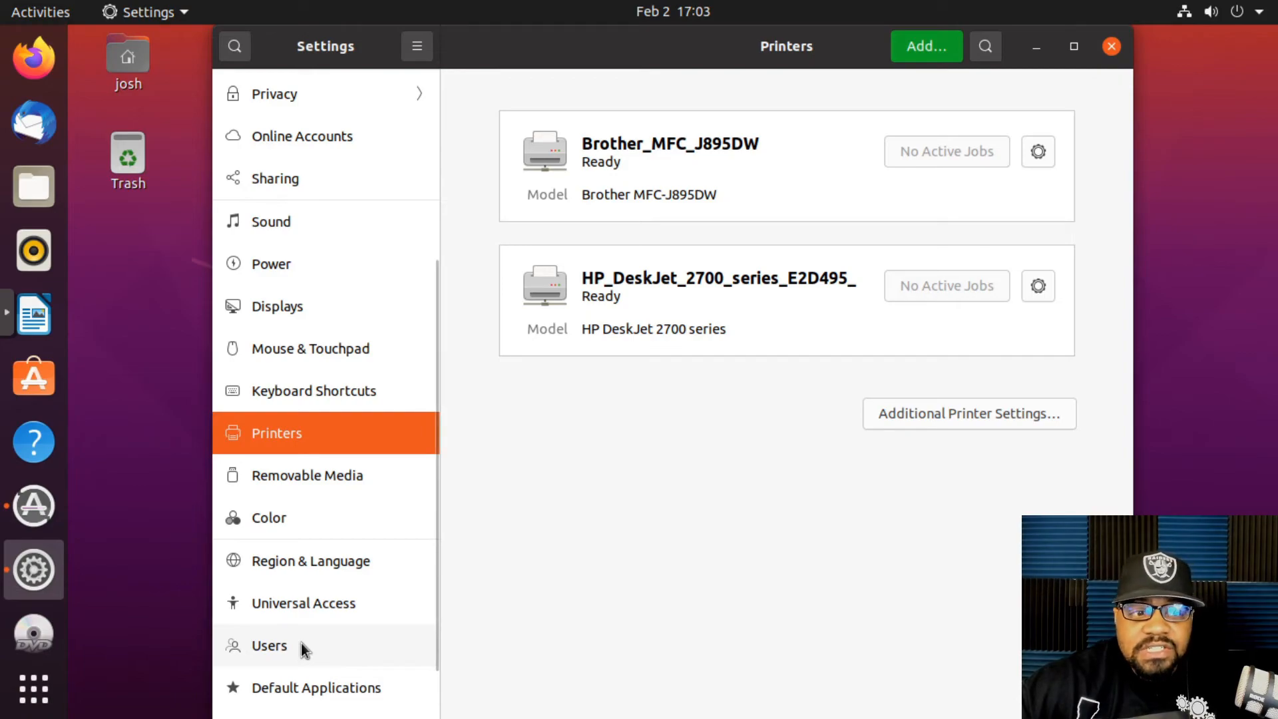
scroll(down, 3)
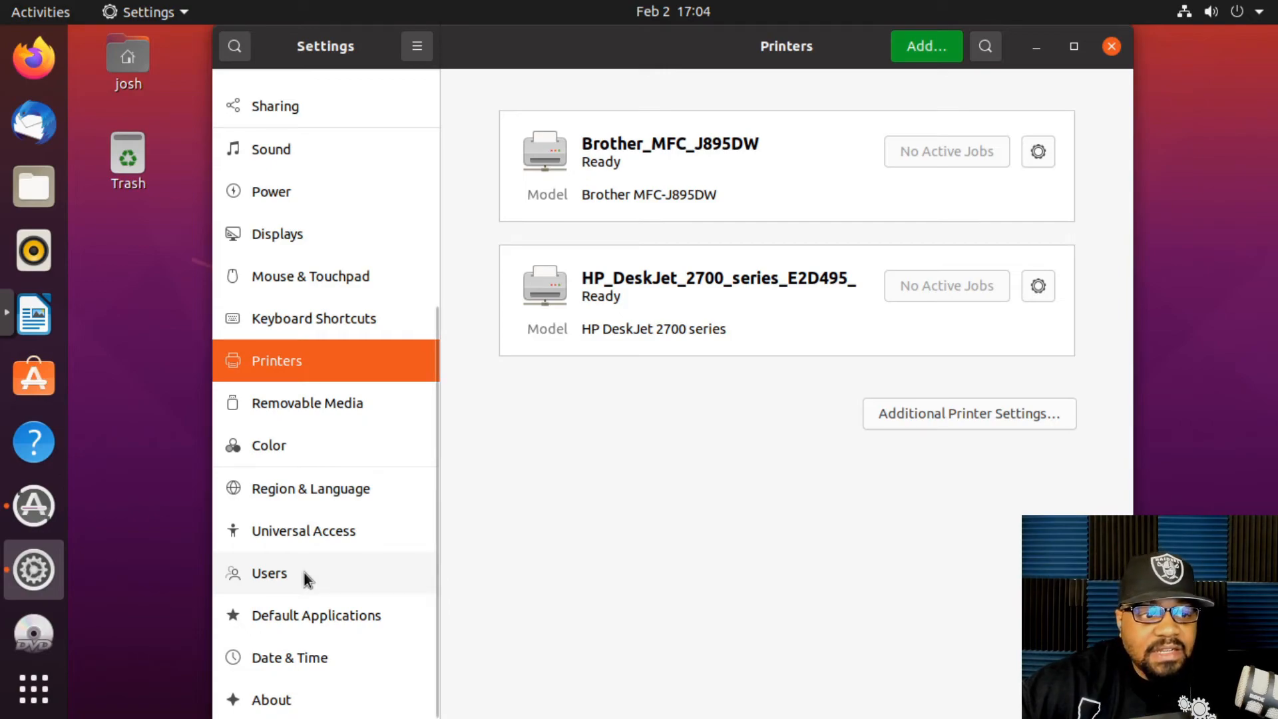
View the Users page for the josh account, then close Settings
click(269, 573)
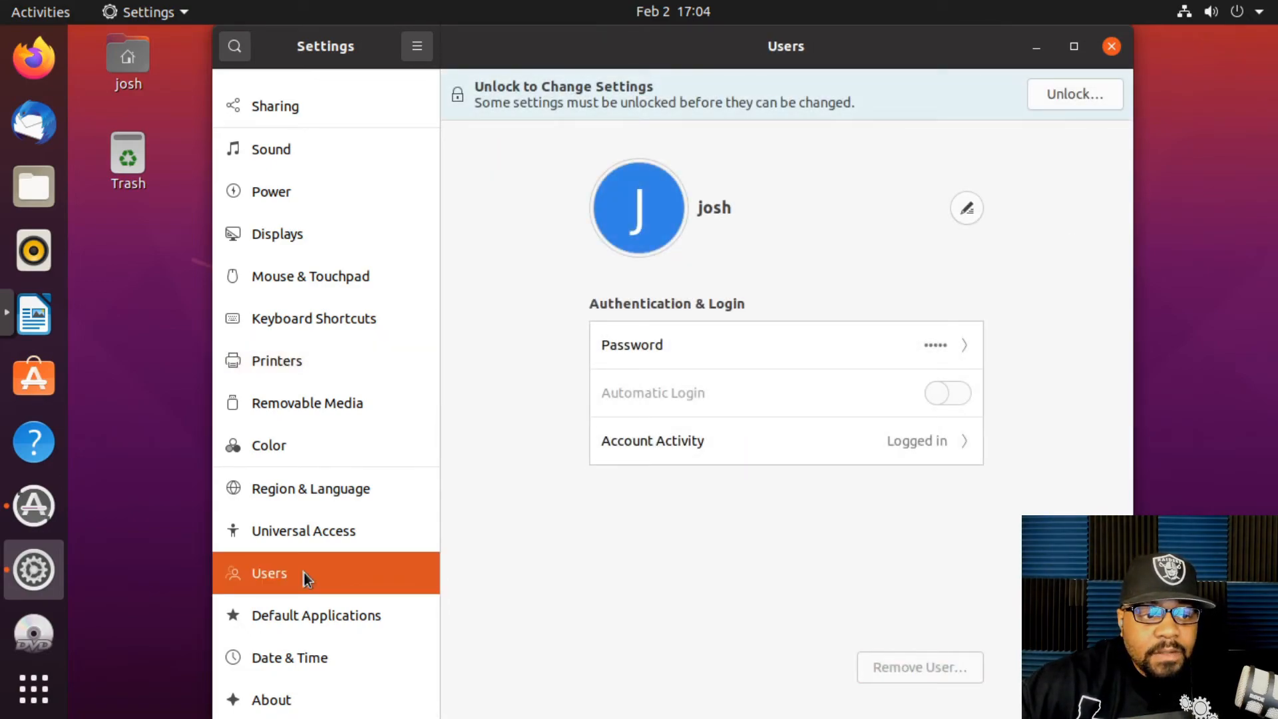
mouse_move(296, 579)
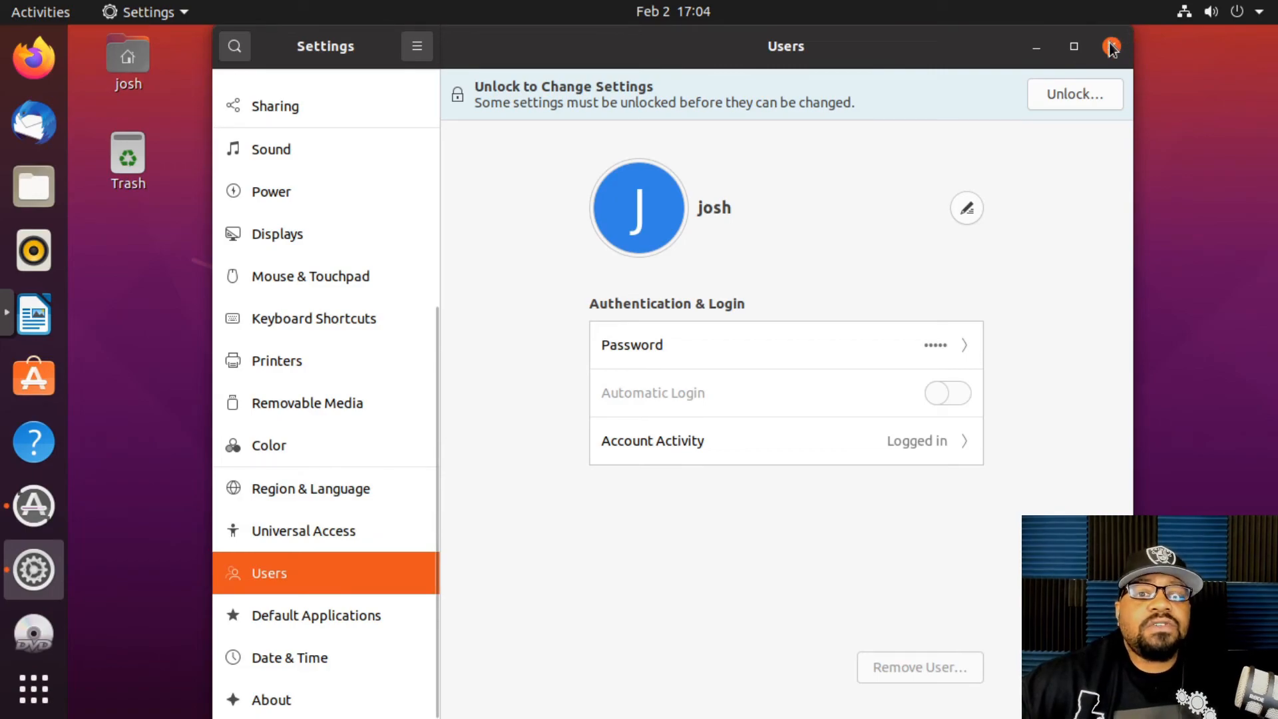
click(1110, 46)
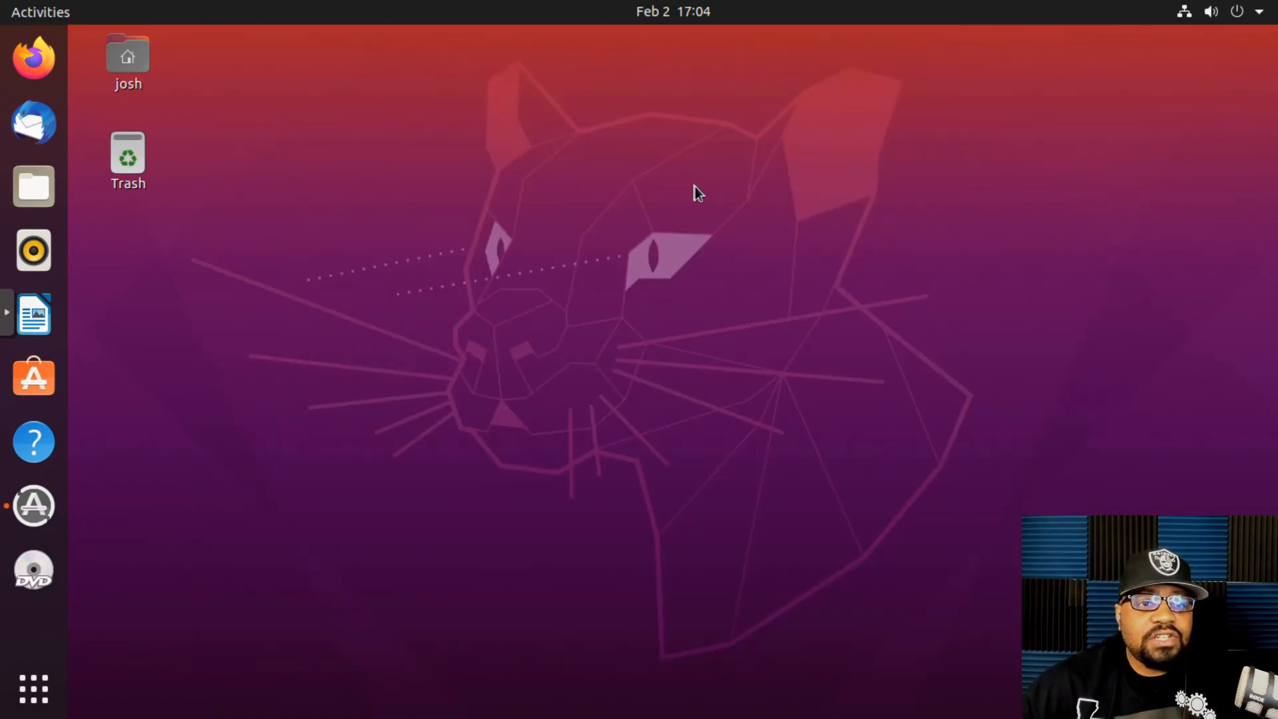